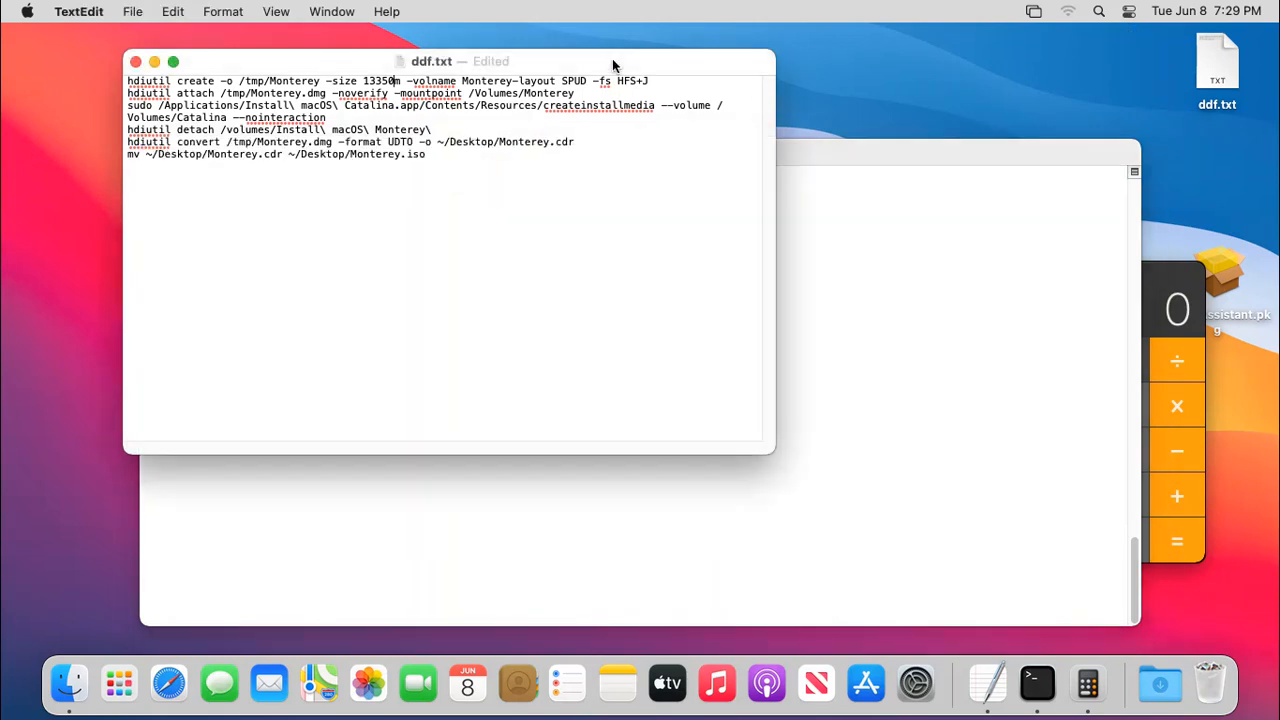
Bring Finder forward and jump to the Applications folder via the Go menu.
left_click(836, 98)
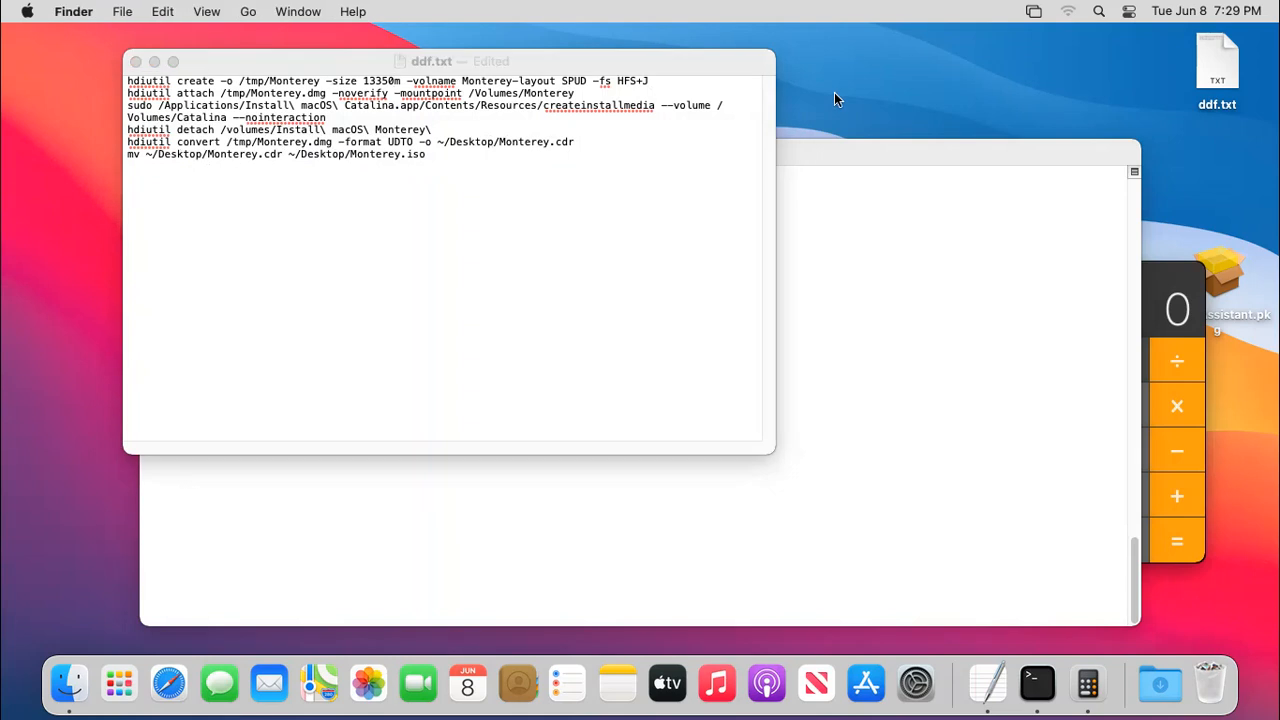
mouse_move(552, 44)
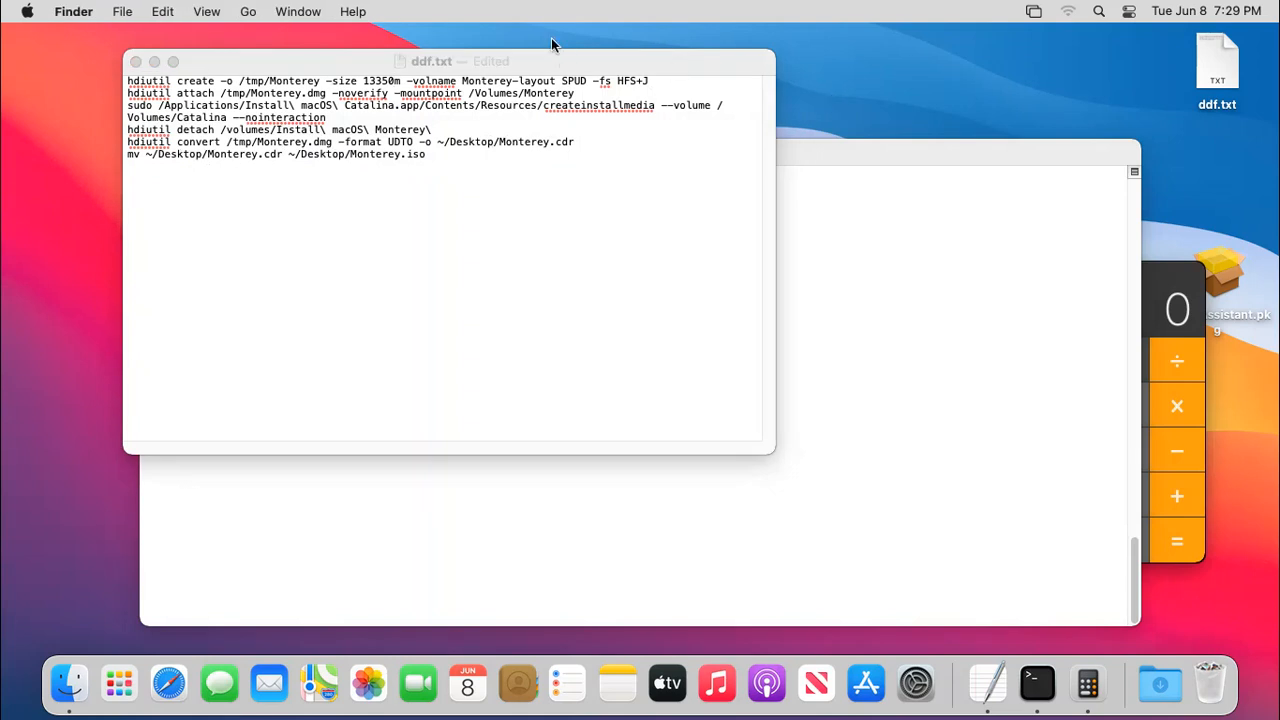
left_click(248, 12)
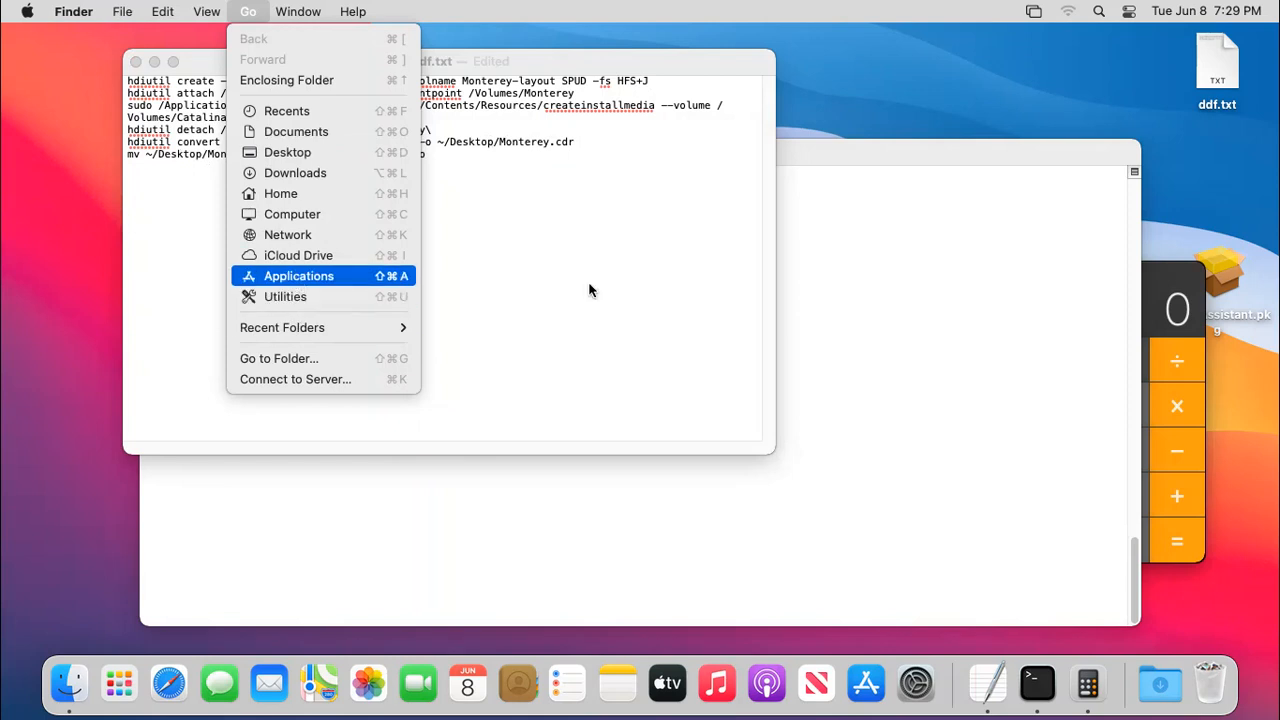
left_click(298, 276)
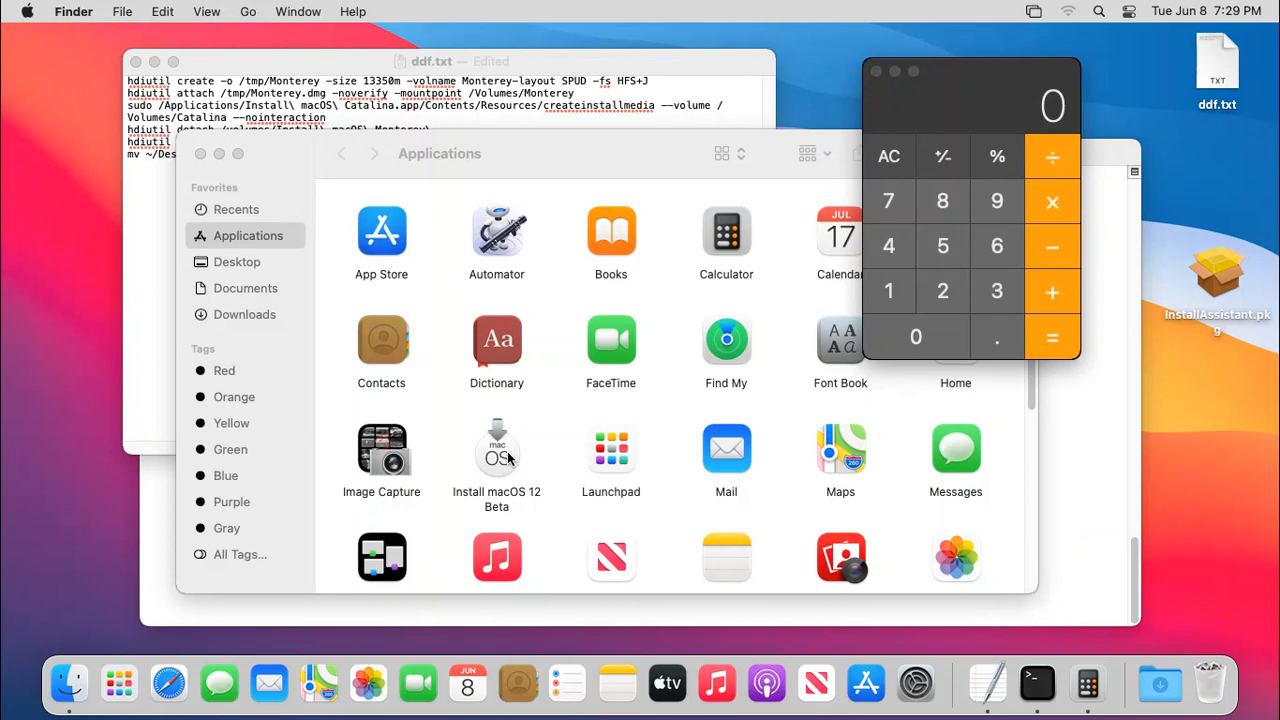
Paste the hdiutil create command for a 13350m Monterey image at the Terminal prompt and close Calculator.
left_click(1036, 684)
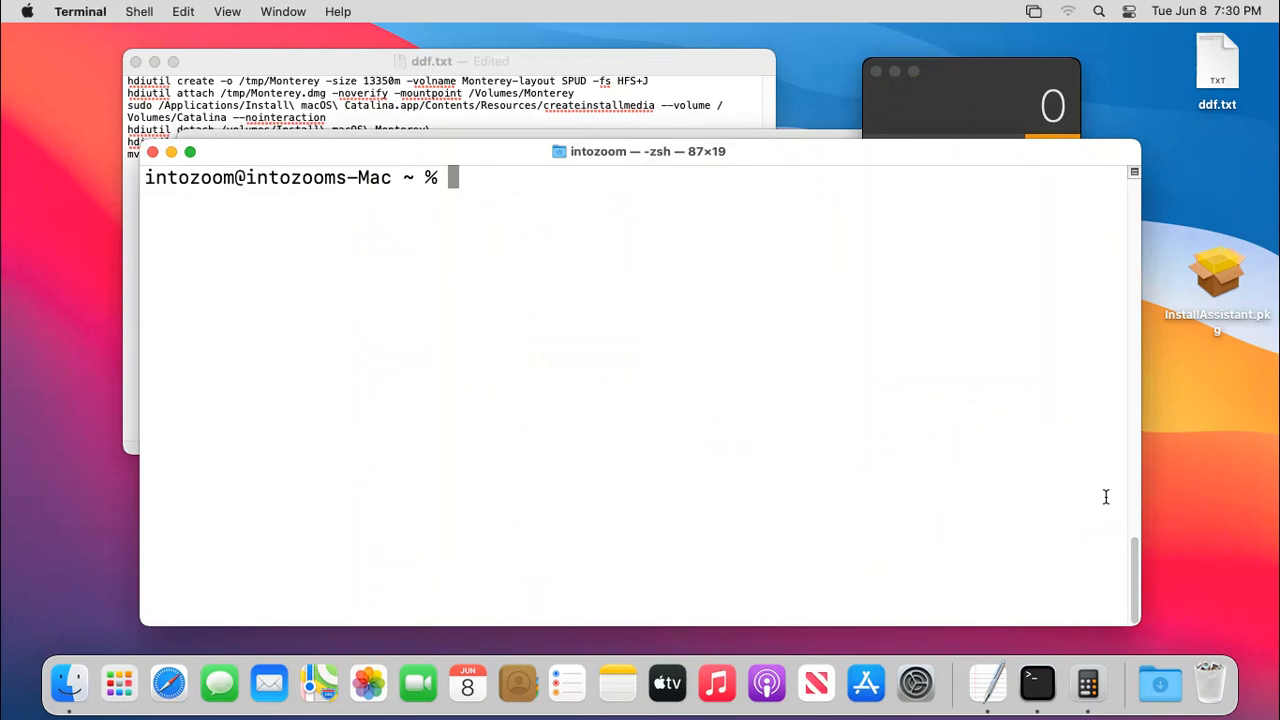
mouse_move(644, 262)
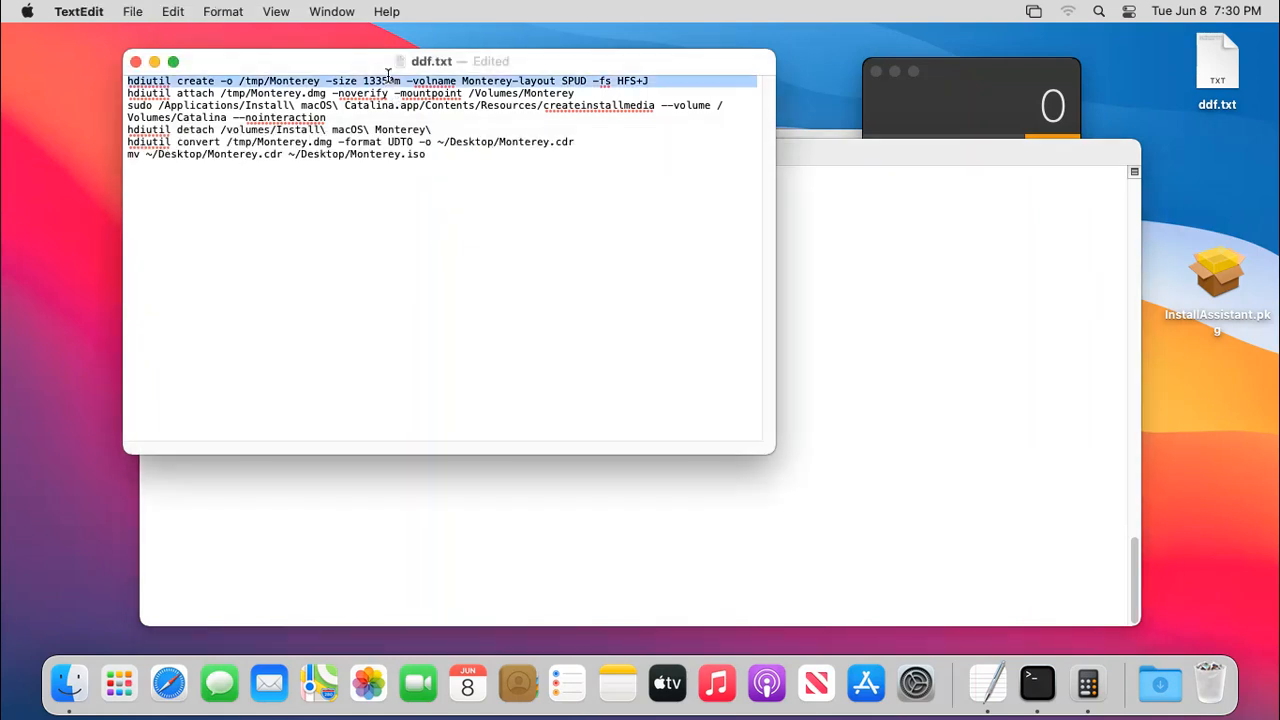
right_click(450, 116)
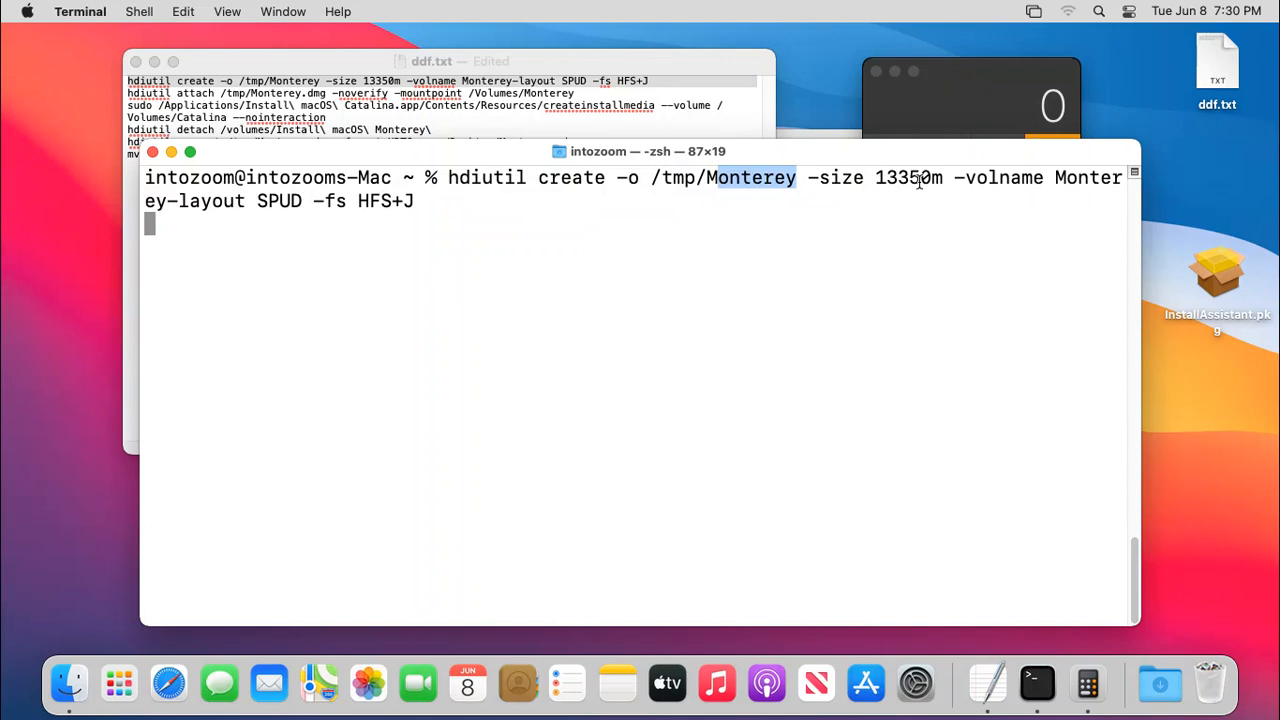
left_click(1050, 104)
type("13312")
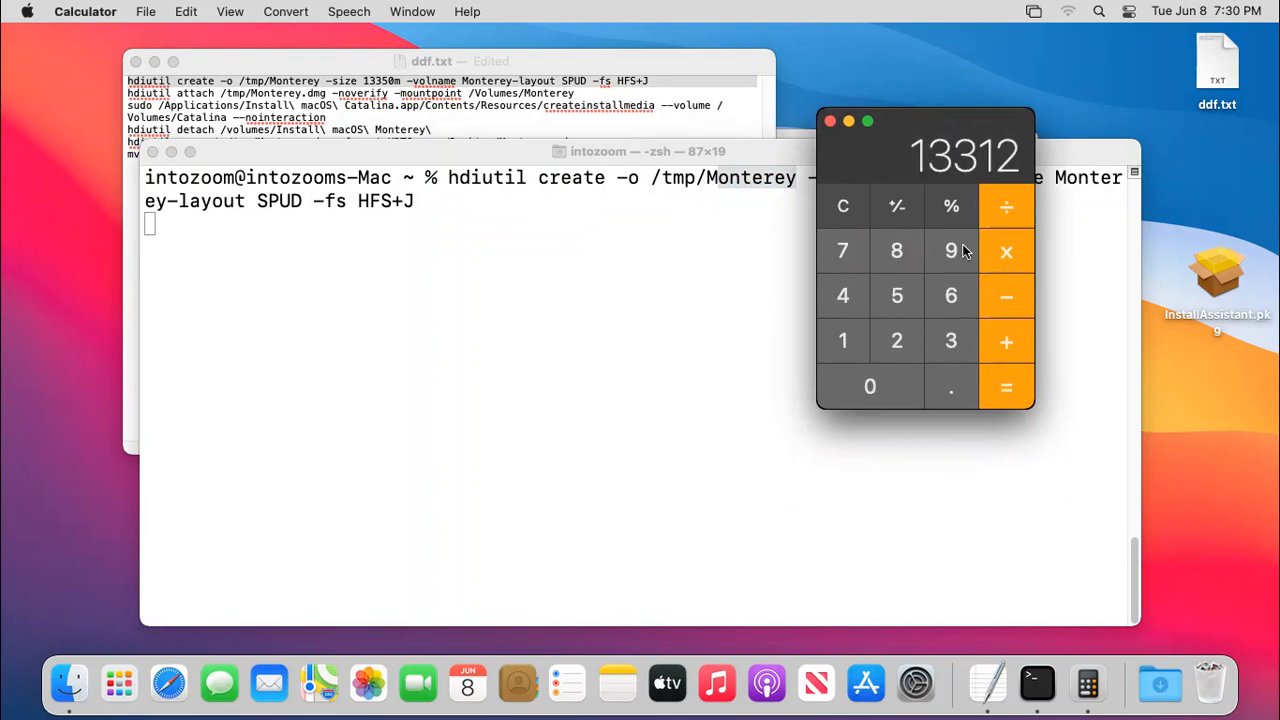
mouse_move(968, 174)
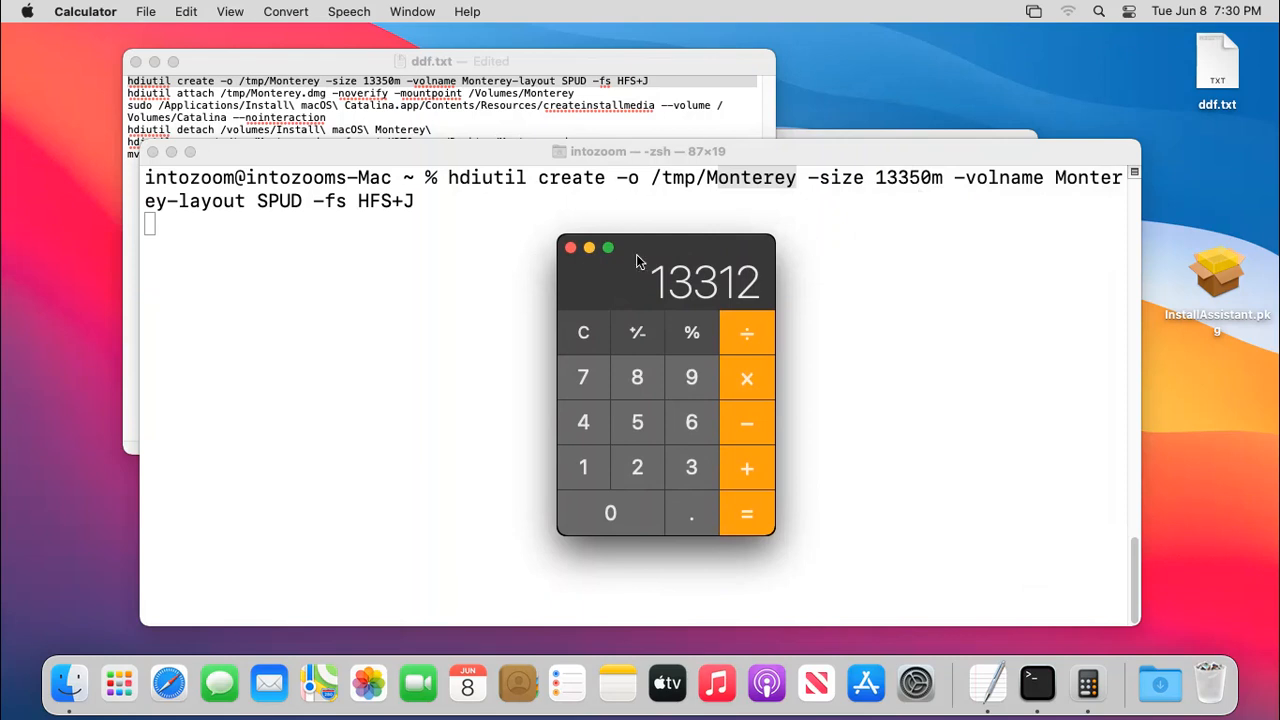
mouse_move(572, 256)
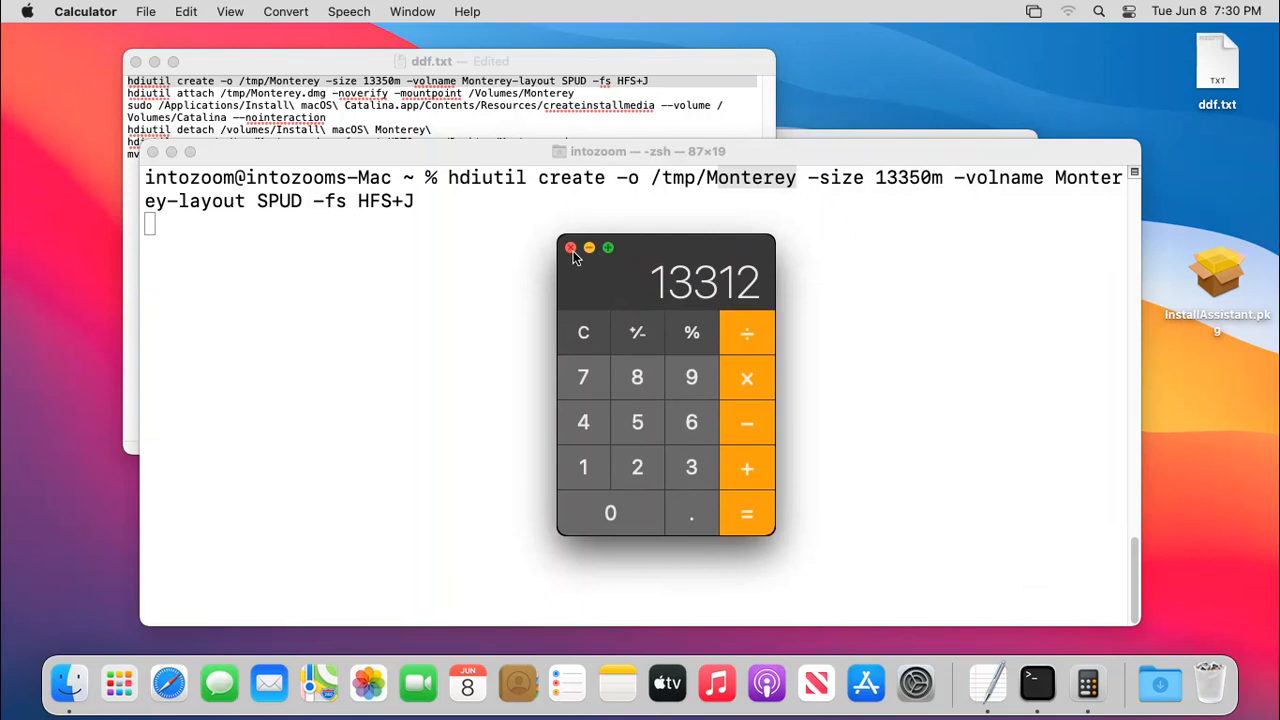
left_click(572, 248)
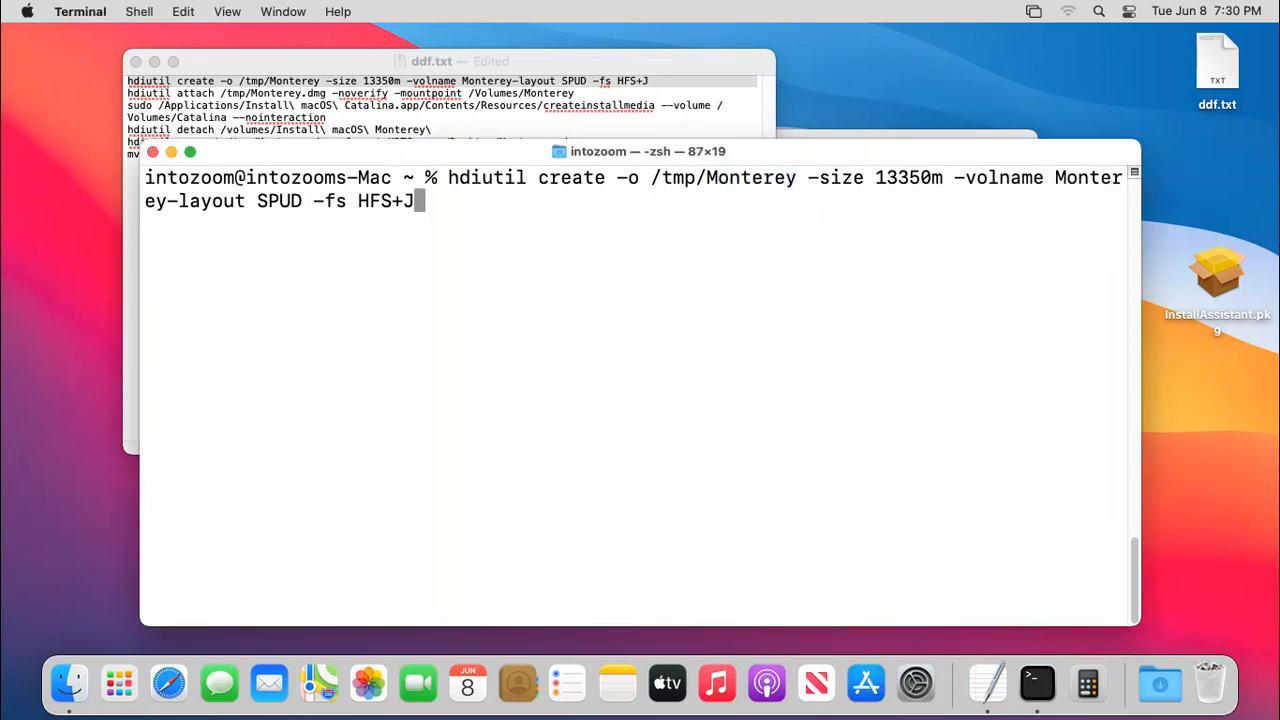
Run the create command, then rerun it with proper -layout and -fs hyphens to build /tmp/Monterey.dmg.
key("Return")
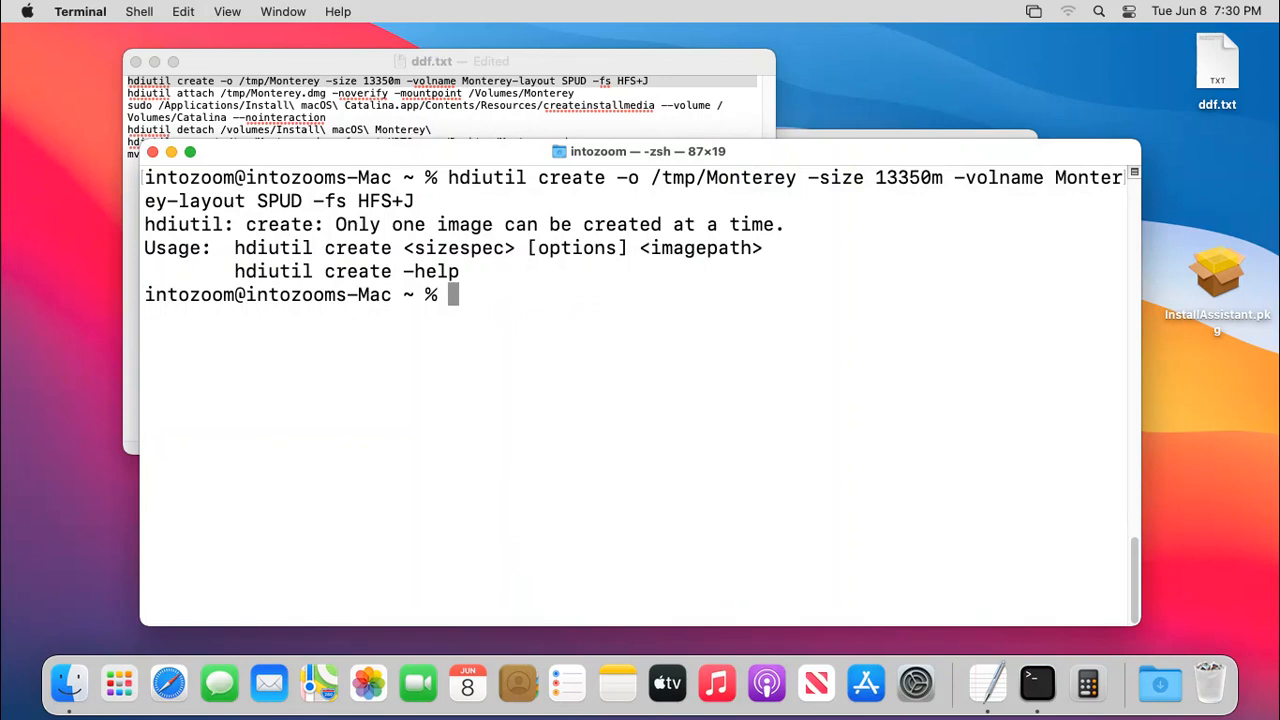
mouse_move(252, 238)
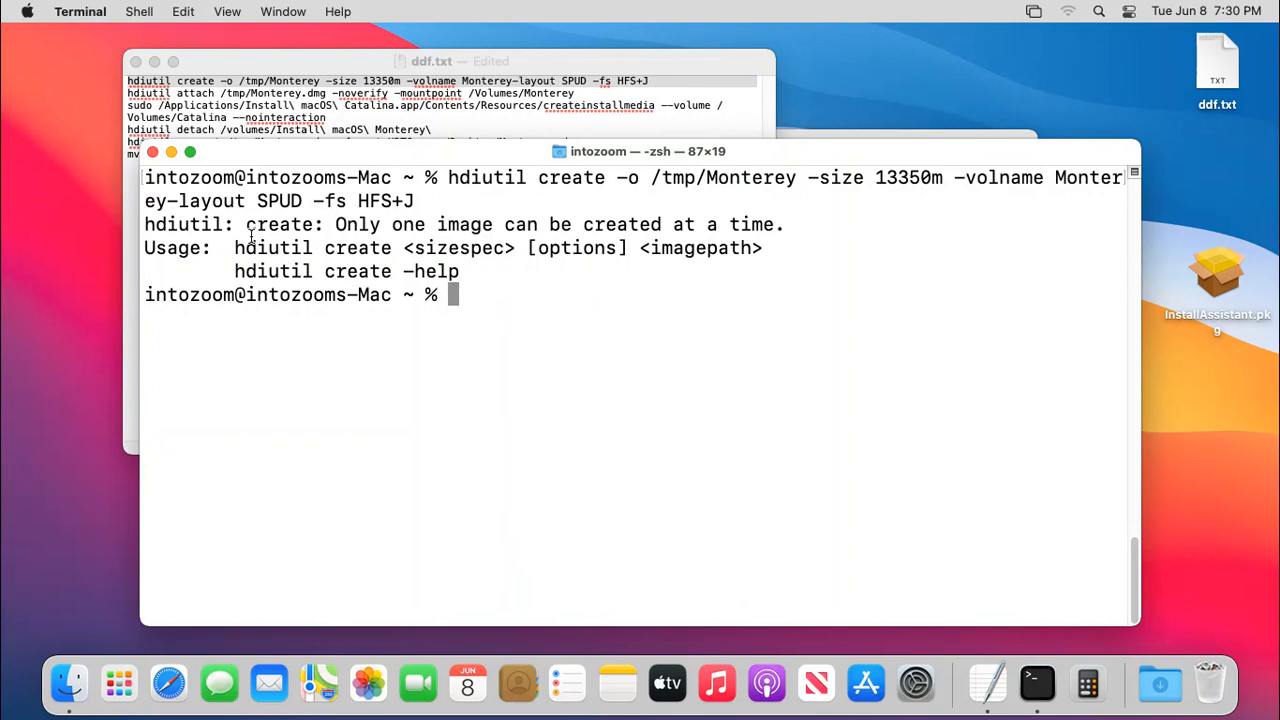
double_click(356, 224)
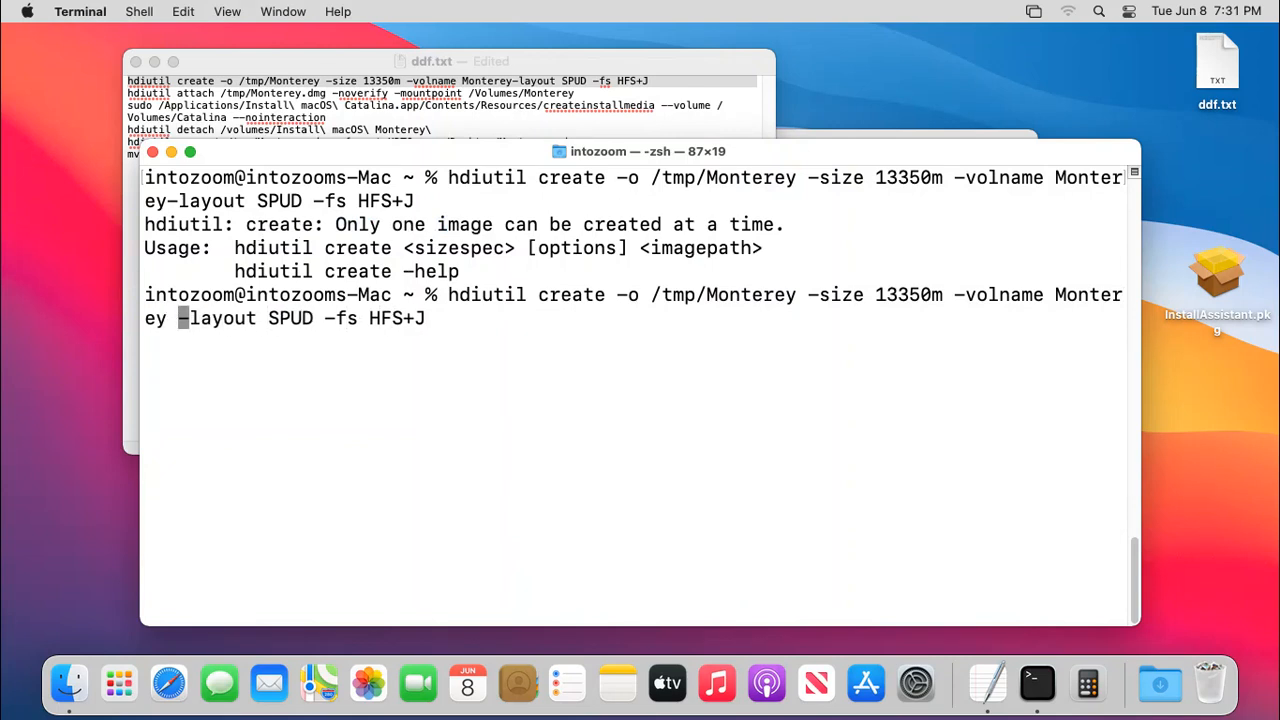
key("right")
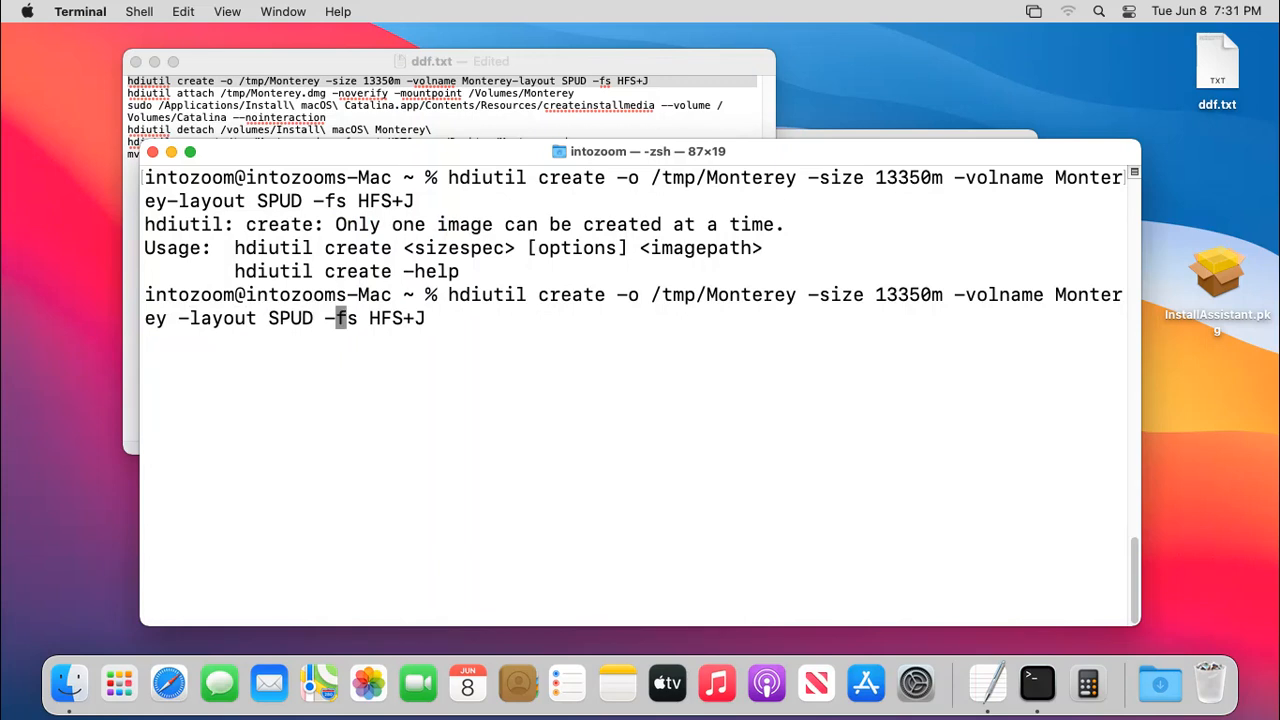
key("Return")
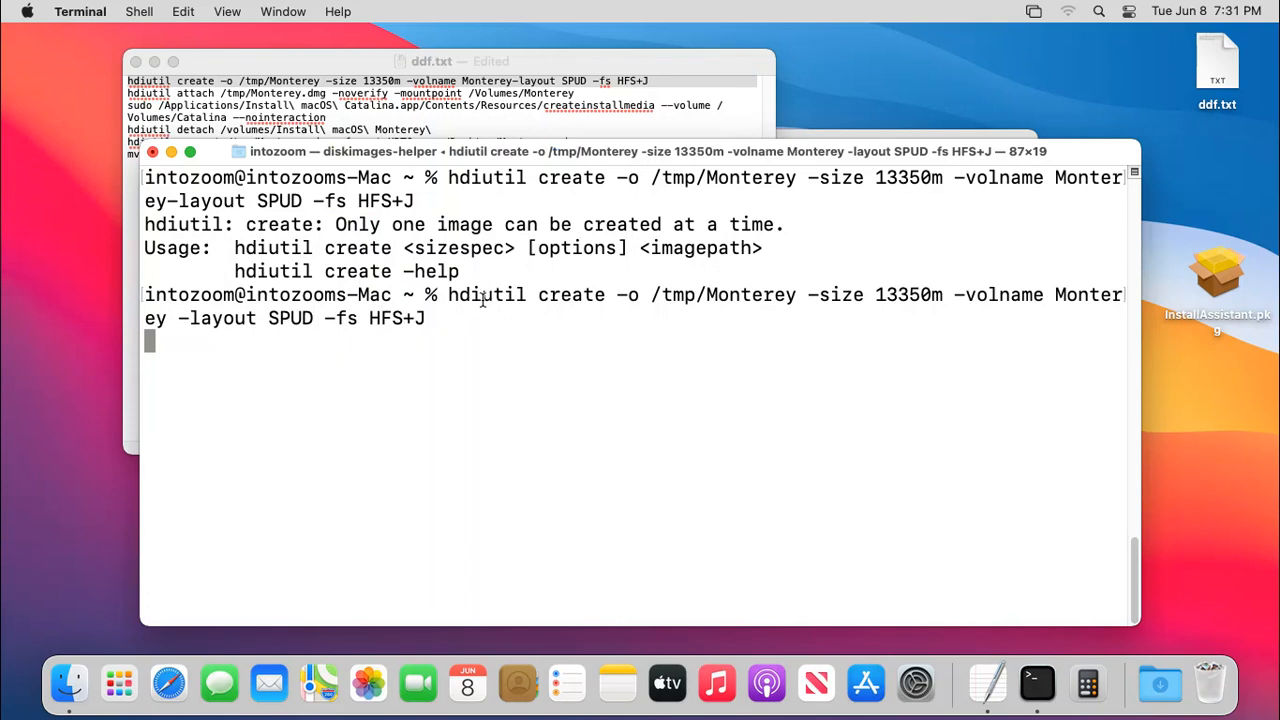
mouse_move(372, 420)
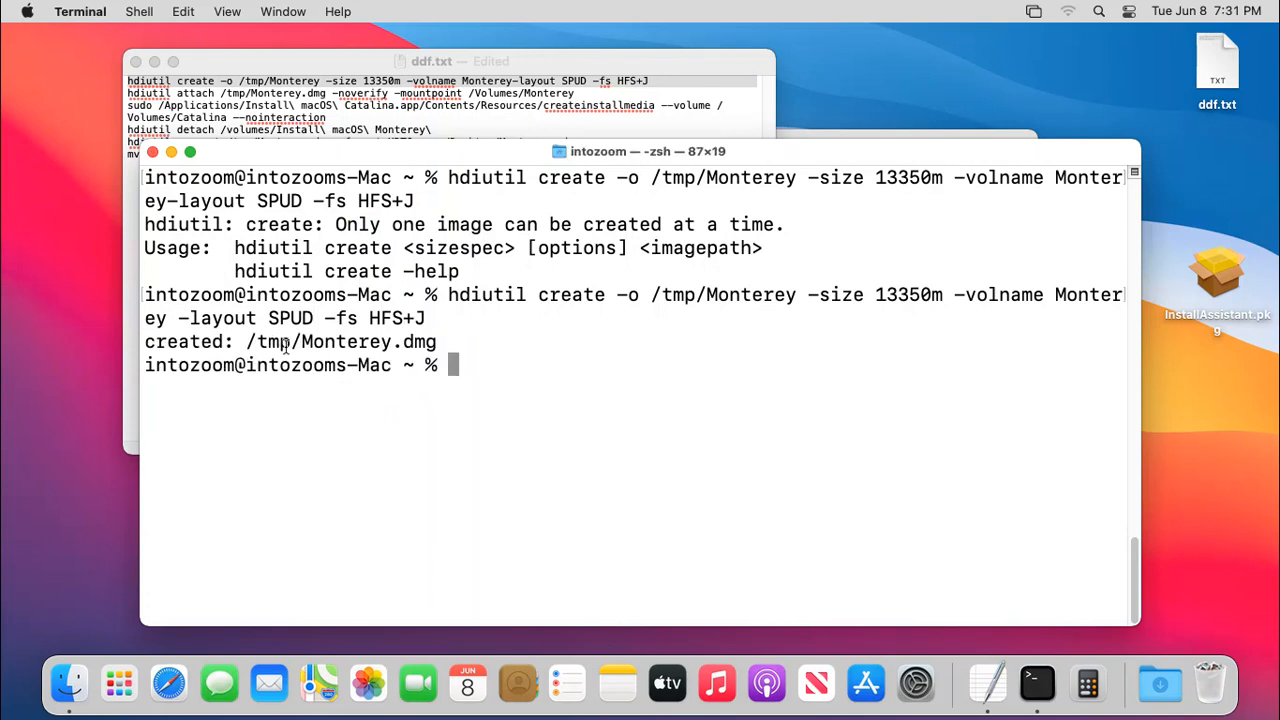
Paste and run the hdiutil attach command so Monterey.dmg mounts at /Volumes/Monterey, then begin a sudo command.
double_click(270, 340)
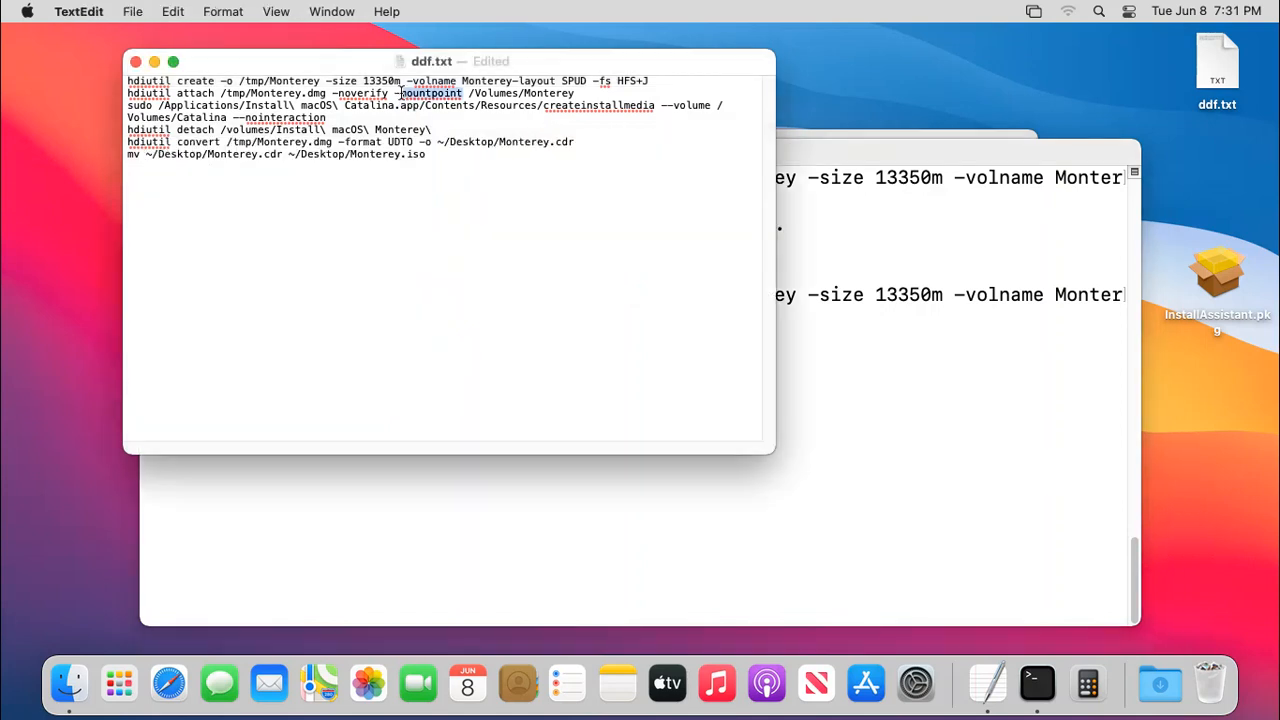
right_click(264, 94)
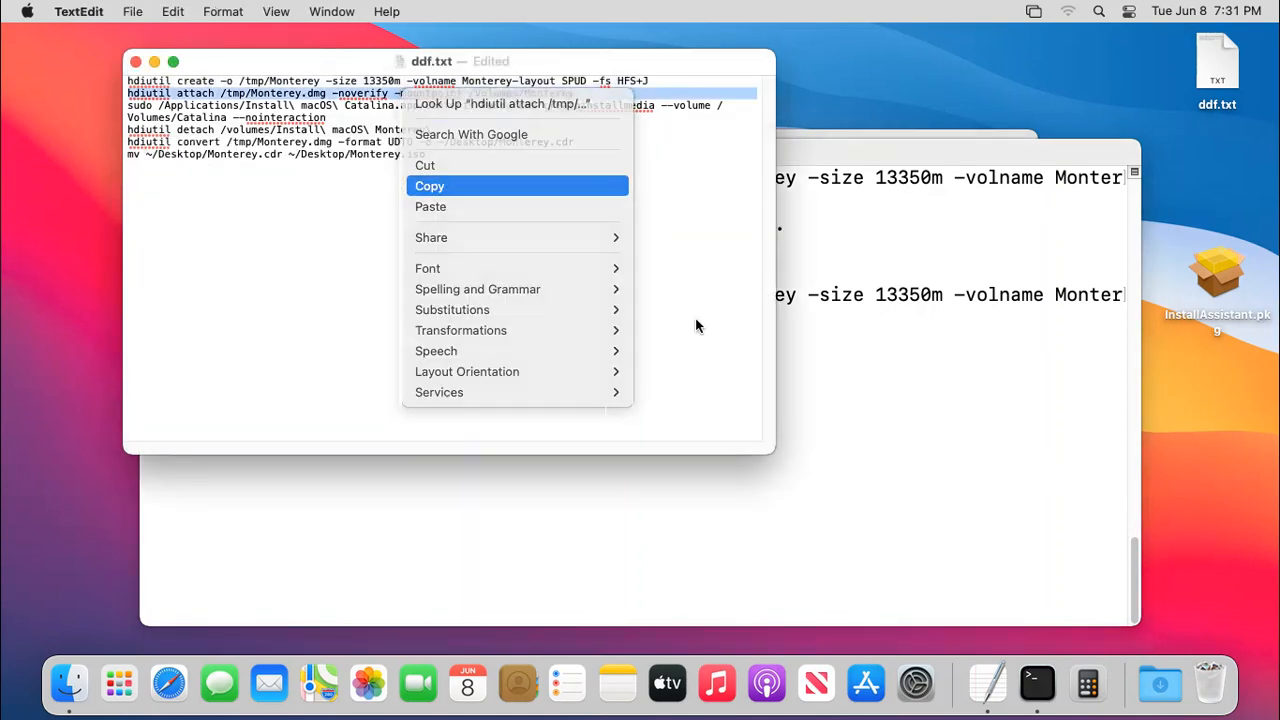
right_click(556, 364)
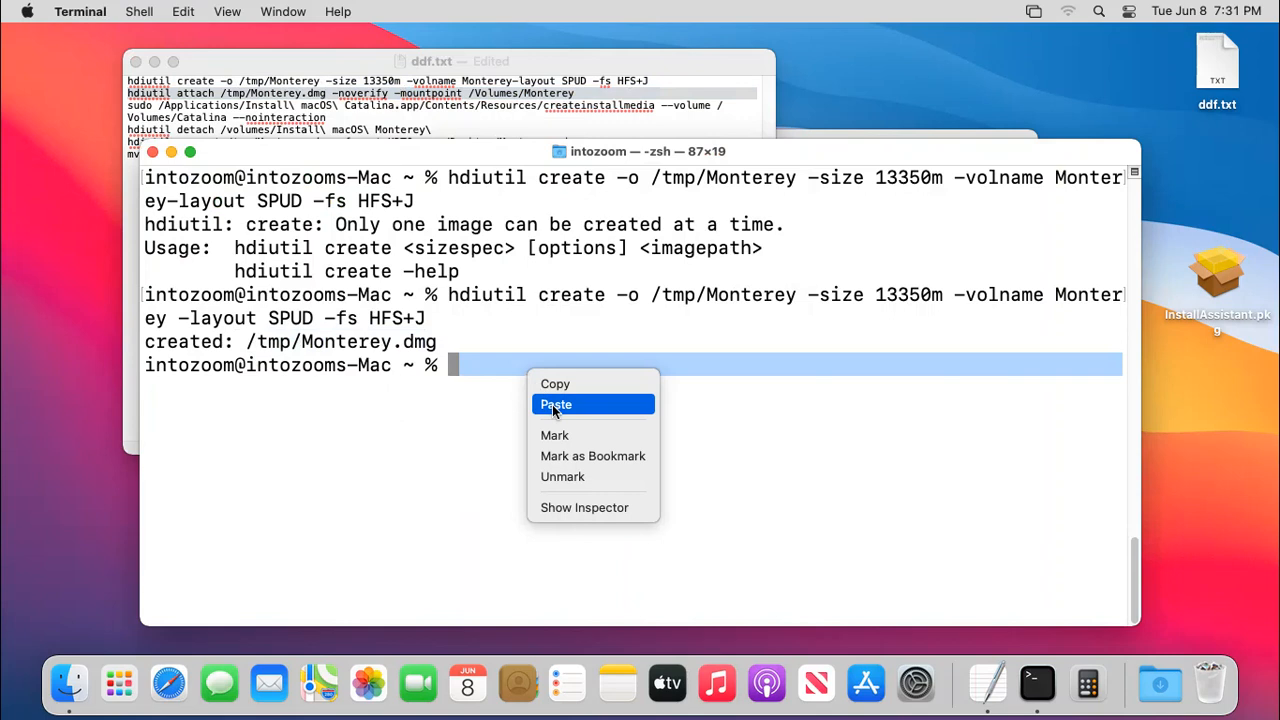
left_click(556, 404)
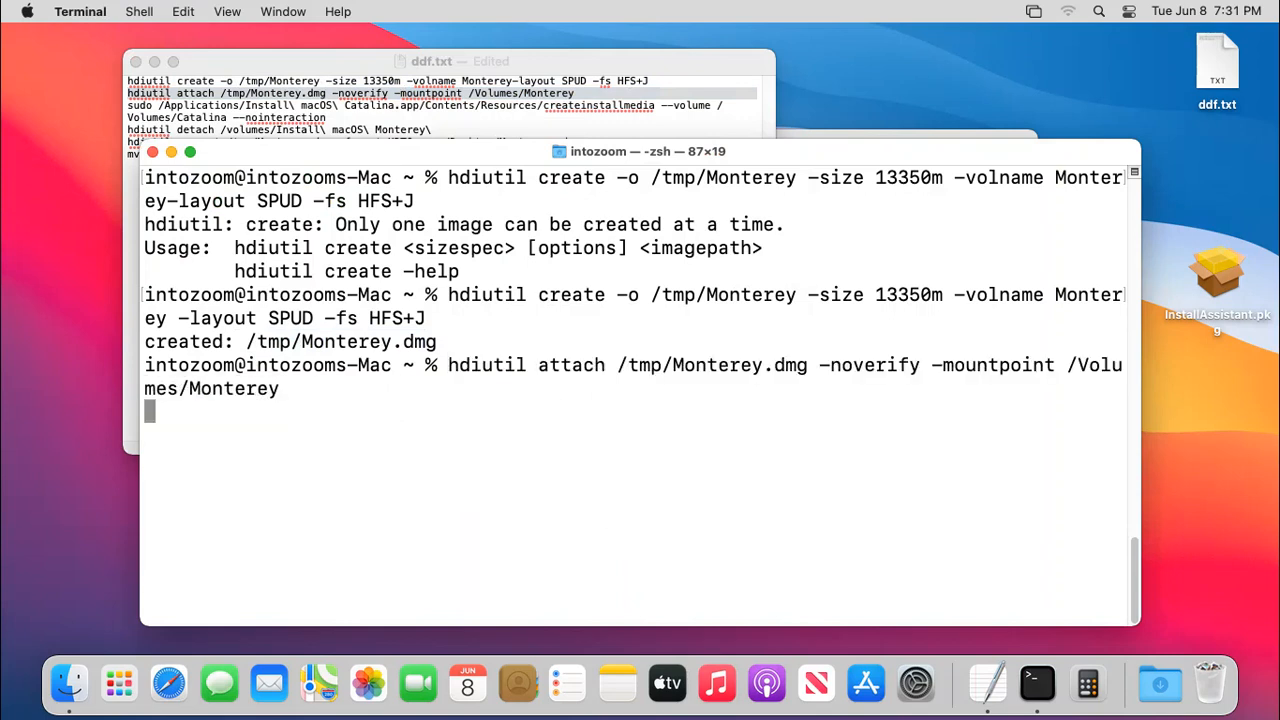
key("Return")
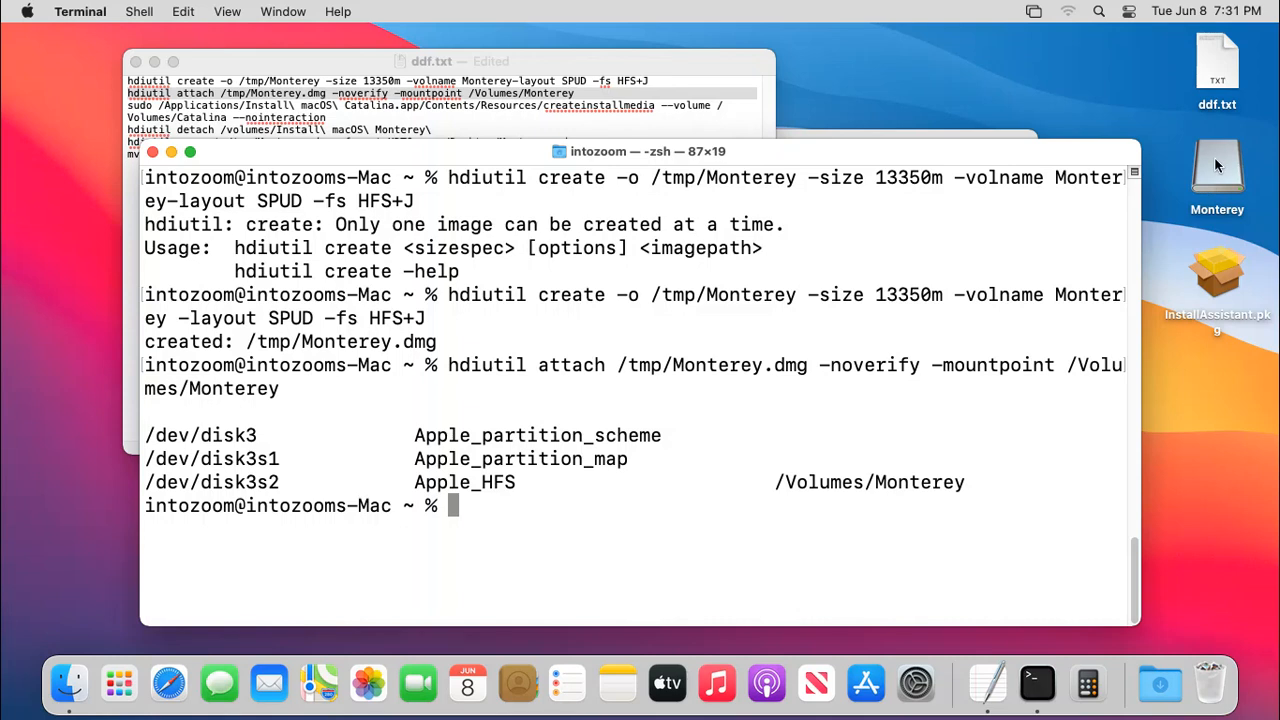
mouse_move(604, 544)
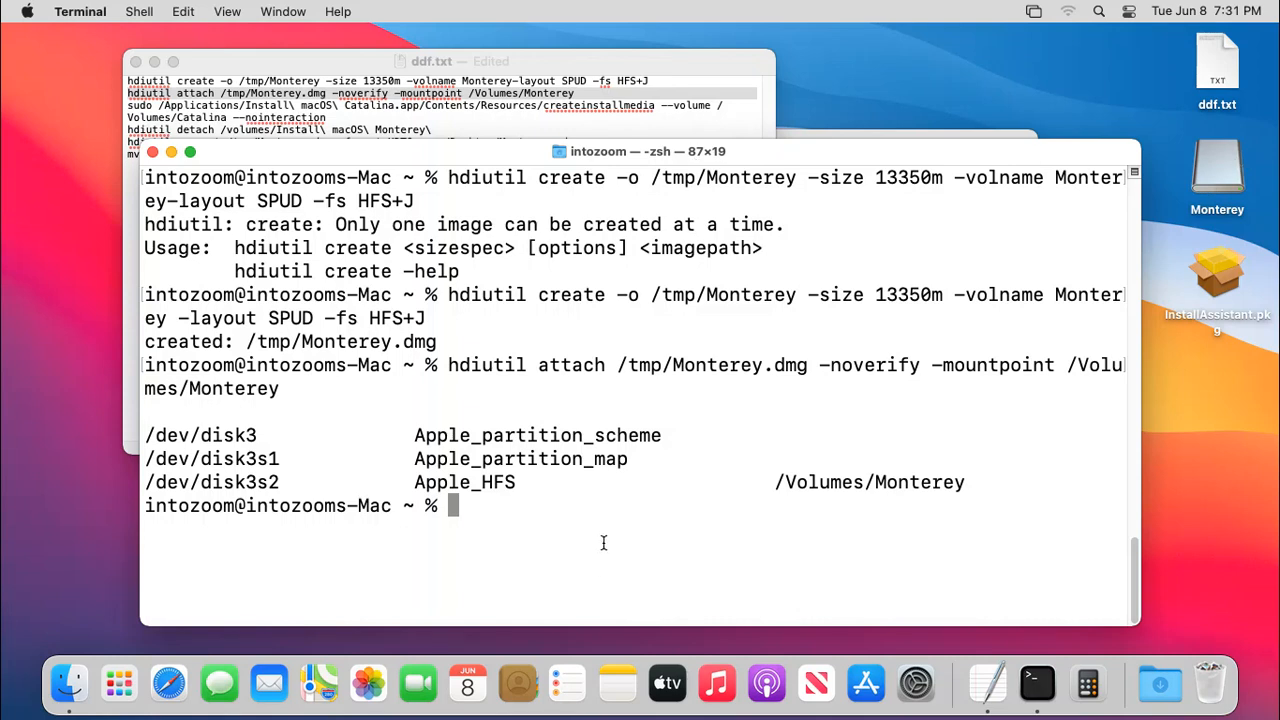
type("sufo")
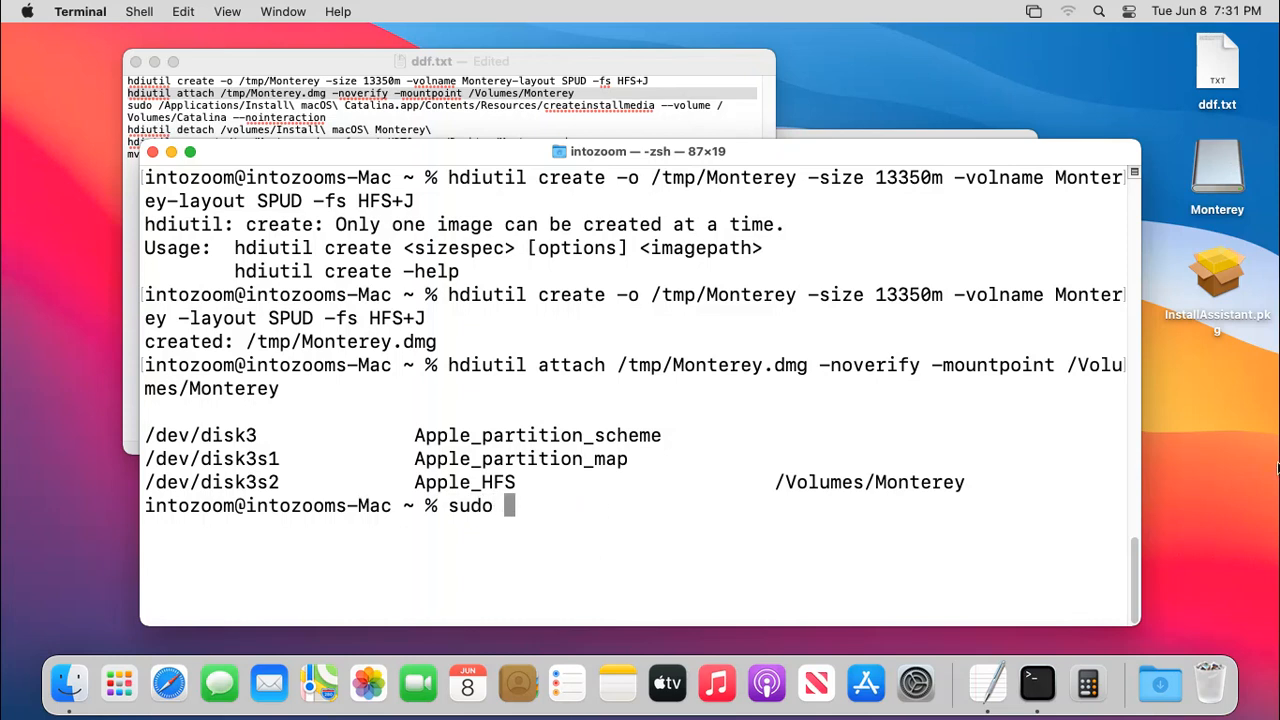
mouse_move(534, 476)
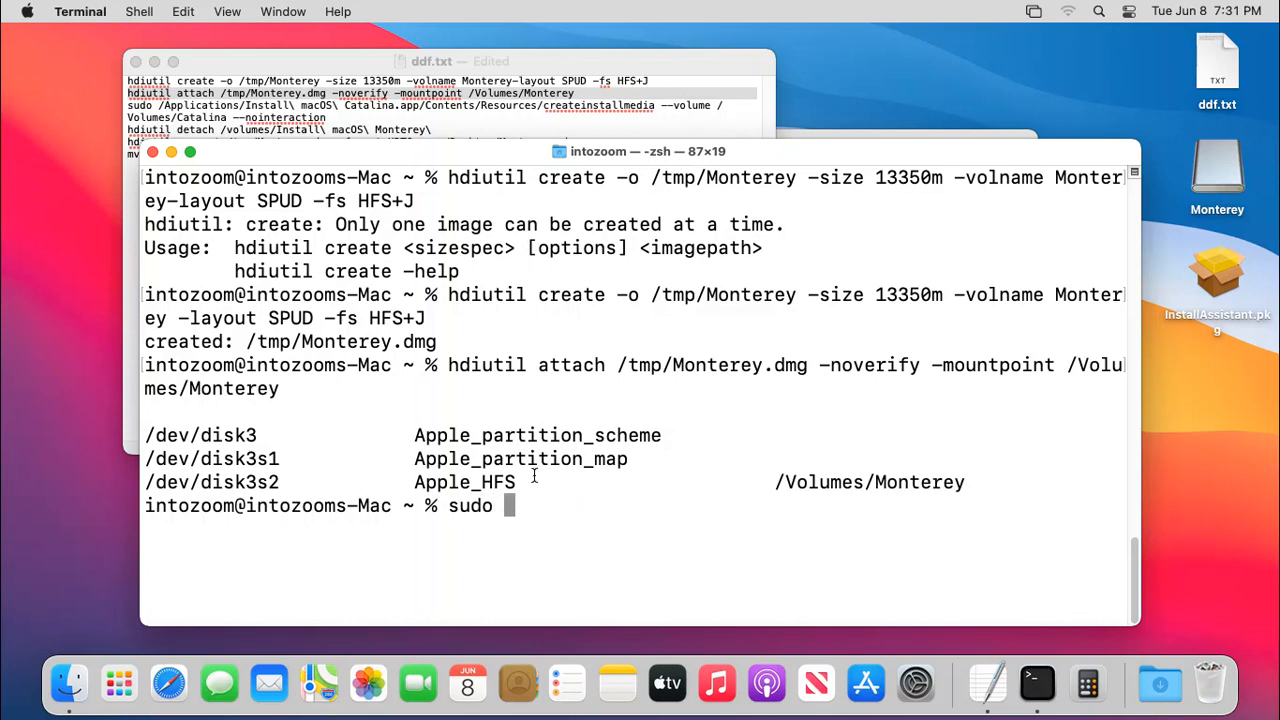
Show the Install macOS 12 Beta package contents and navigate into Contents/Resources where createinstallmedia lives.
left_click(248, 12)
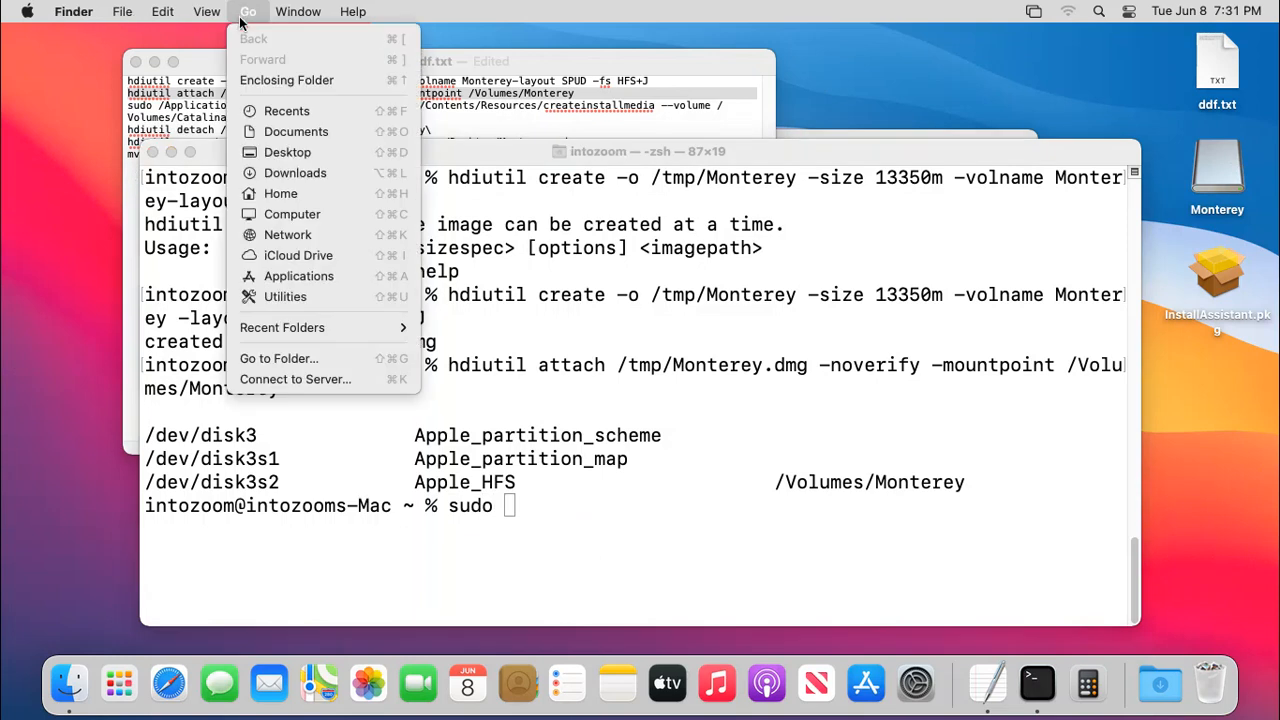
left_click(298, 276)
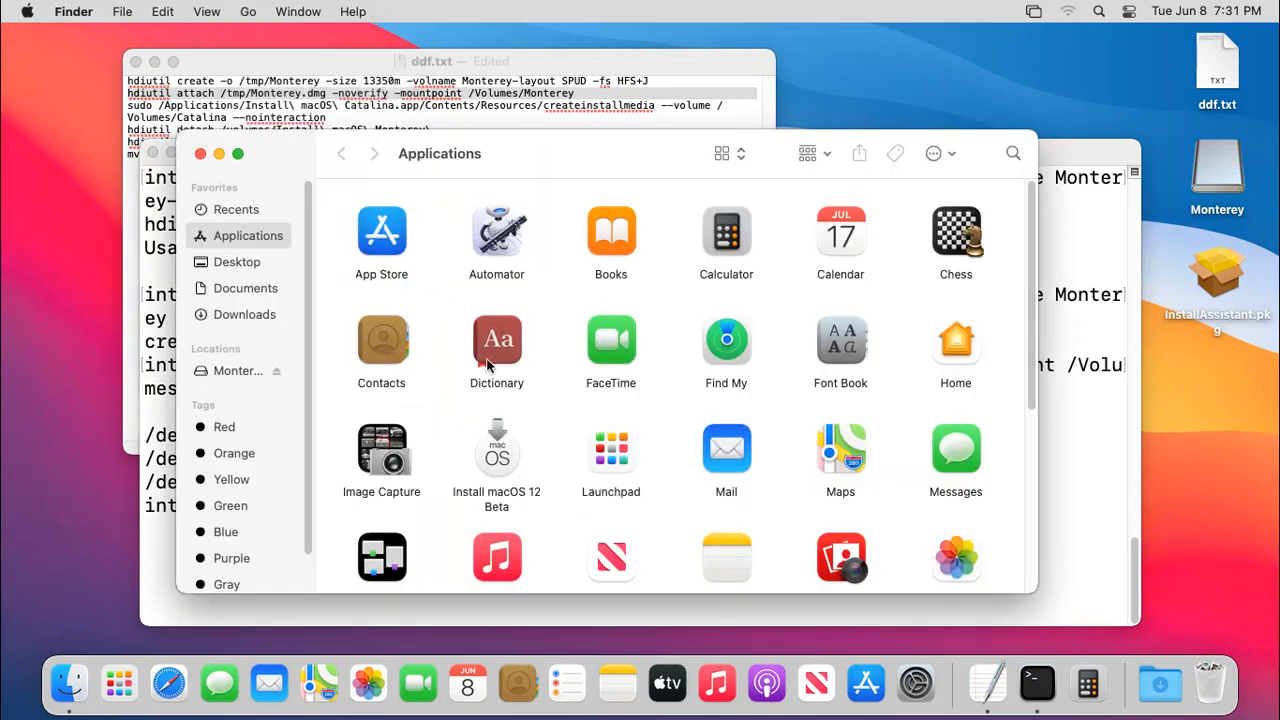
right_click(496, 450)
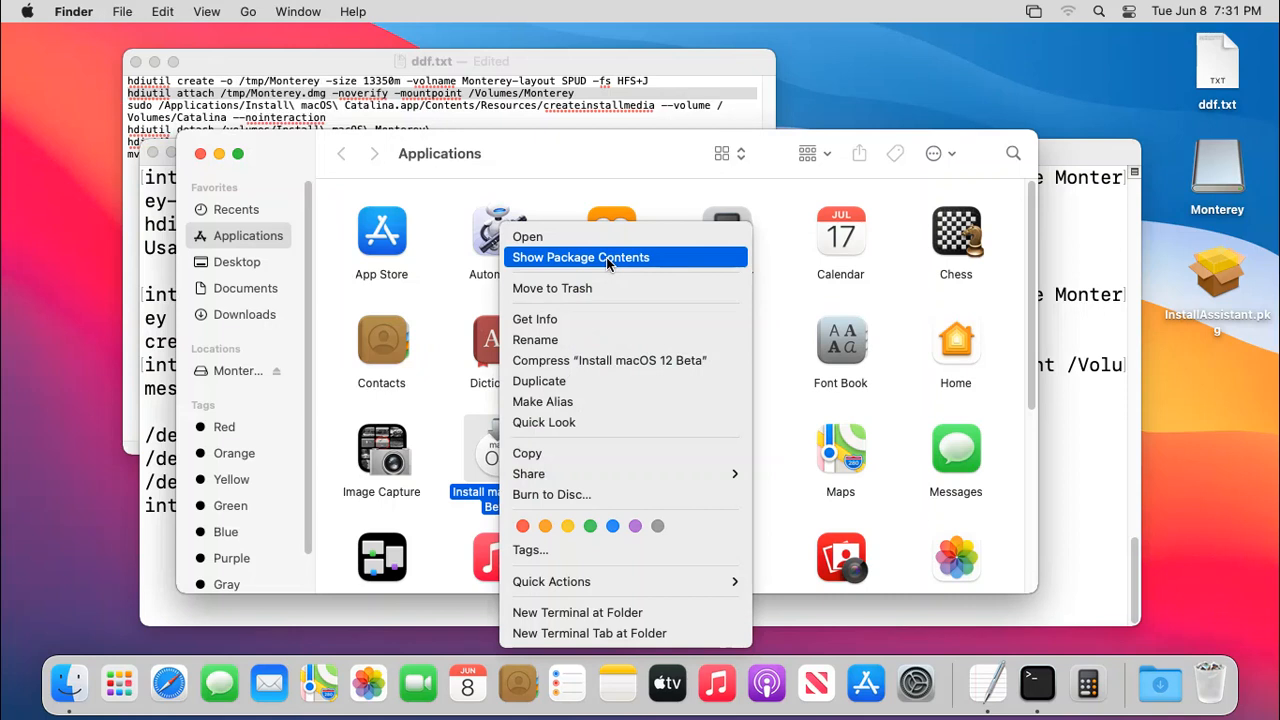
left_click(580, 256)
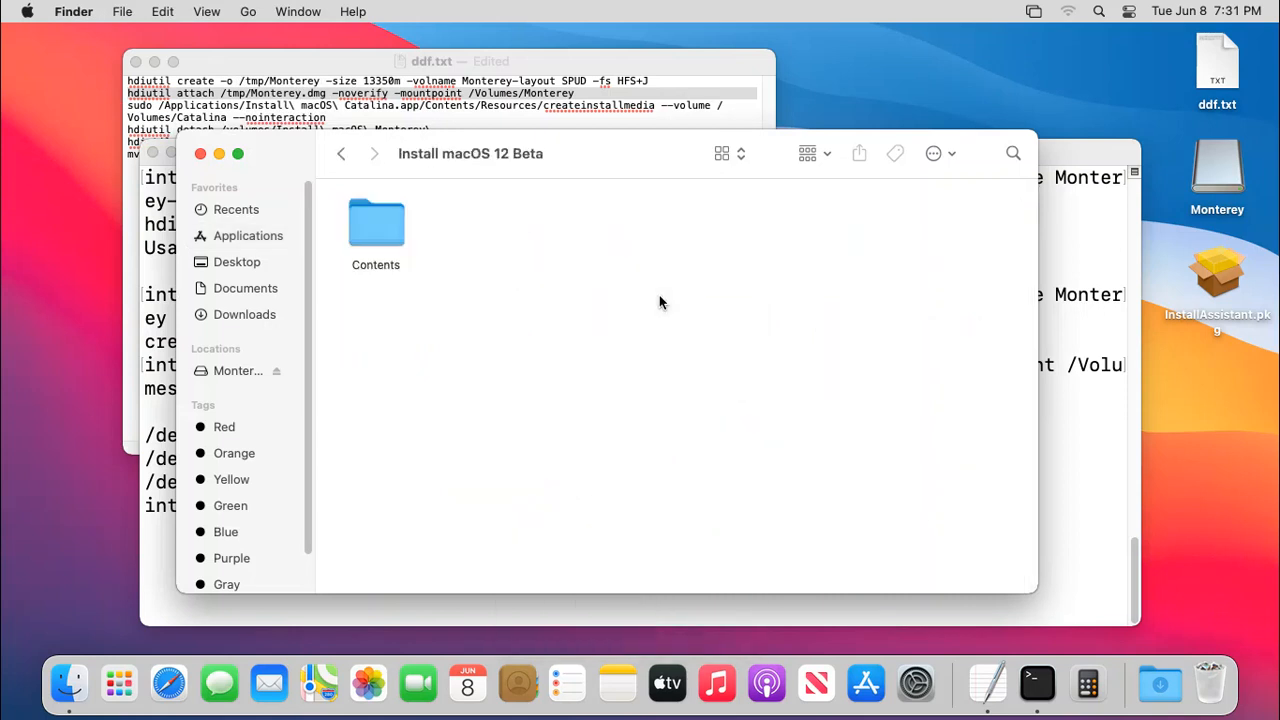
double_click(376, 222)
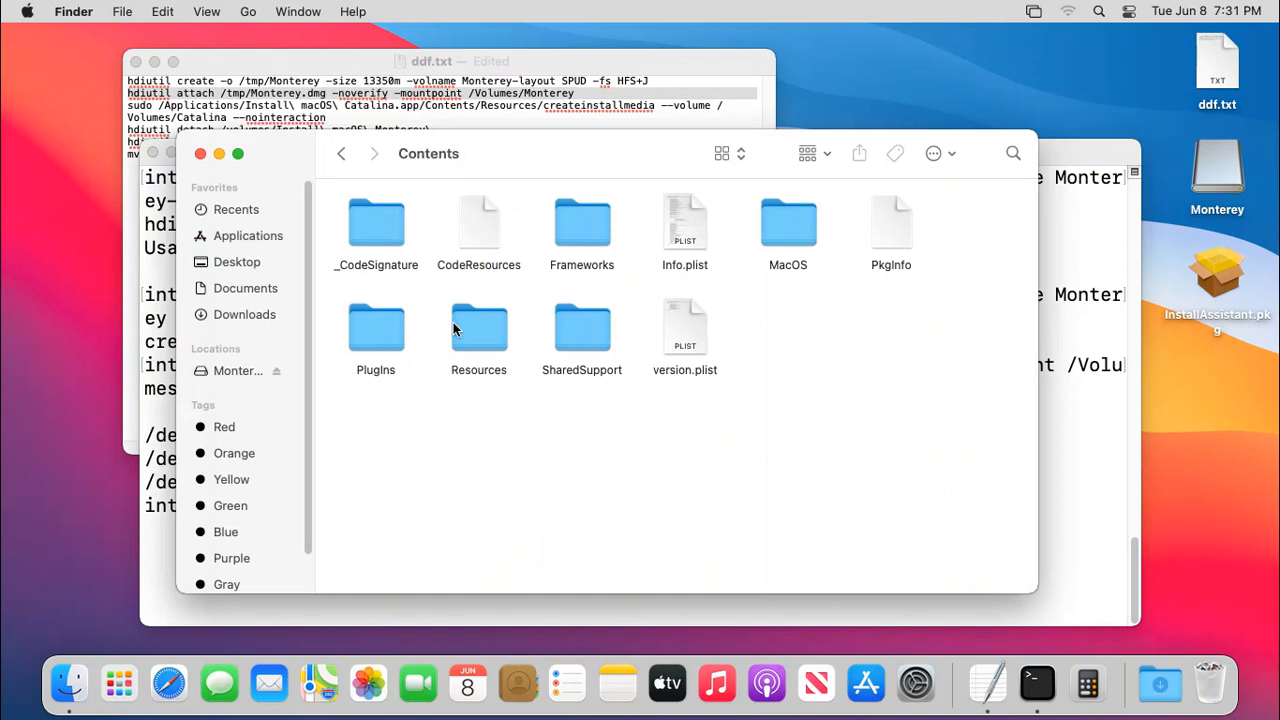
double_click(478, 328)
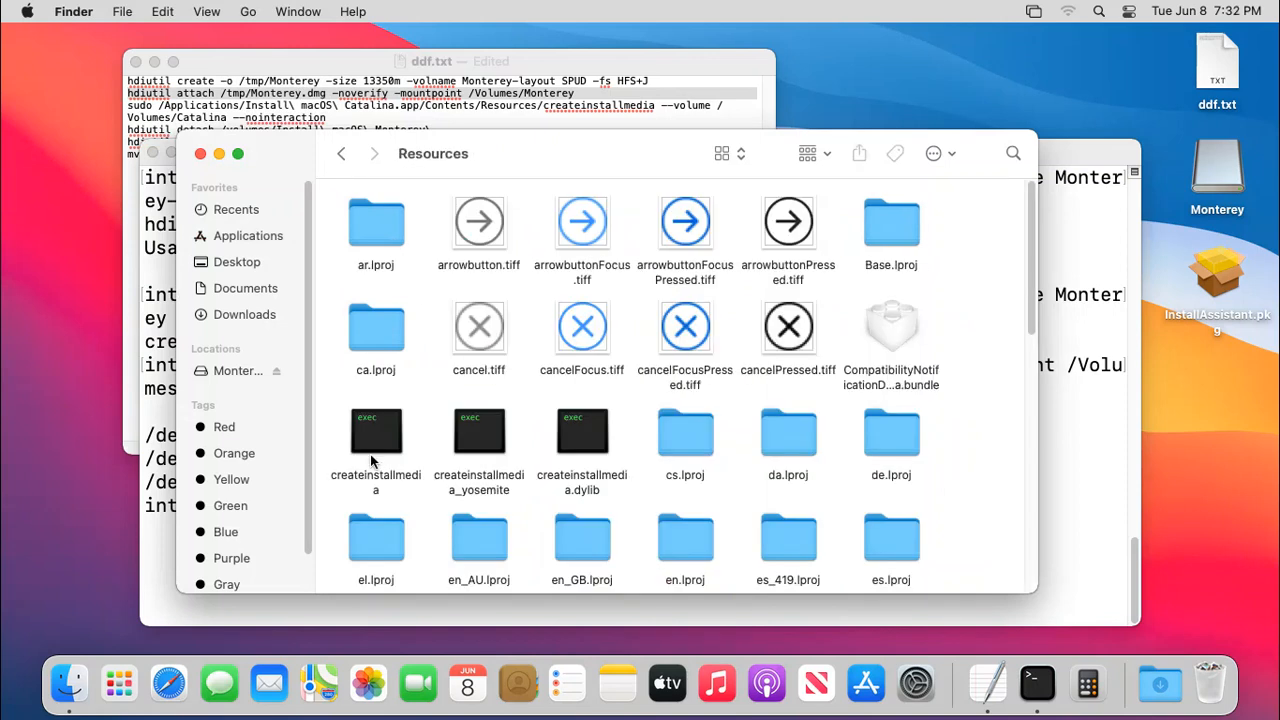
mouse_move(640, 164)
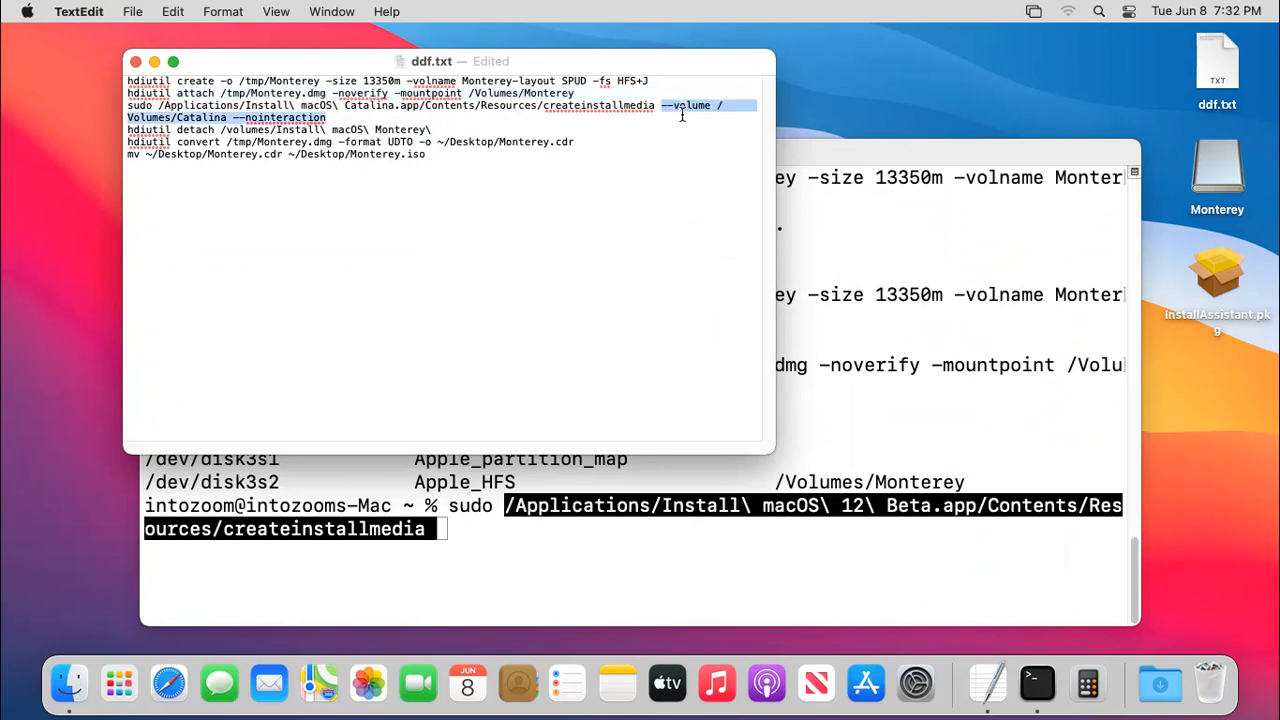
Paste the --volume and --nointeraction options into the createinstallmedia command and point the volume at /Volumes/Monterey.
right_click(684, 114)
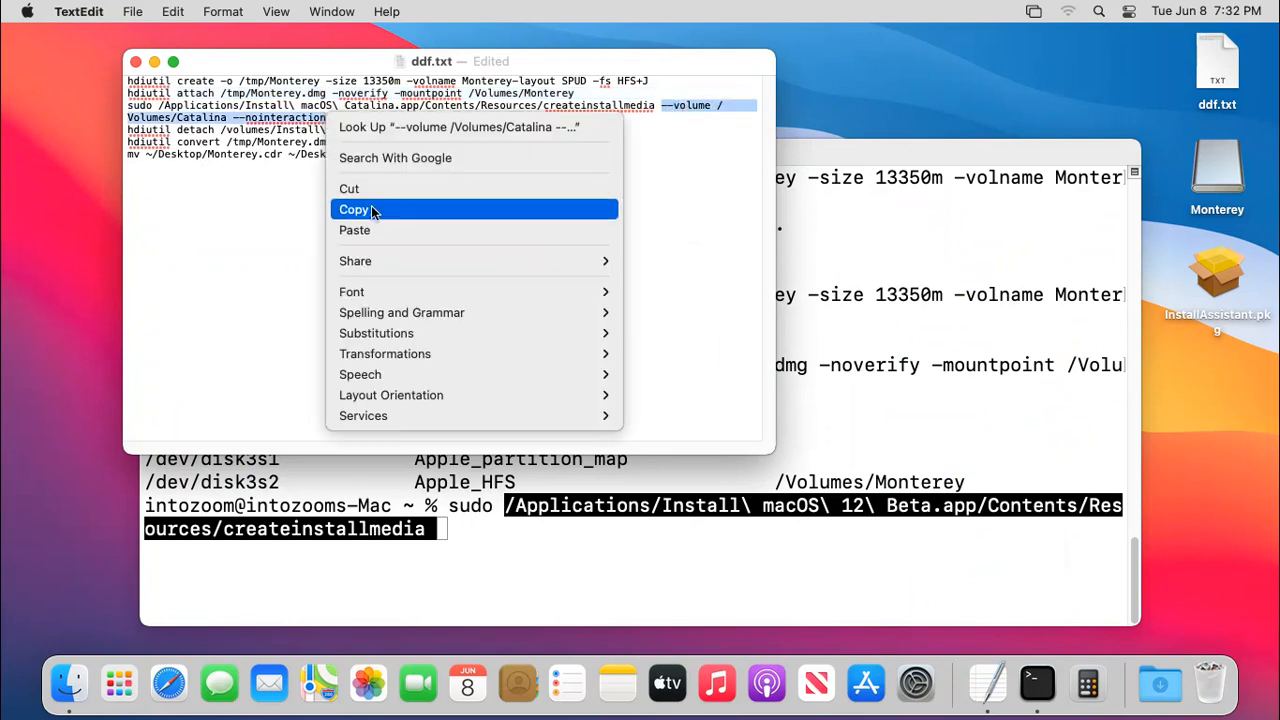
left_click(356, 210)
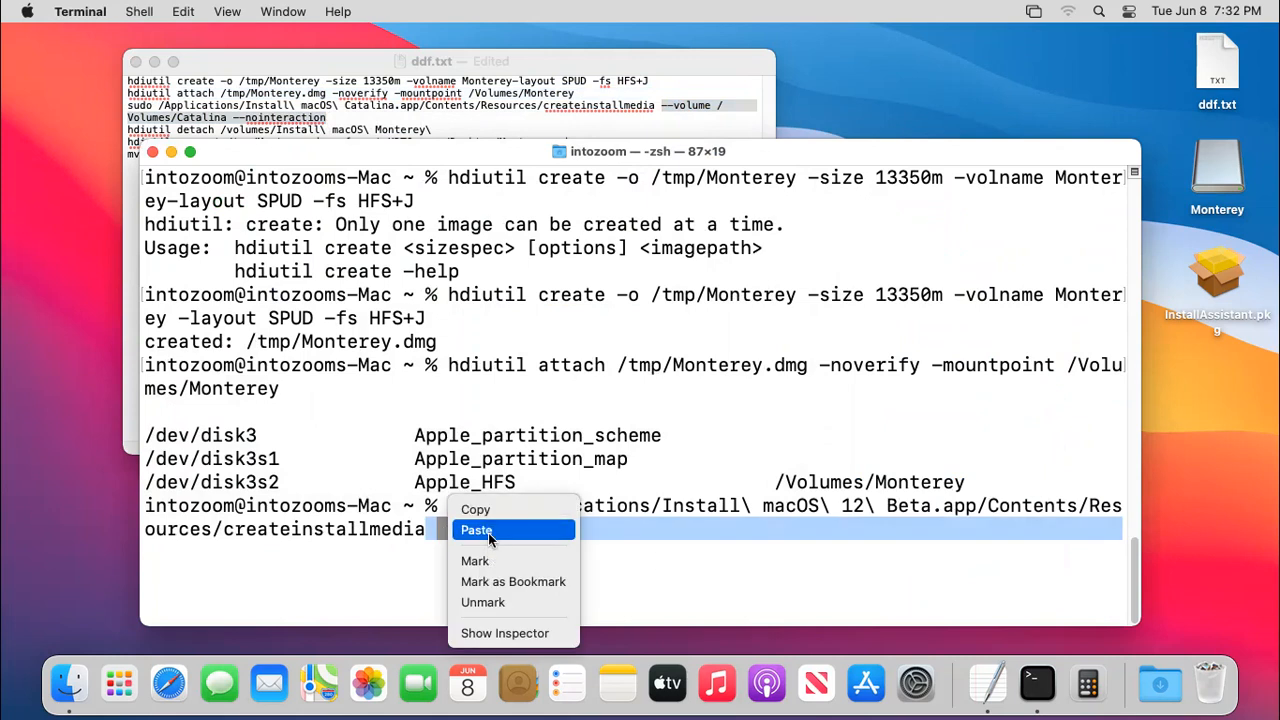
left_click(476, 530)
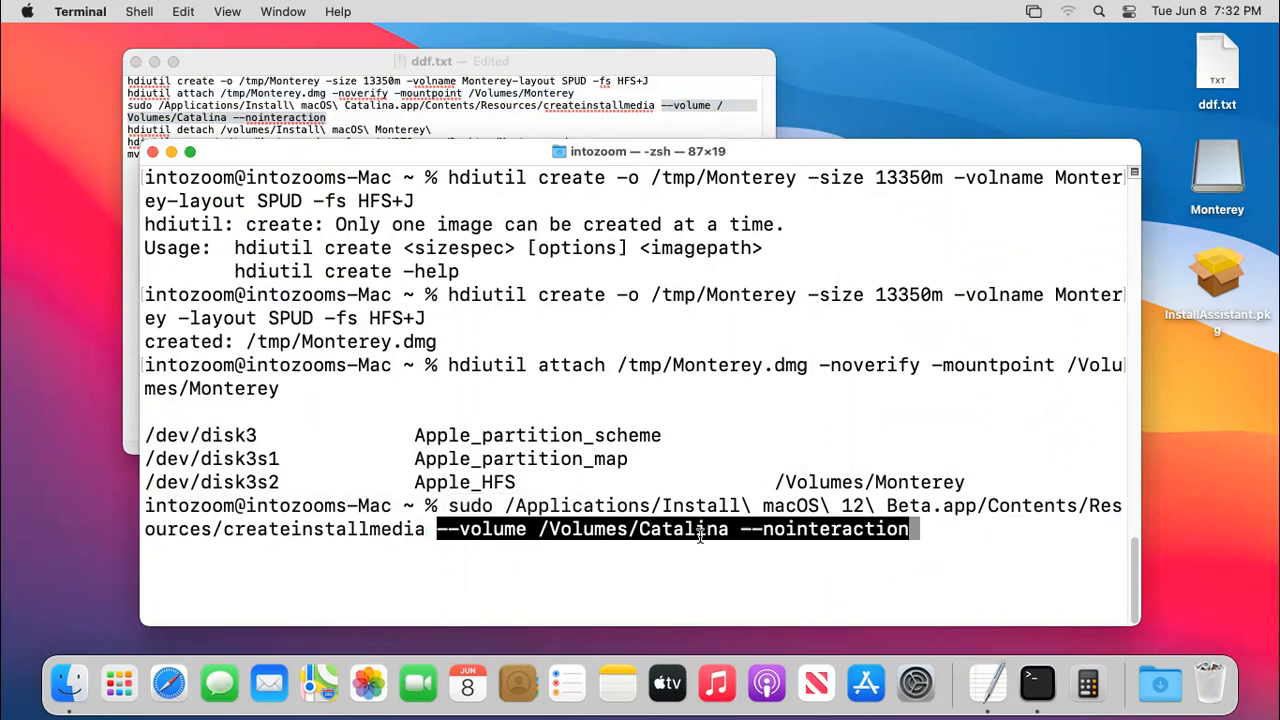
mouse_move(904, 546)
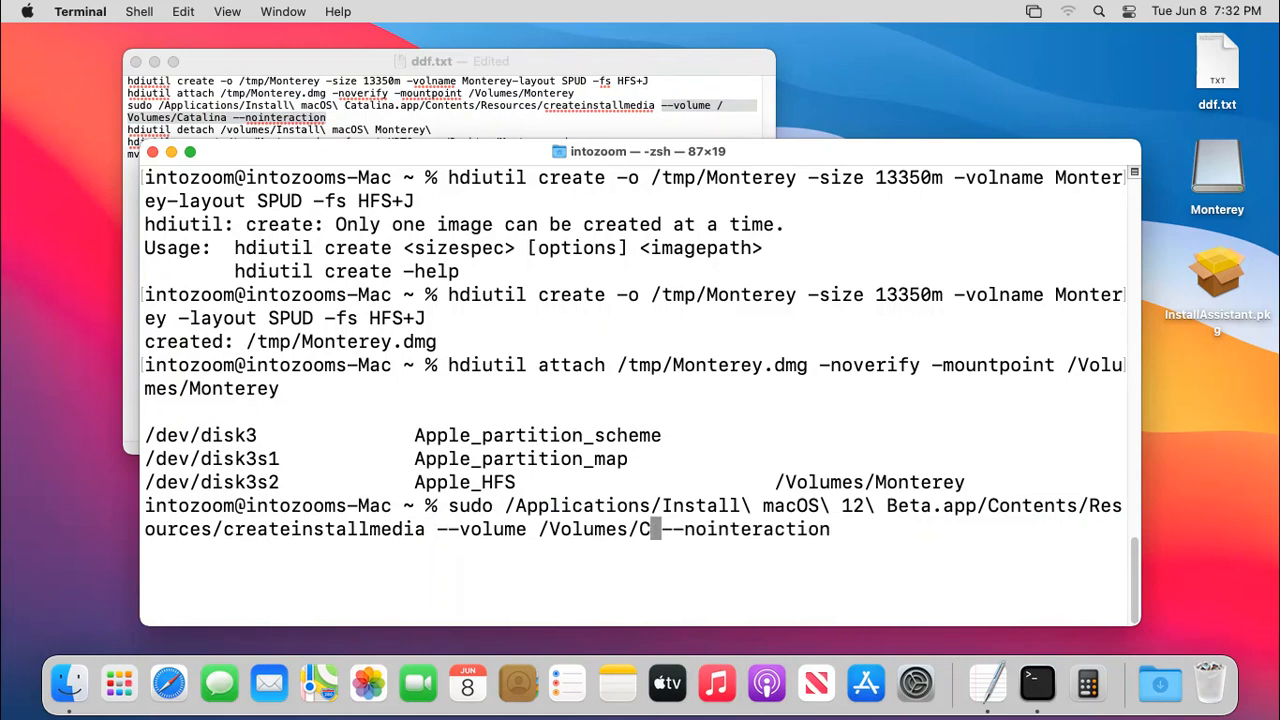
type("onterey")
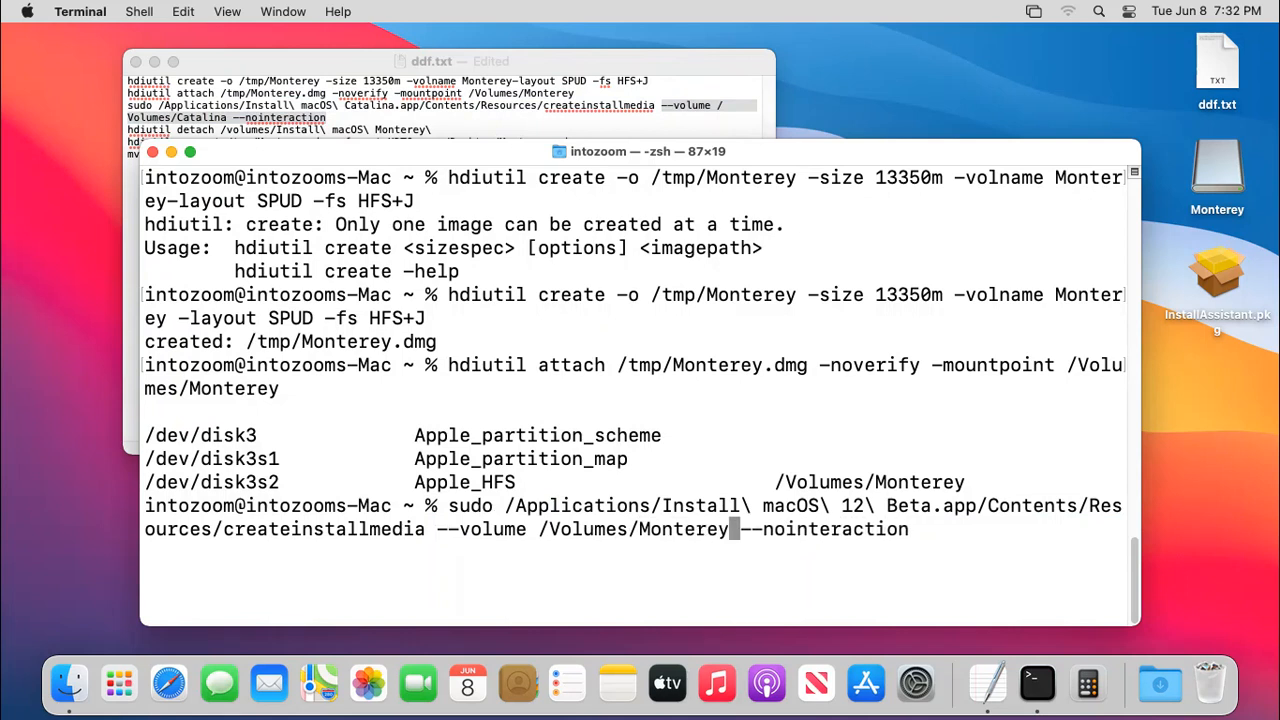
mouse_move(964, 532)
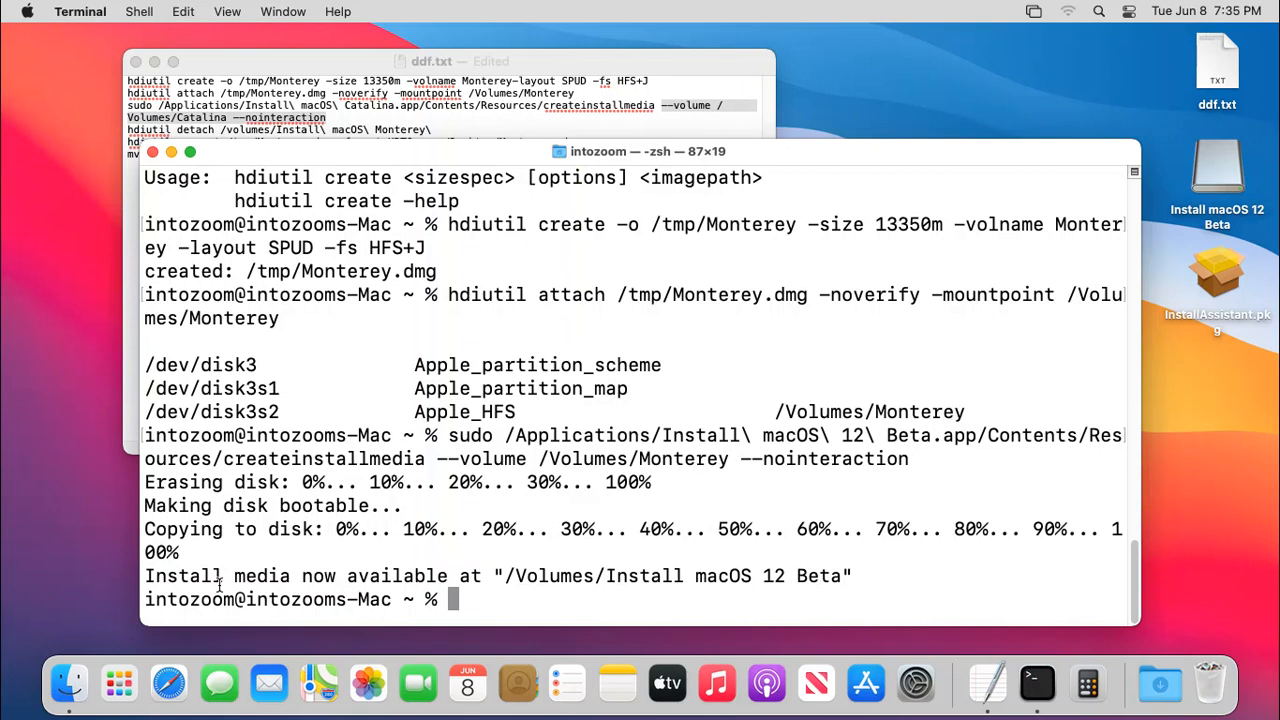
mouse_move(856, 112)
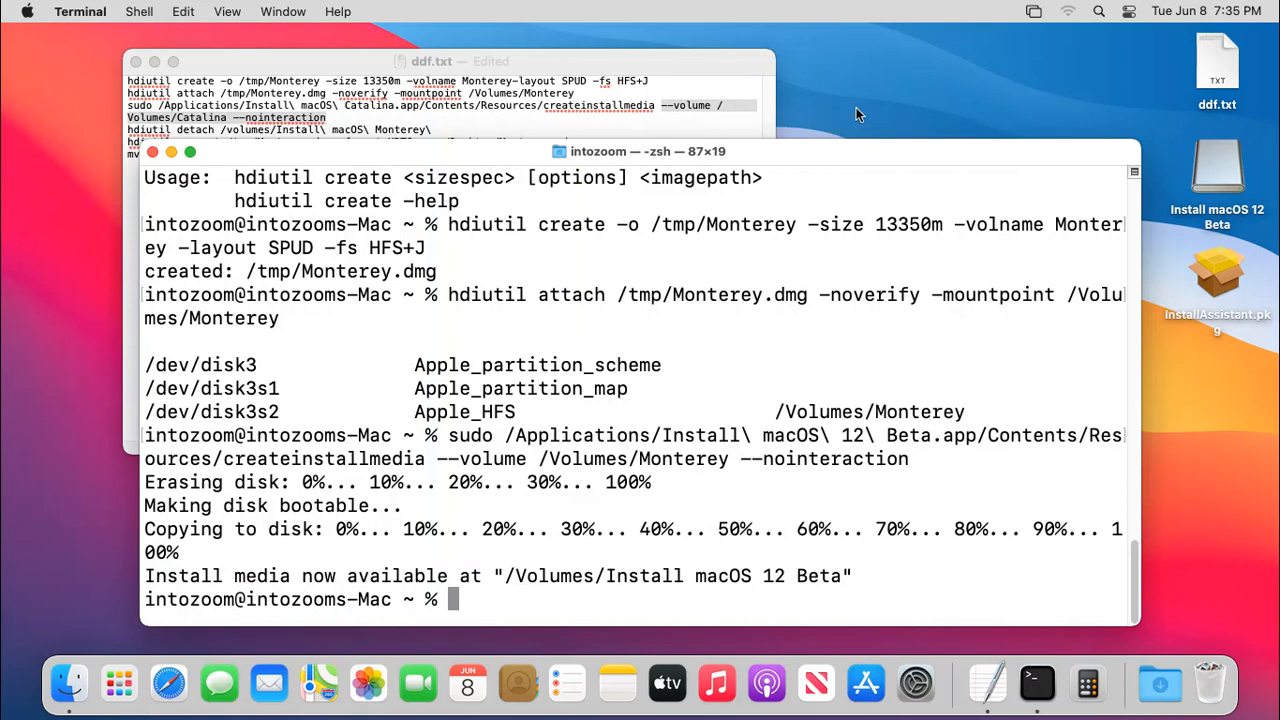
Jump to /tmp in Finder to confirm Monterey.dmg is there, then bring the command notes back to the front.
left_click(248, 12)
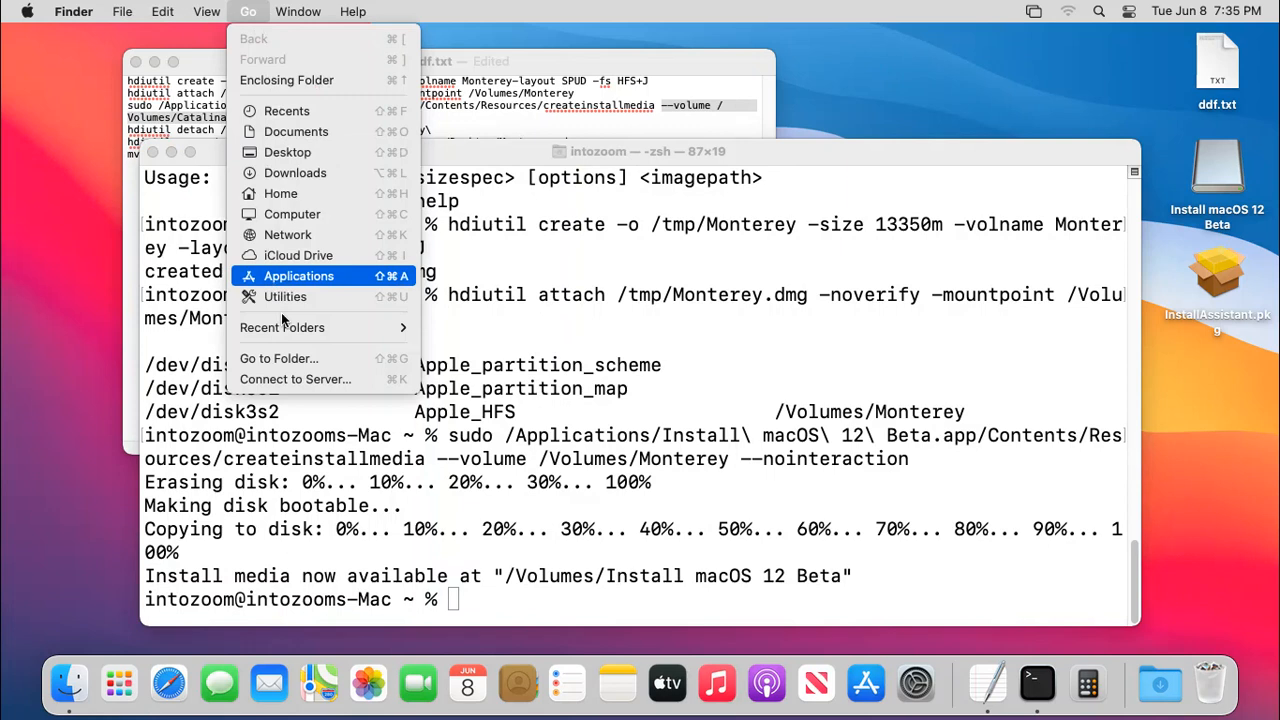
left_click(280, 358)
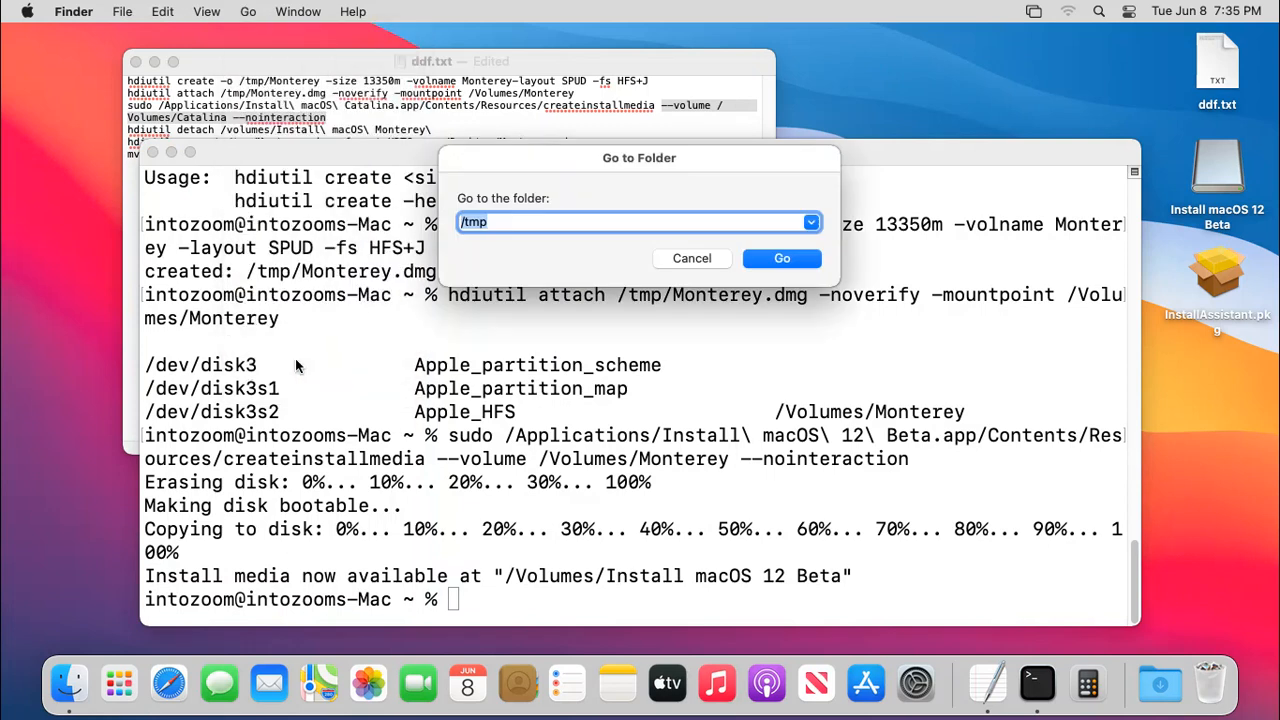
left_click(782, 258)
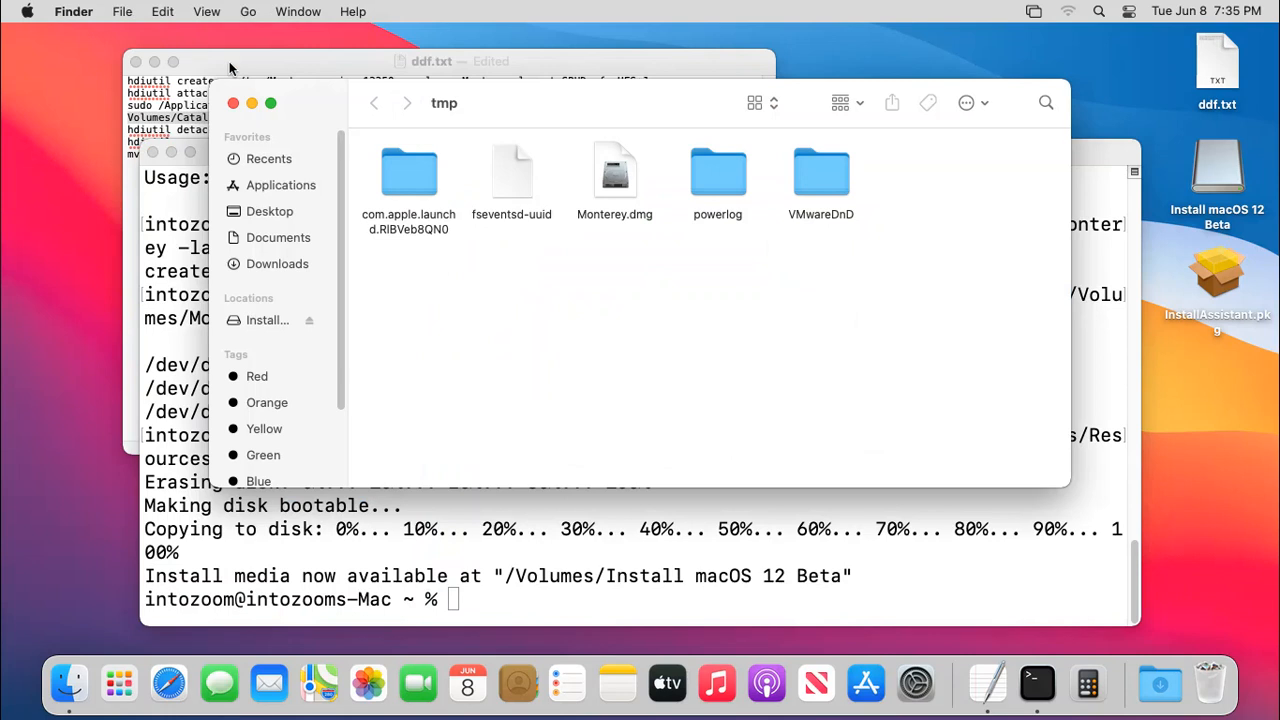
left_click(430, 60)
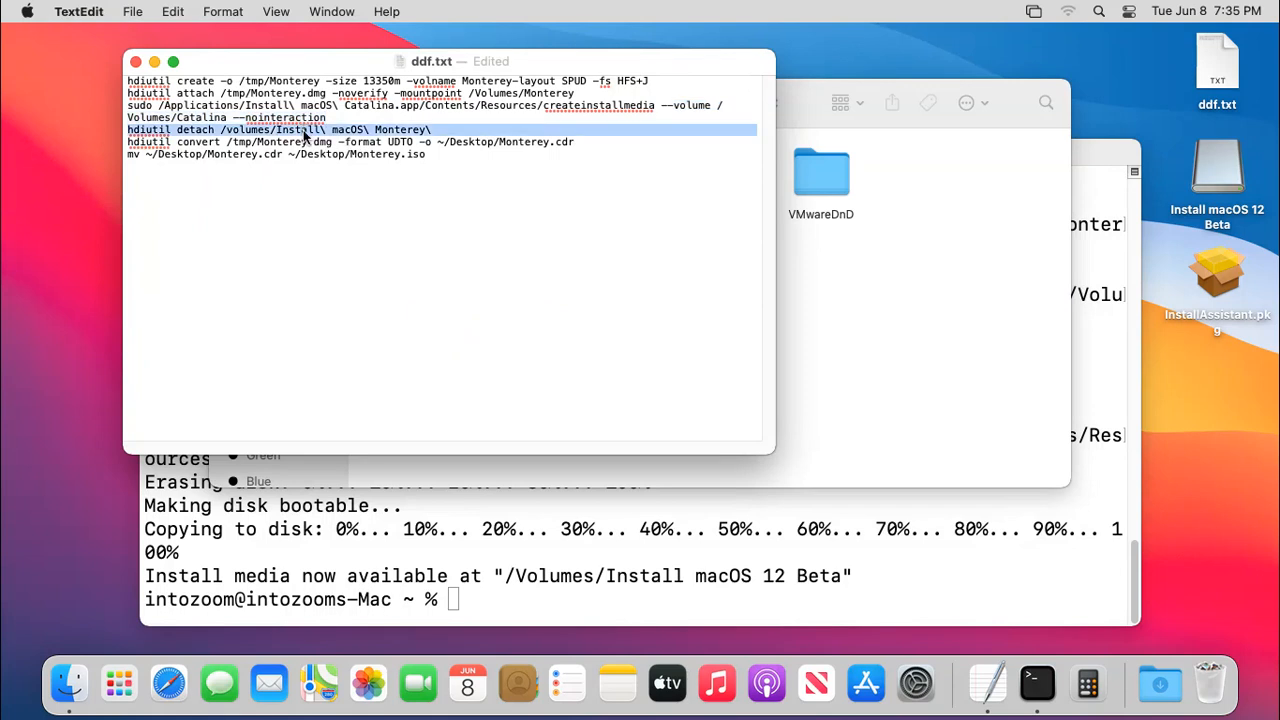
mouse_move(584, 536)
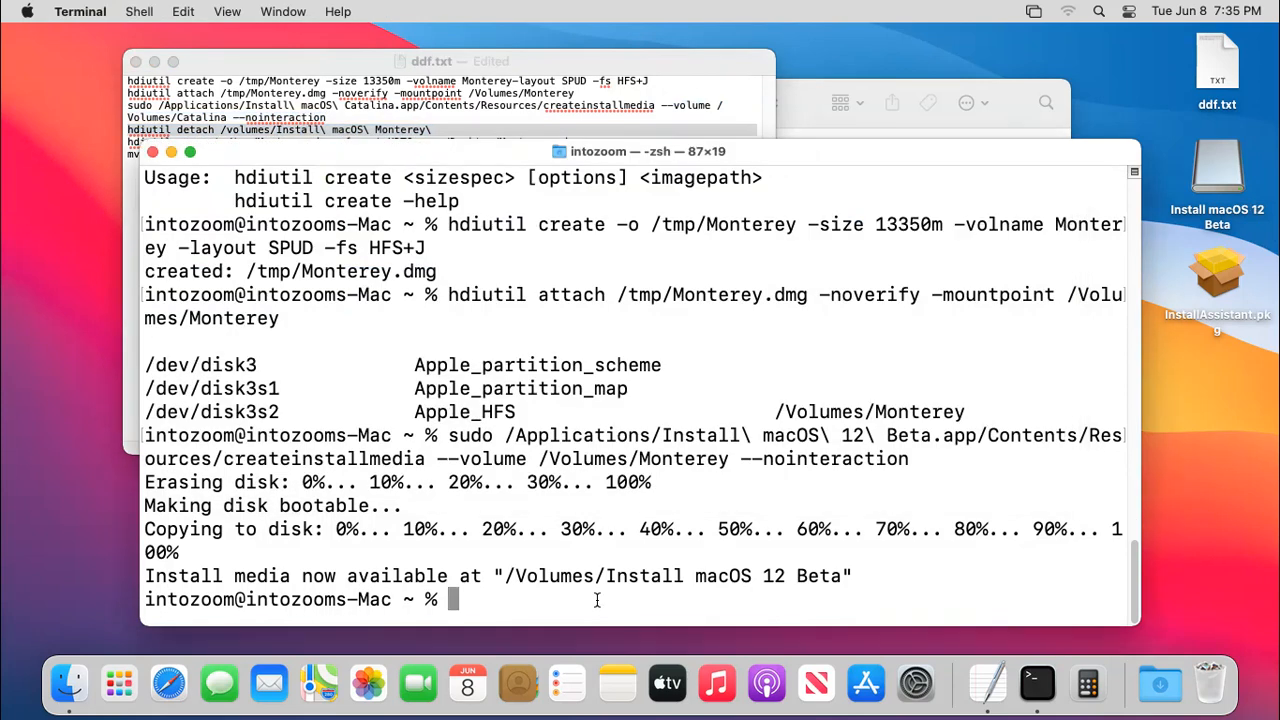
Run hdiutil detach on /Volumes/Install macOS Monterey, which fails with 'No such file or directory'.
type("hdiutil detach /volumes/Install\\ macOS\\ Monterey\\")
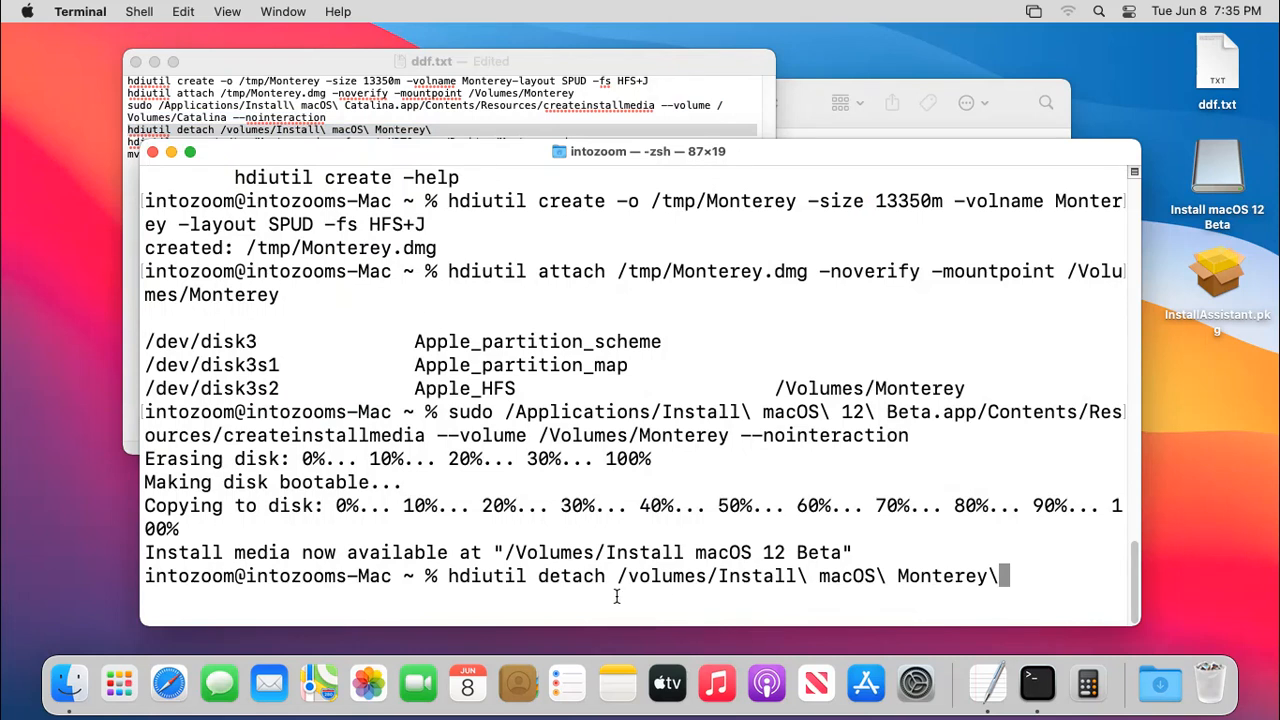
mouse_move(820, 588)
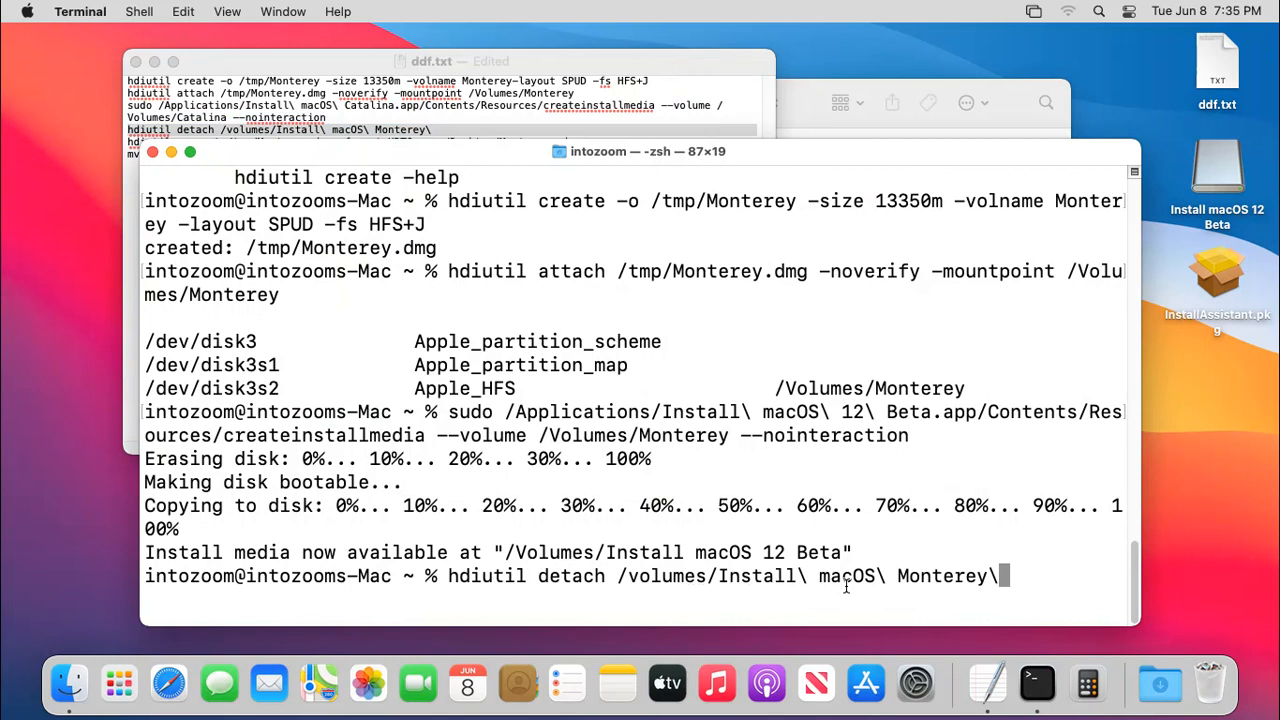
key("Return")
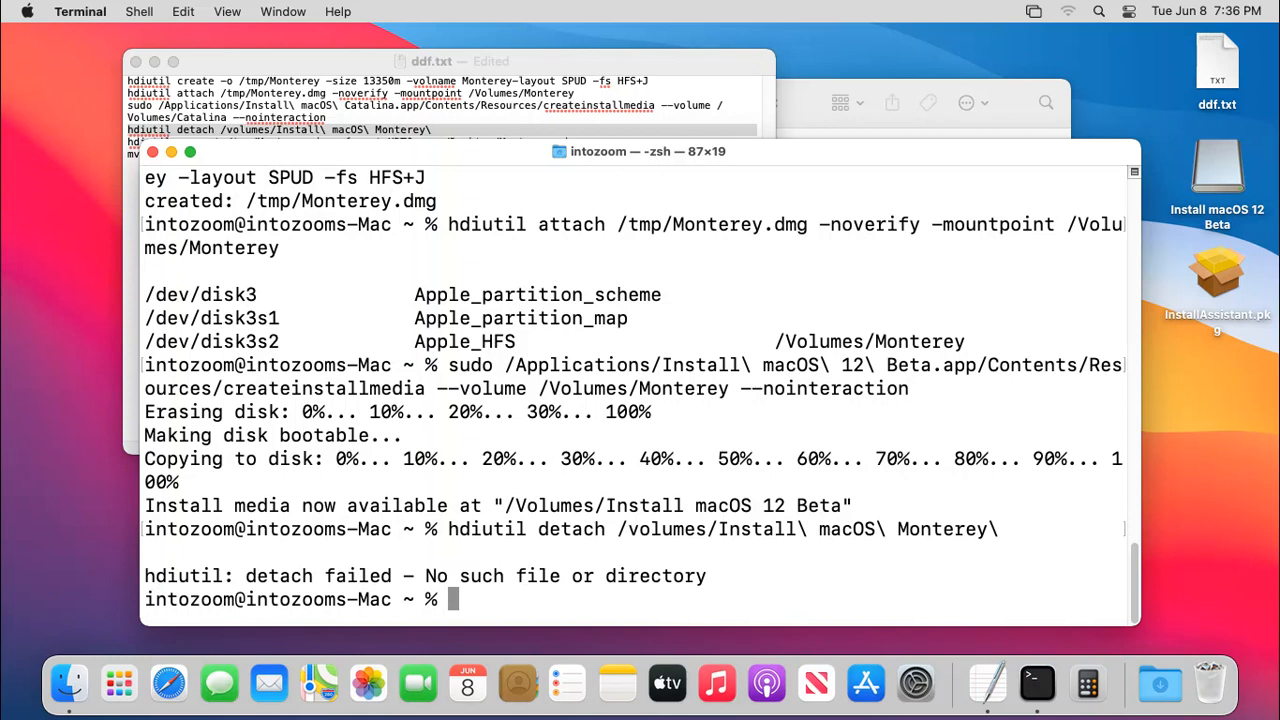
mouse_move(832, 580)
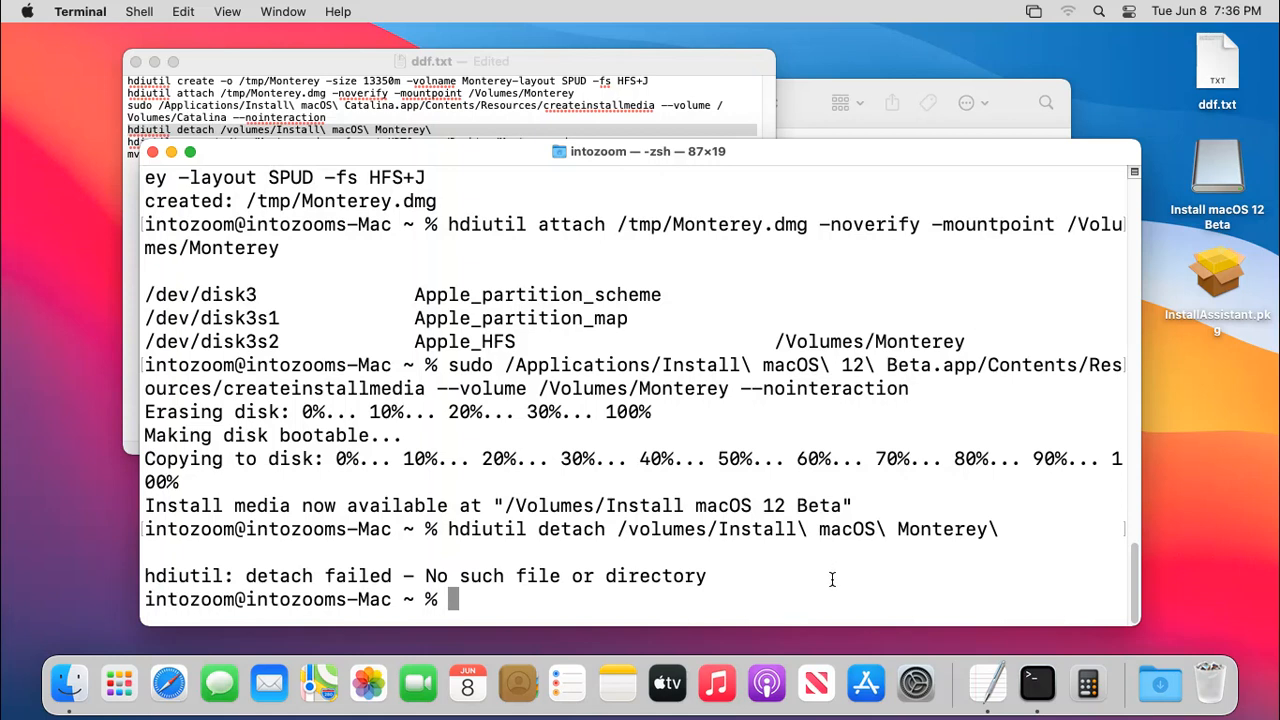
Retype the detach command twice for the installer volume; both fail with 'command not found' from a misspelled hdiutil.
type("hdi")
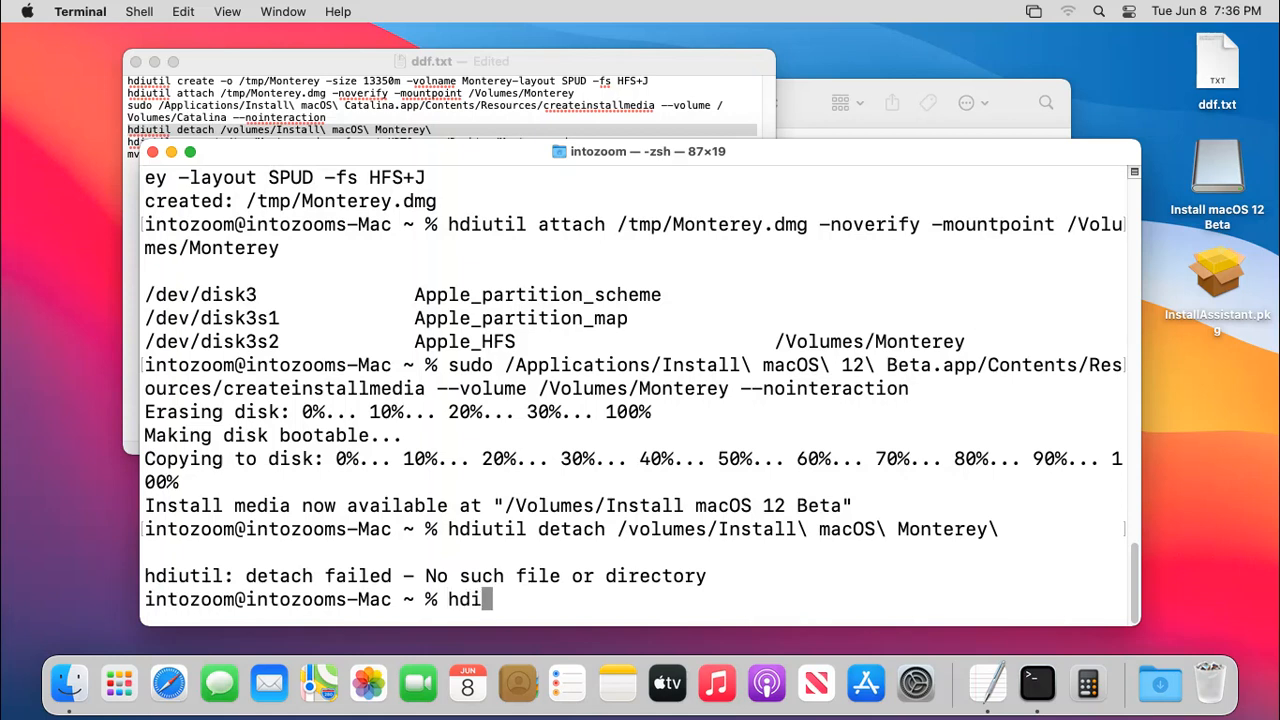
type("util")
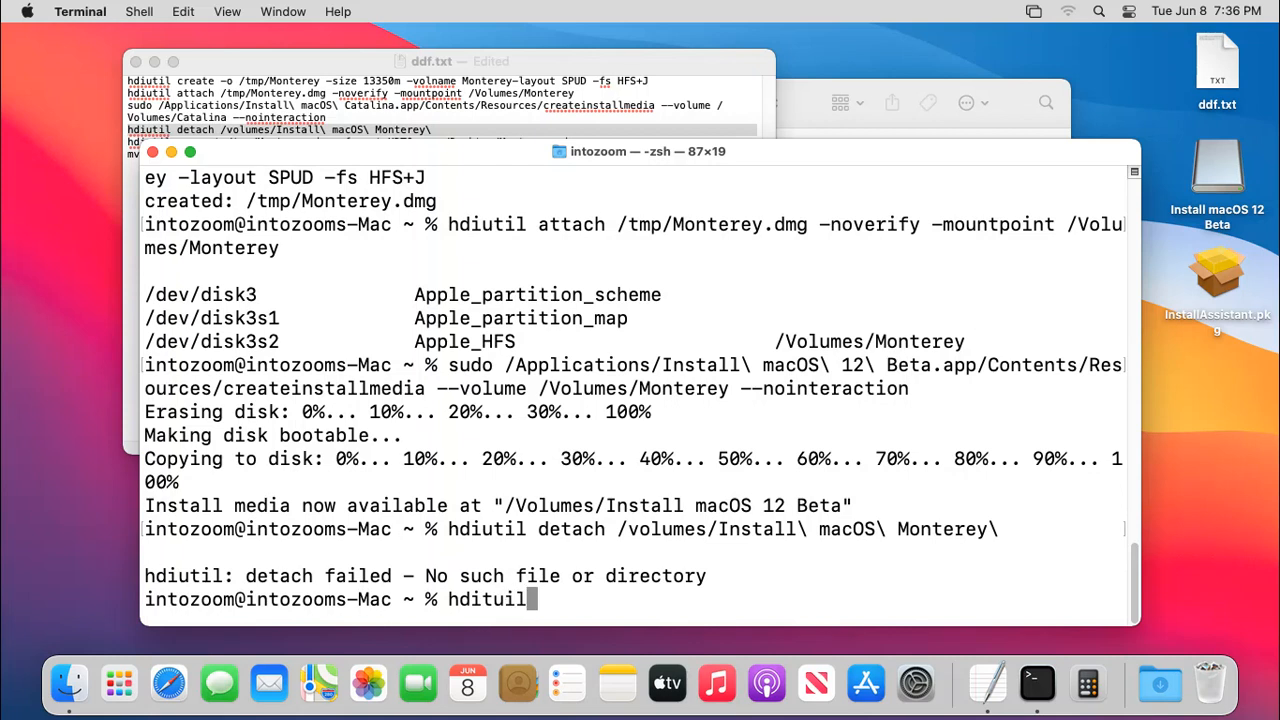
type("de")
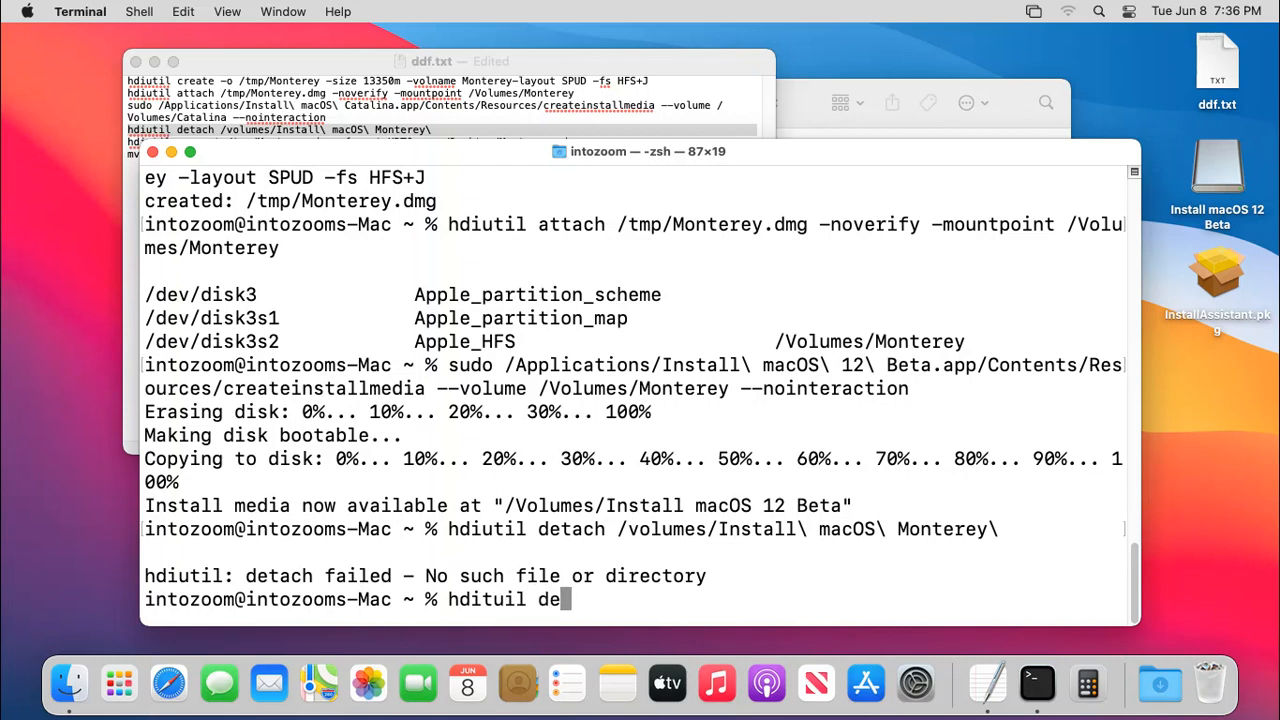
type("tach")
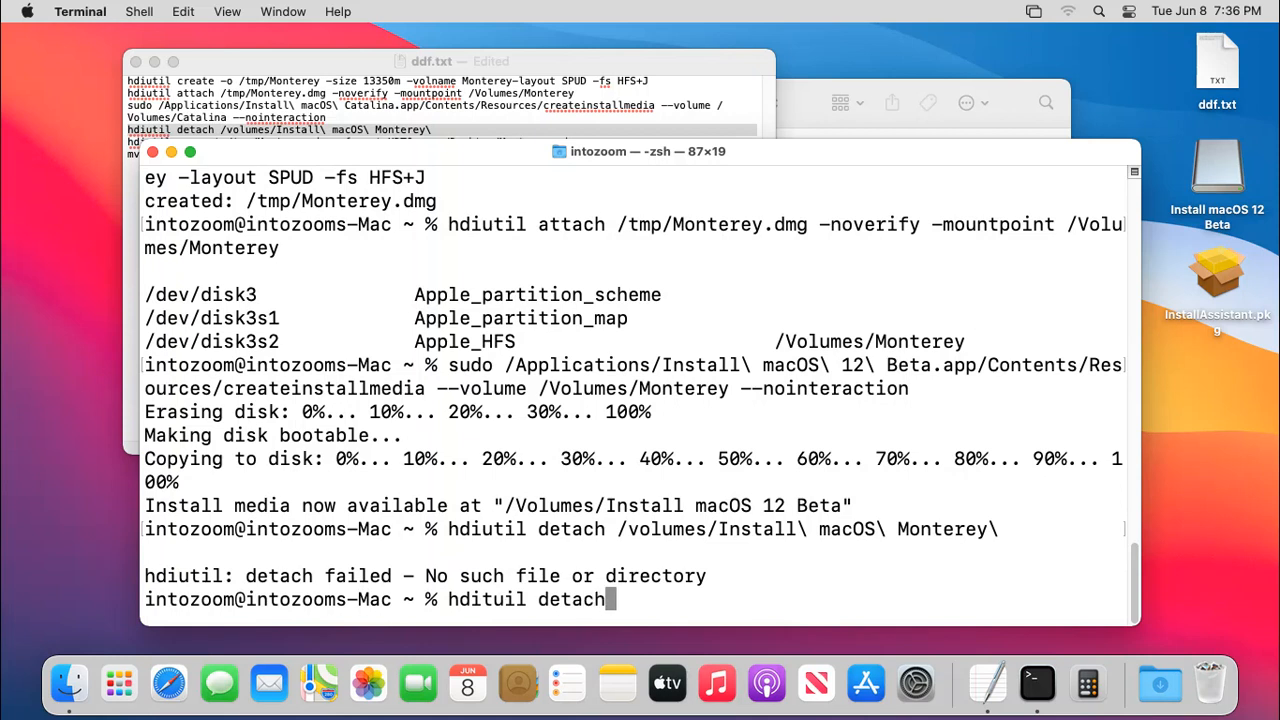
mouse_move(1218, 188)
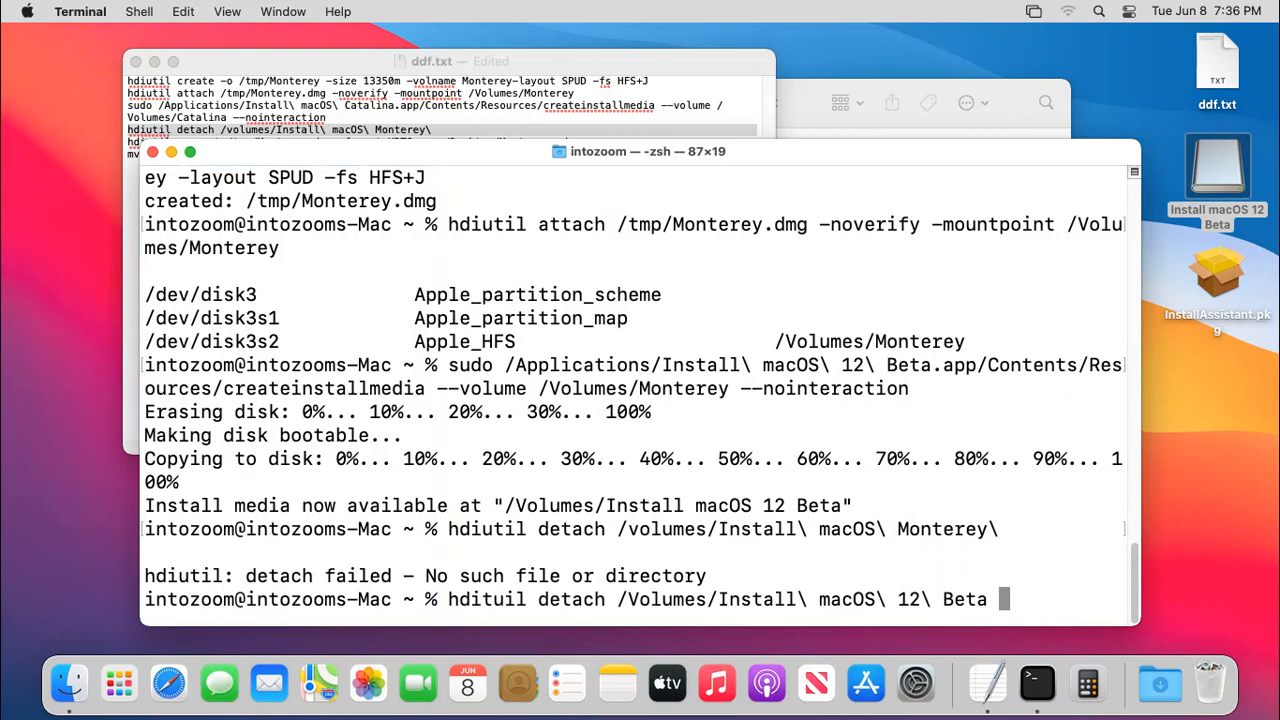
key("Return")
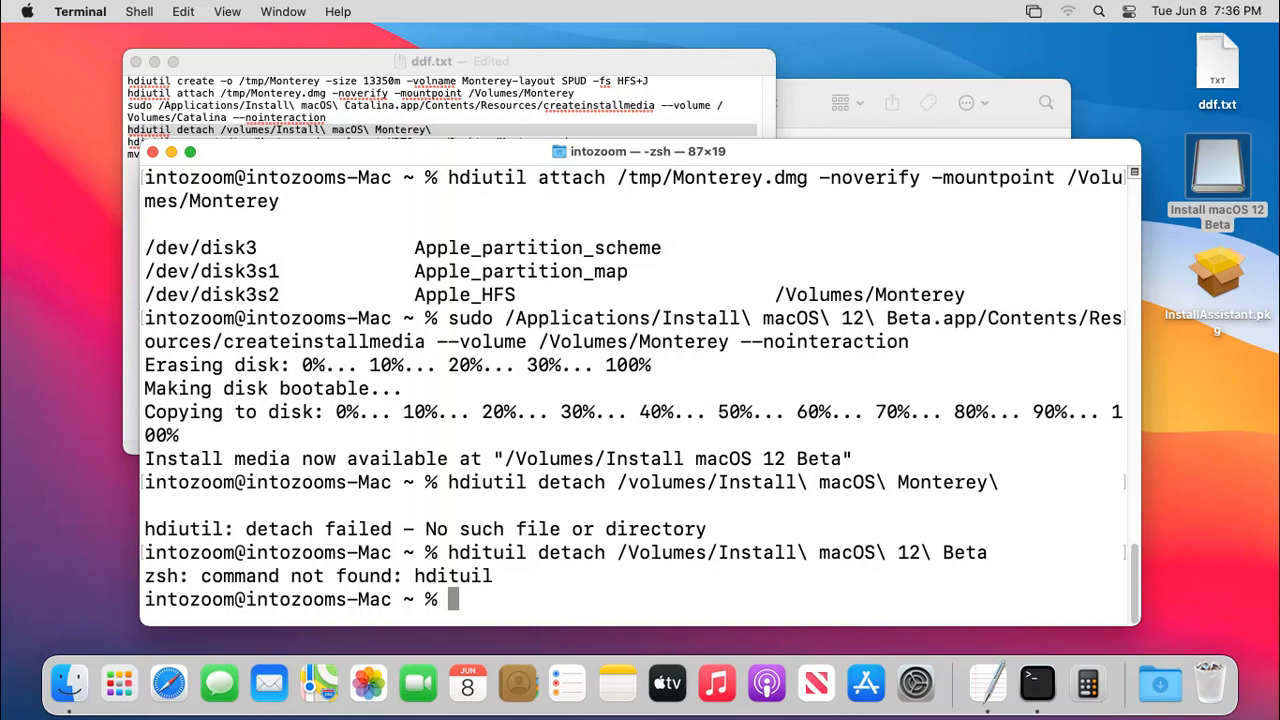
type("hdi")
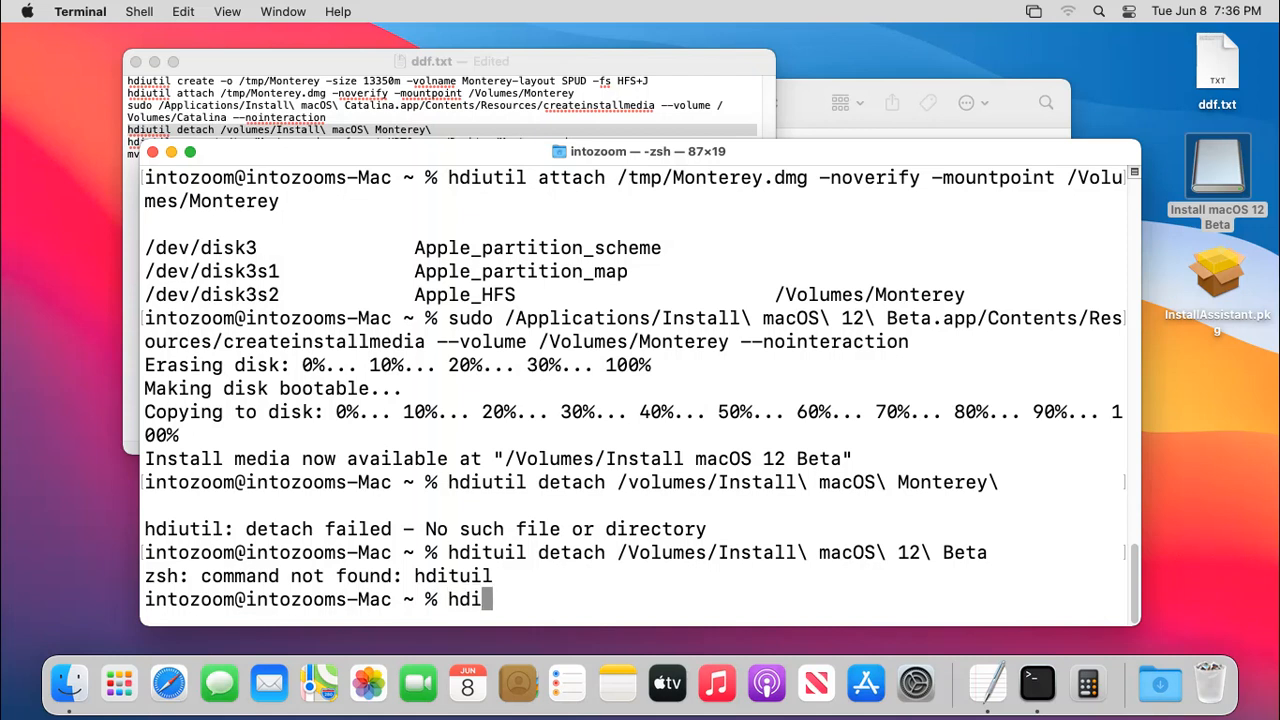
type("util")
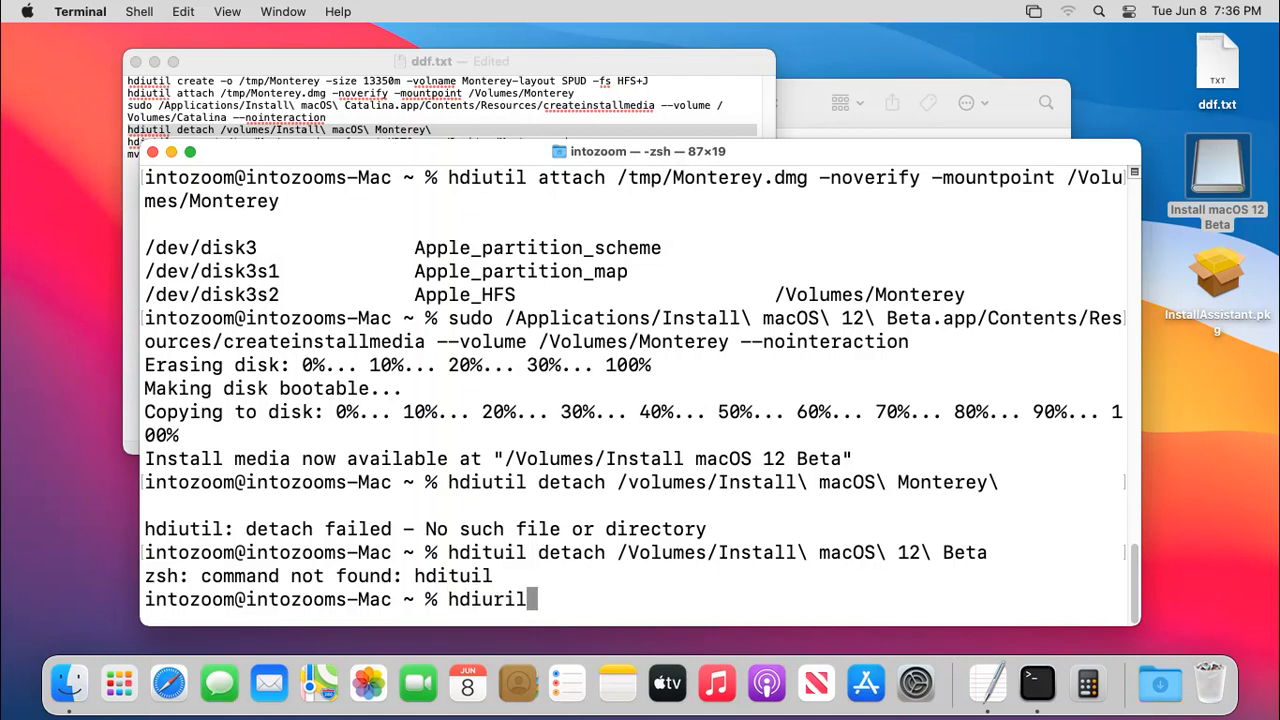
type("deatch")
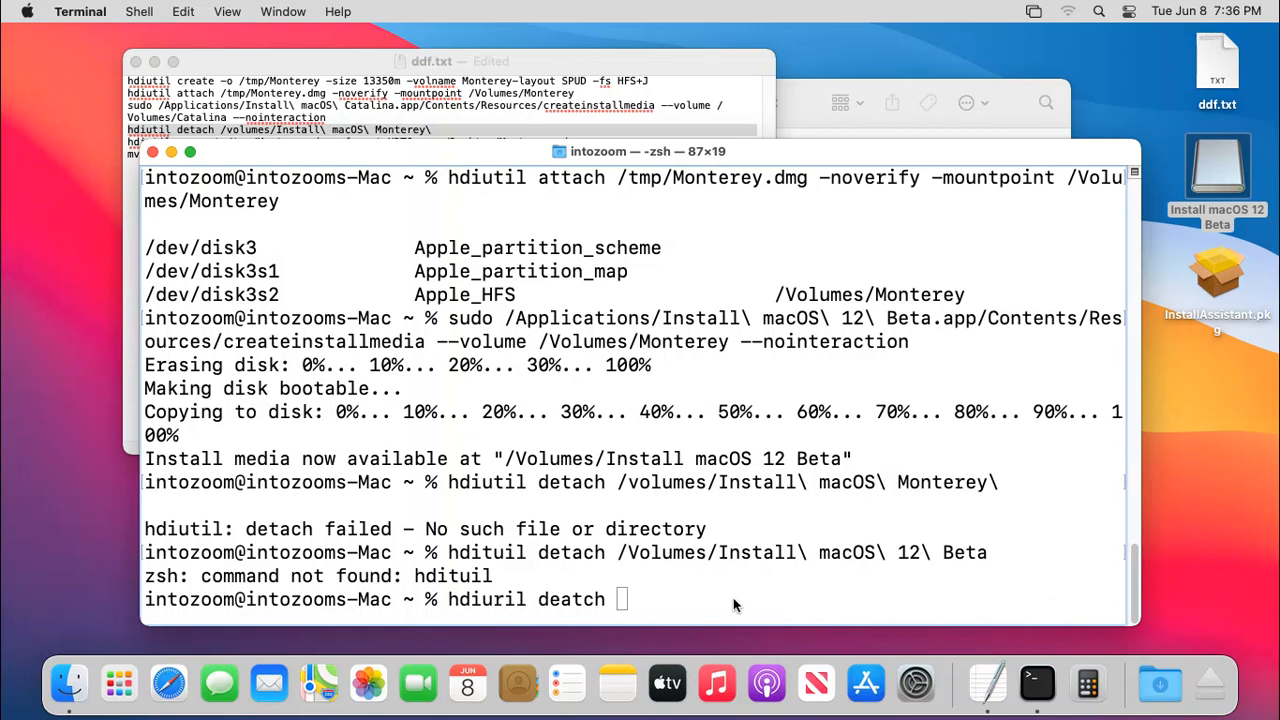
key("Return")
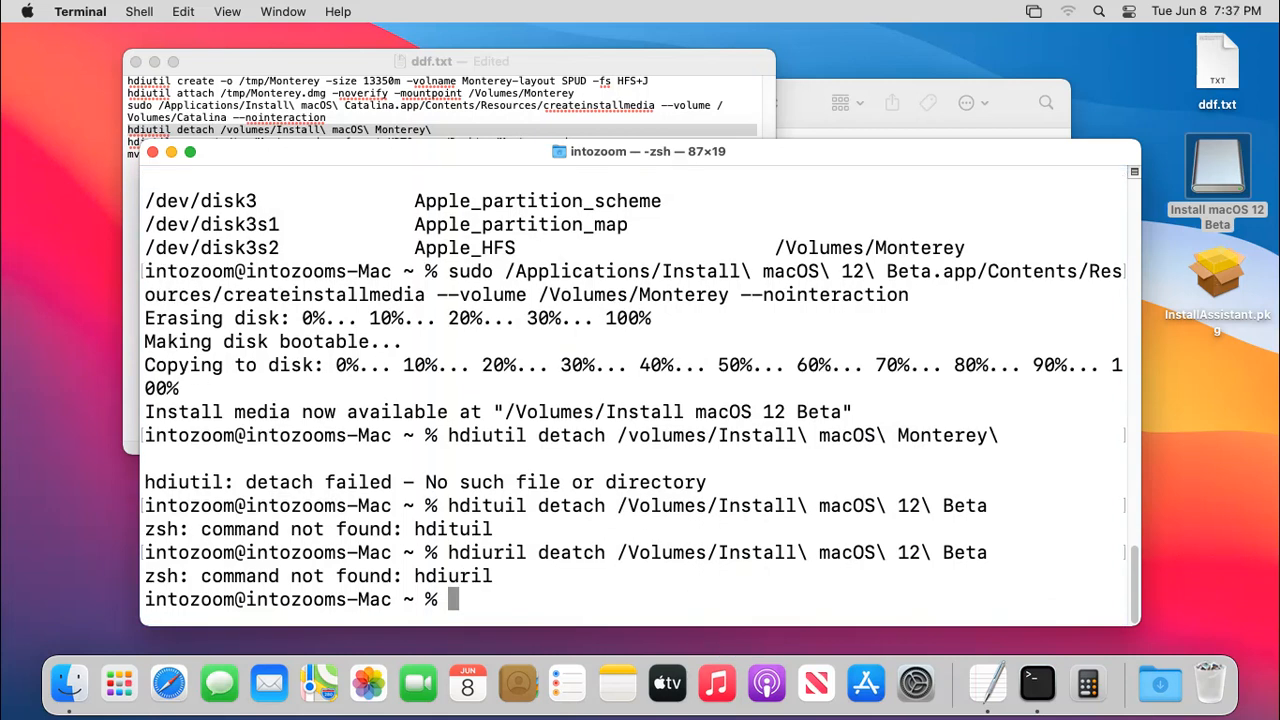
Retype hdiutil detach /Volumes/Install macOS 12 Beta until it runs and reports disk3 ejected.
type("hdiuril deatch /Volumes/Install\\ macOS\\ 12\\ Beta")
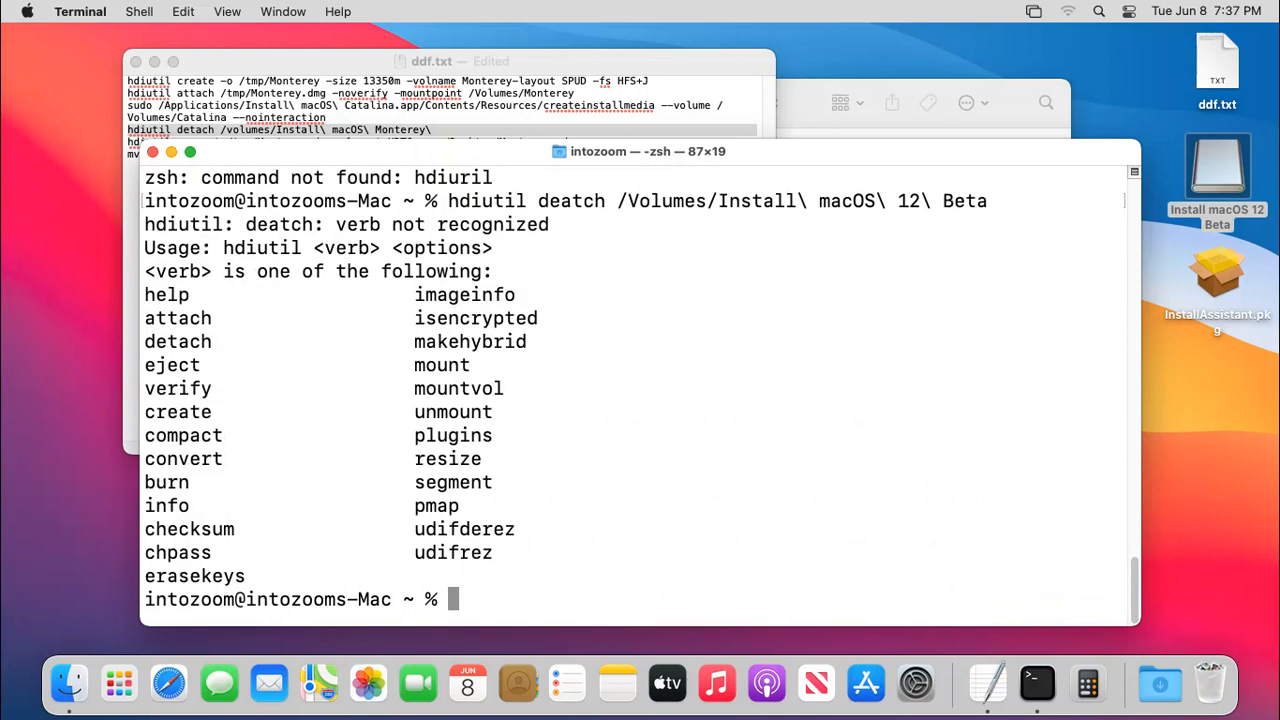
mouse_move(488, 490)
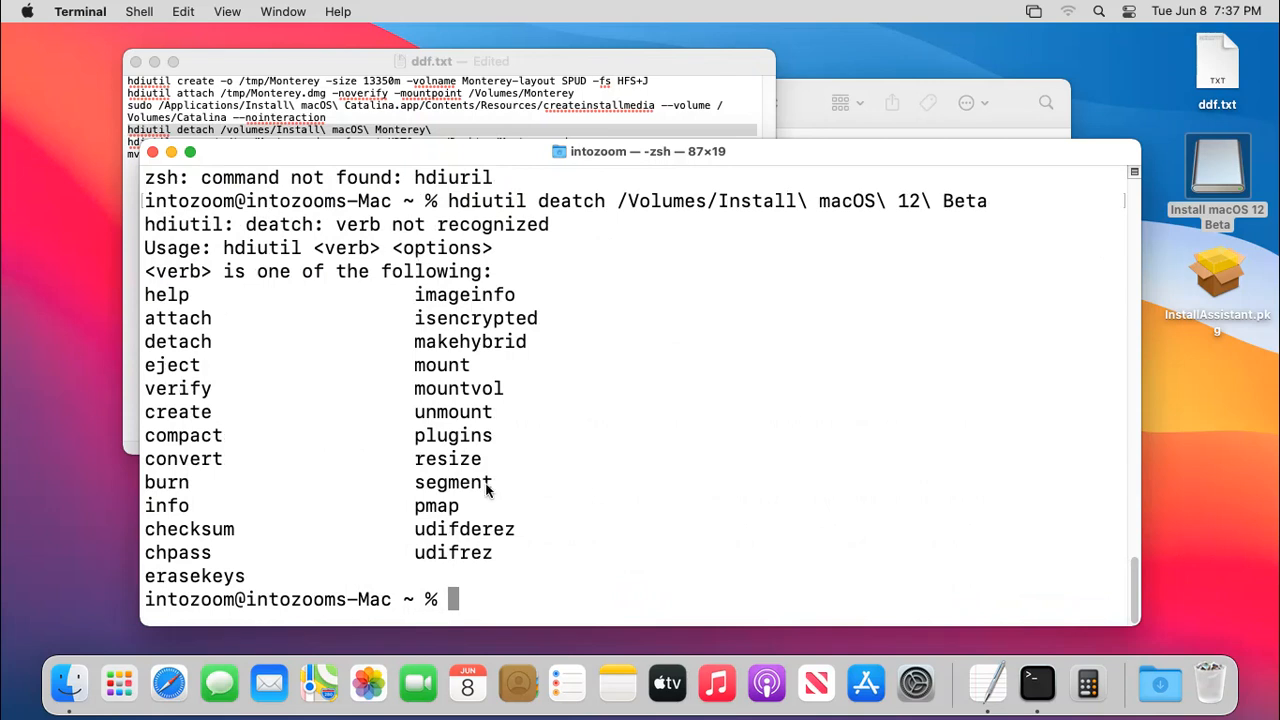
mouse_move(500, 516)
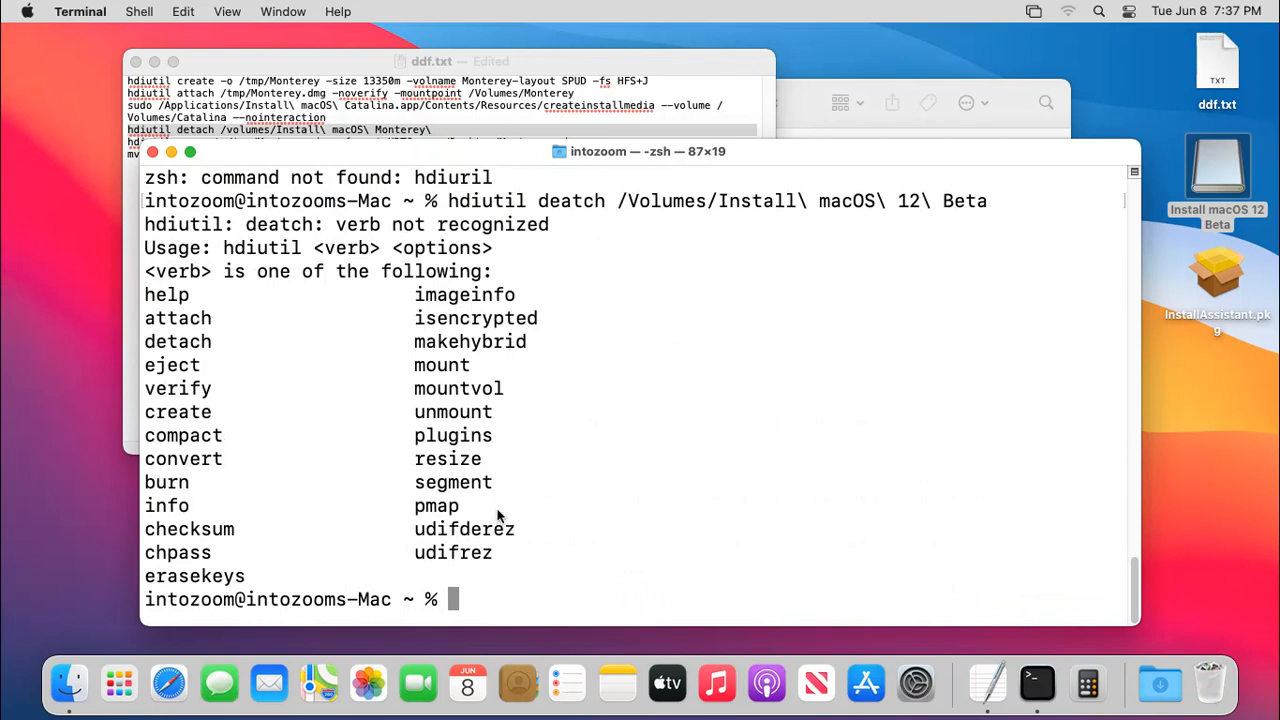
mouse_move(512, 600)
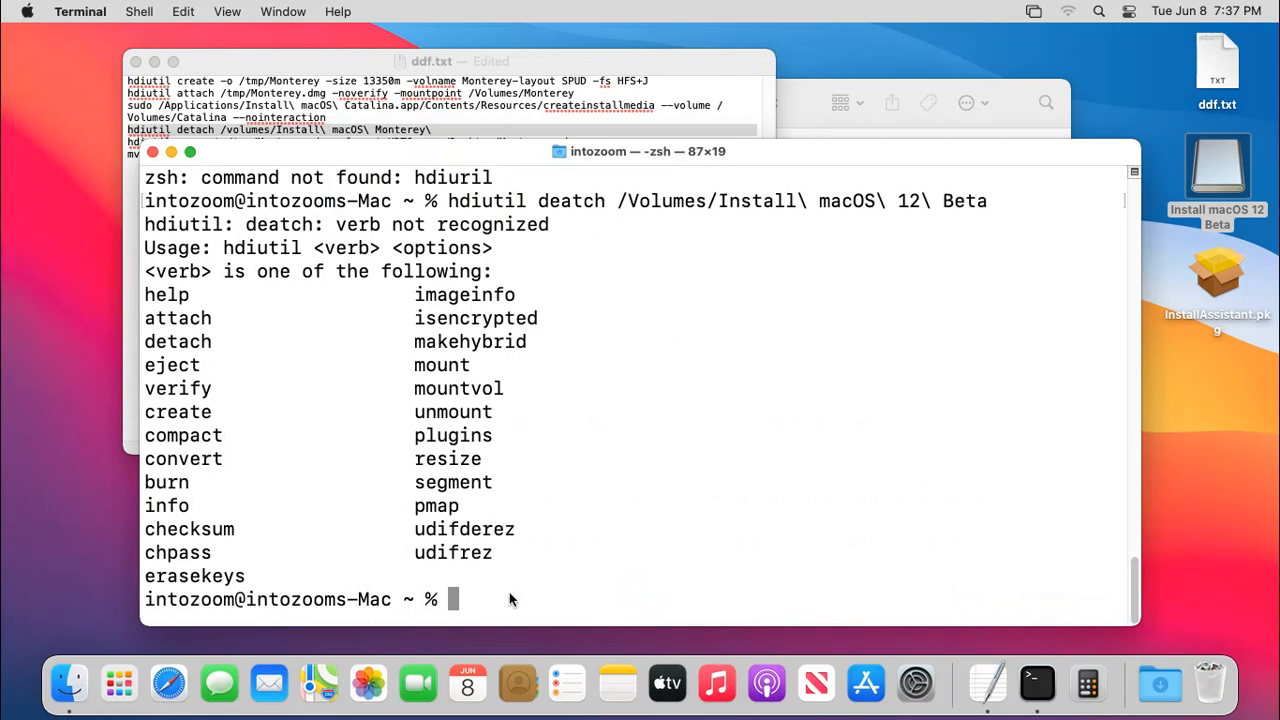
type("hdiutil deatch /Volumes/Install\\ macOS\\ 12\\ Beta")
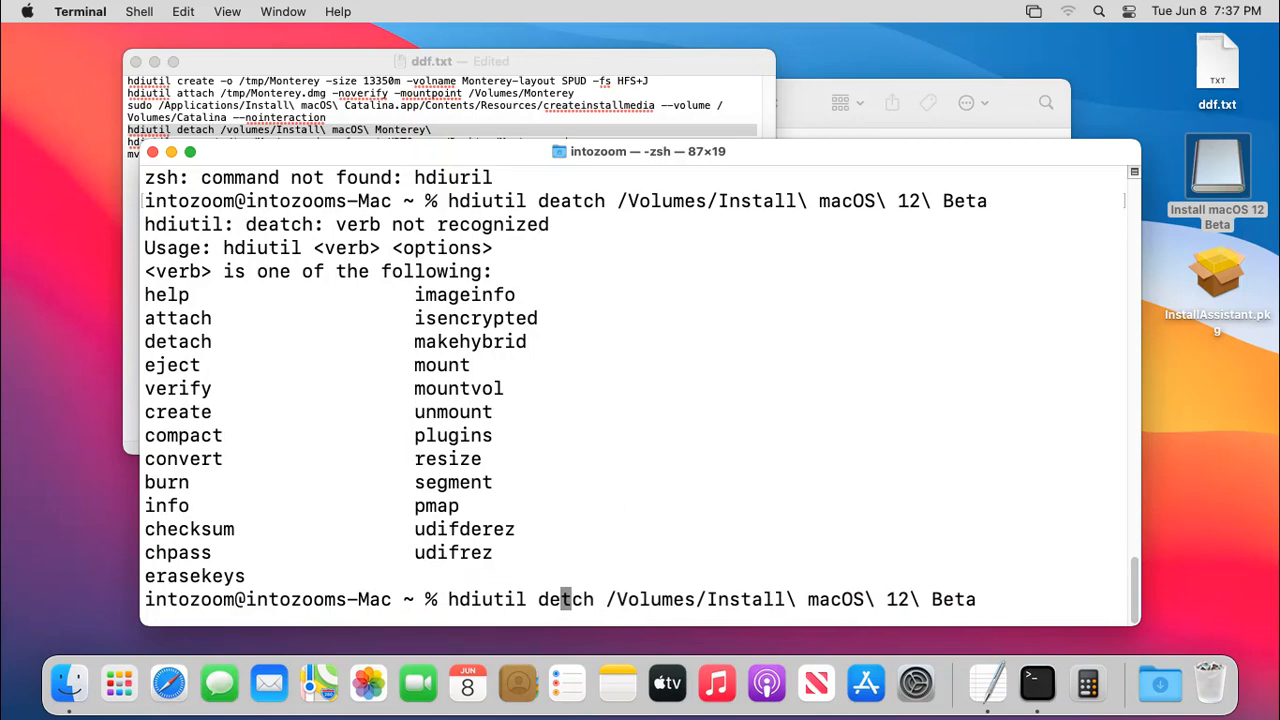
key("Return")
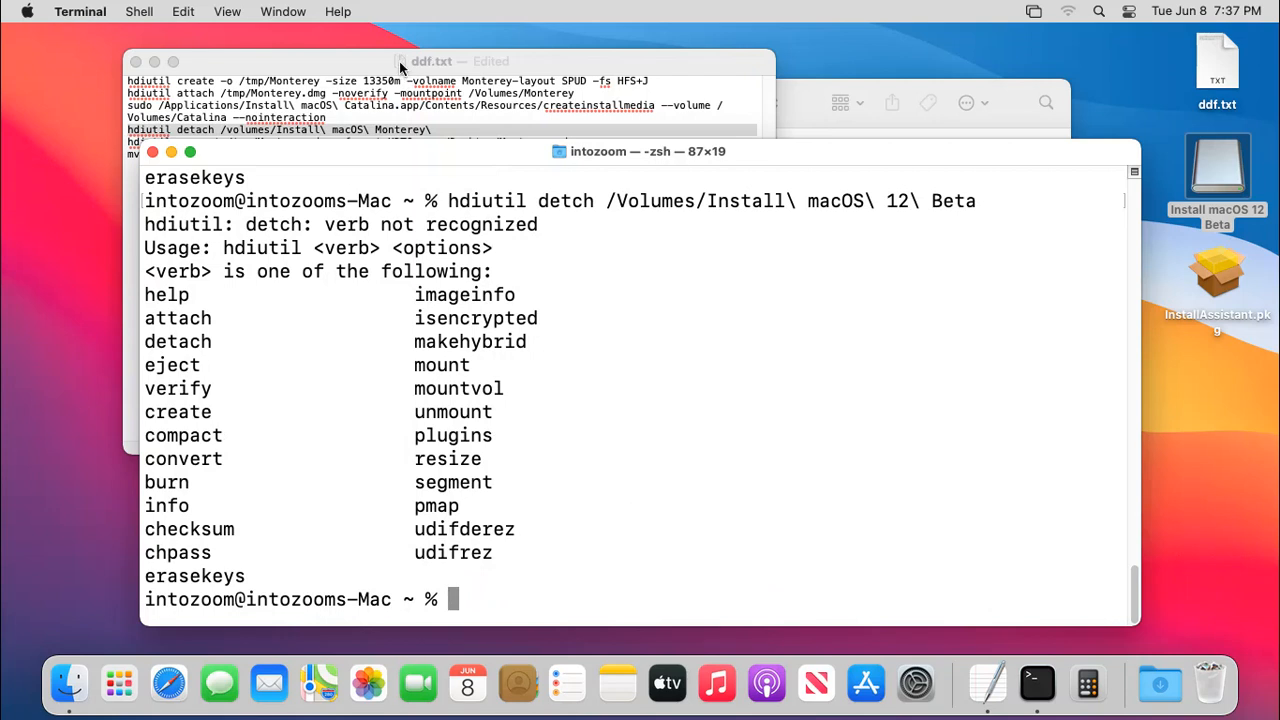
mouse_move(500, 600)
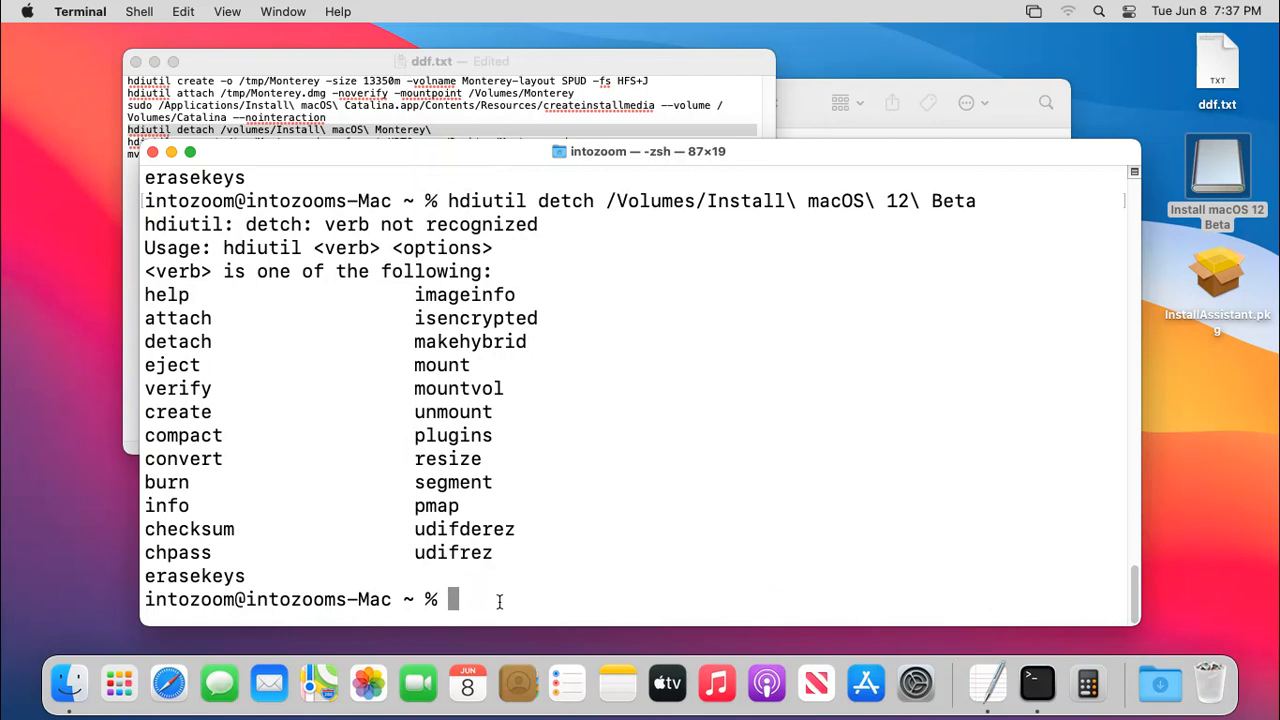
type("hdiutil detch /Volumes/Install\\ macOS\\ 12\\ Beta")
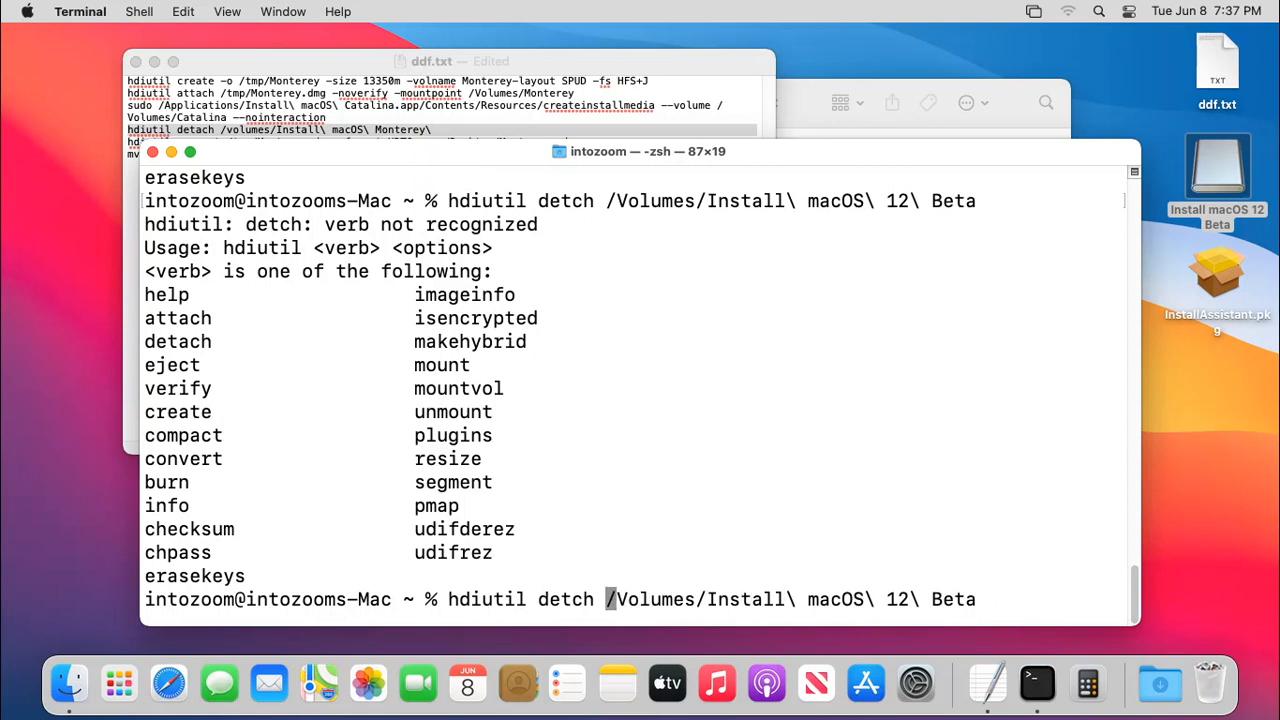
key("Return")
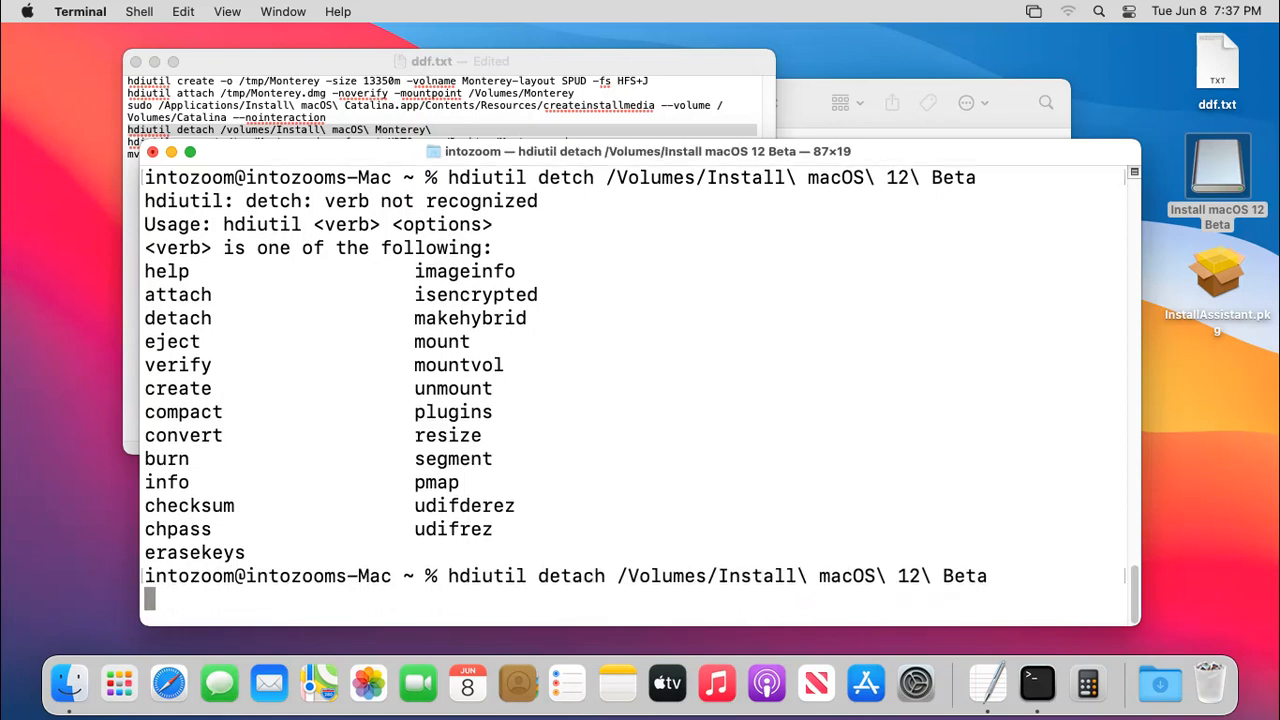
key("Return")
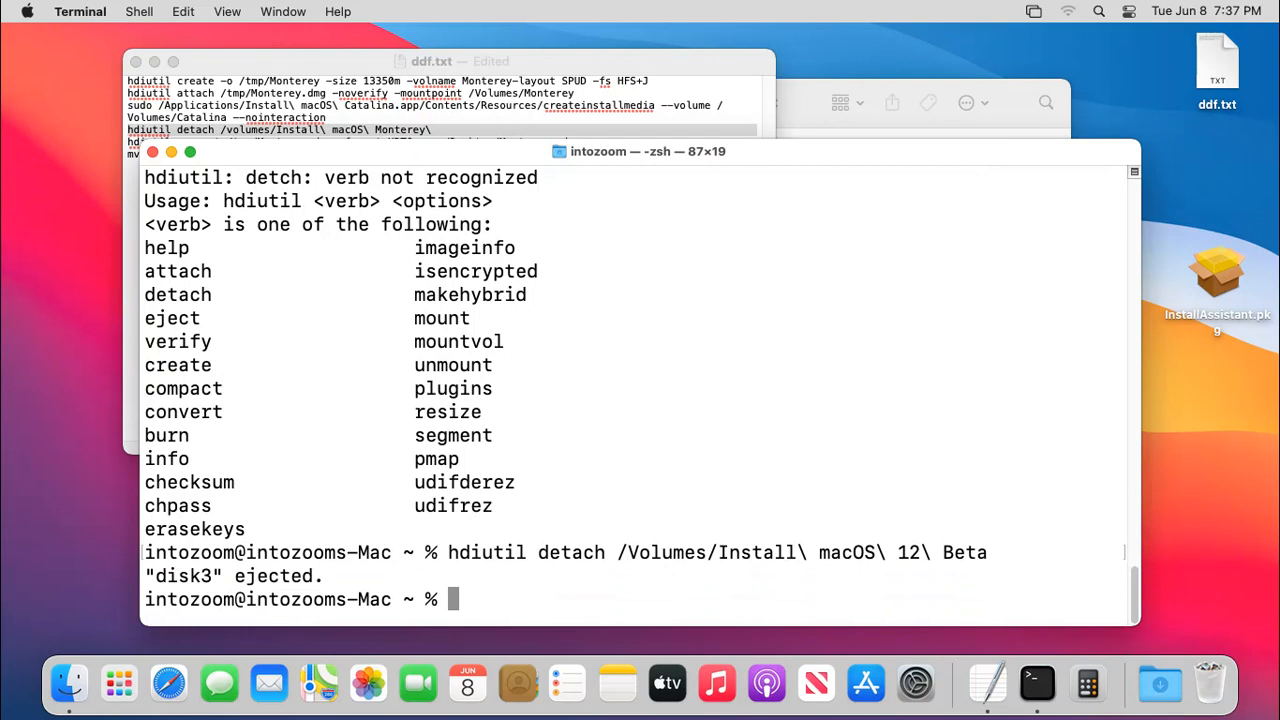
Select the whole working detach command in Terminal.
double_click(570, 552)
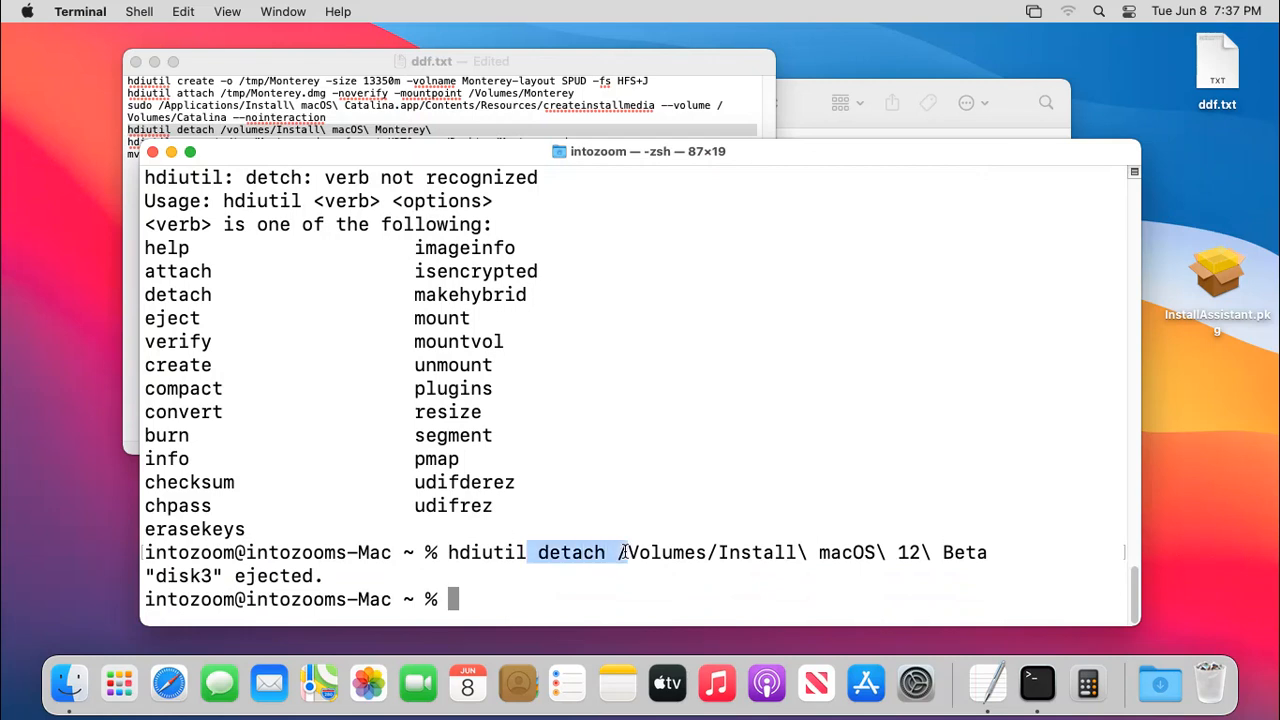
mouse_move(790, 552)
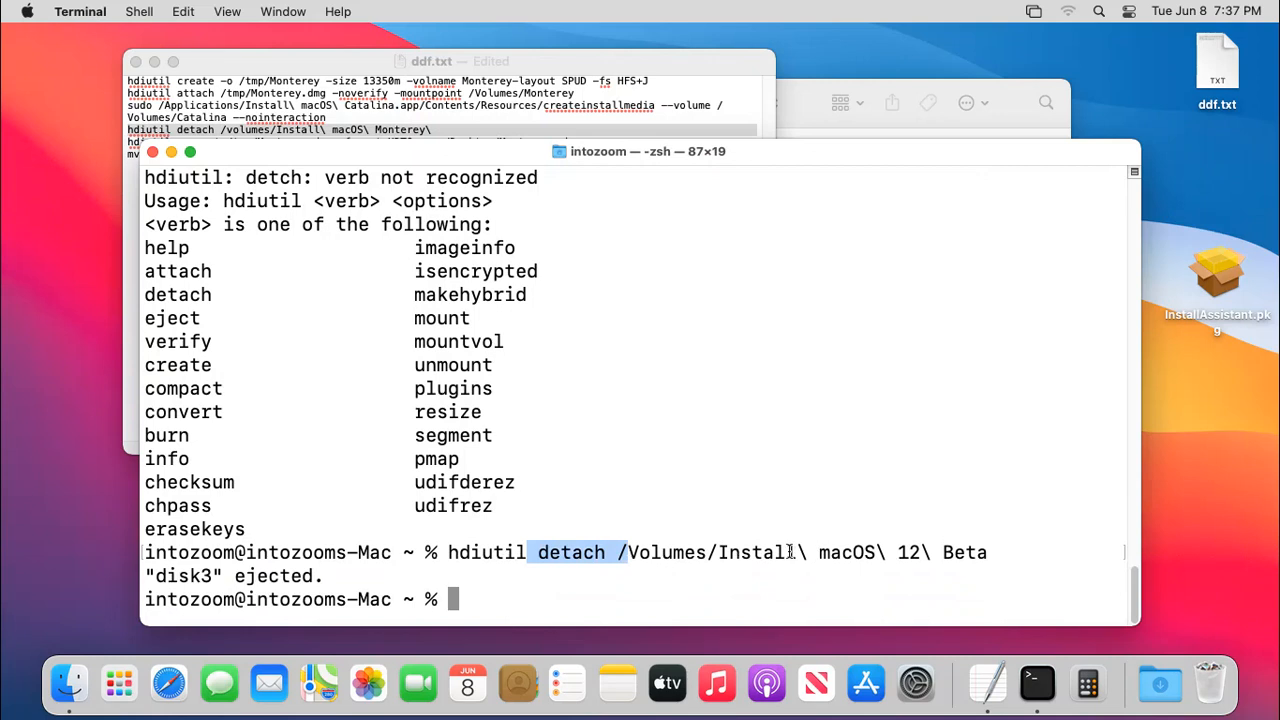
left_click(620, 284)
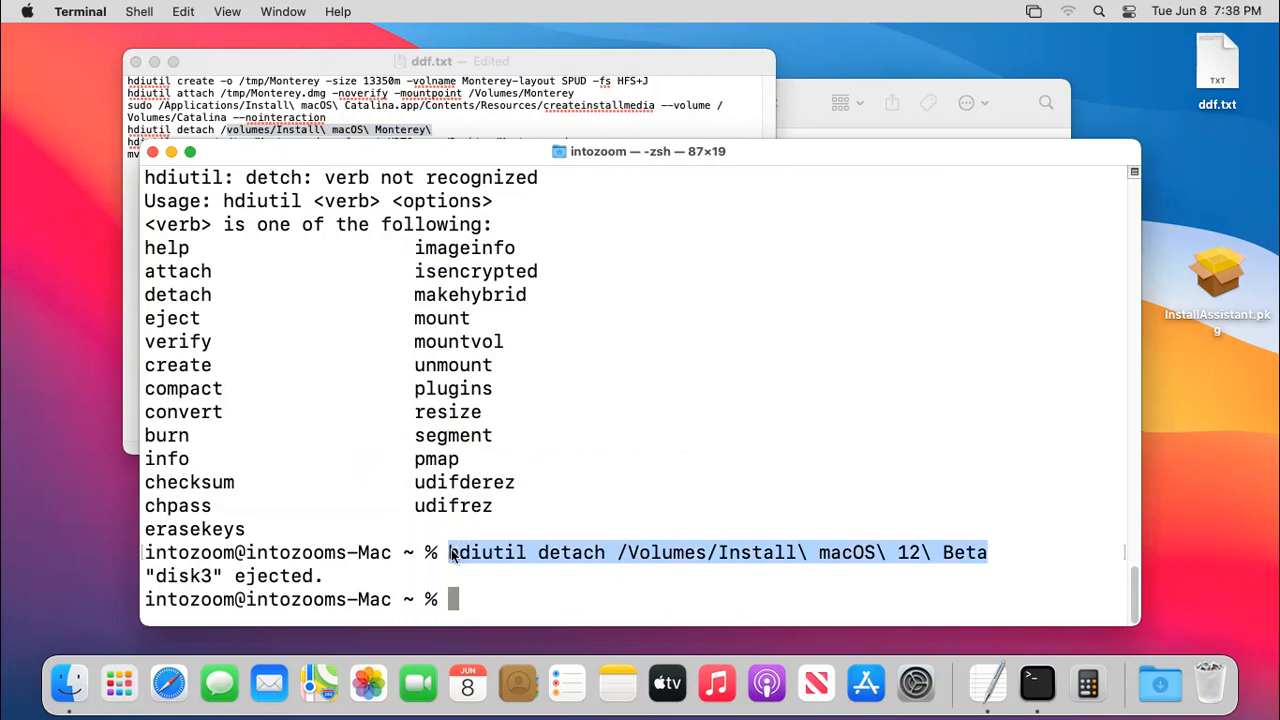
Copy the working detach command and paste it over the detach line in ddf.txt.
right_click(716, 552)
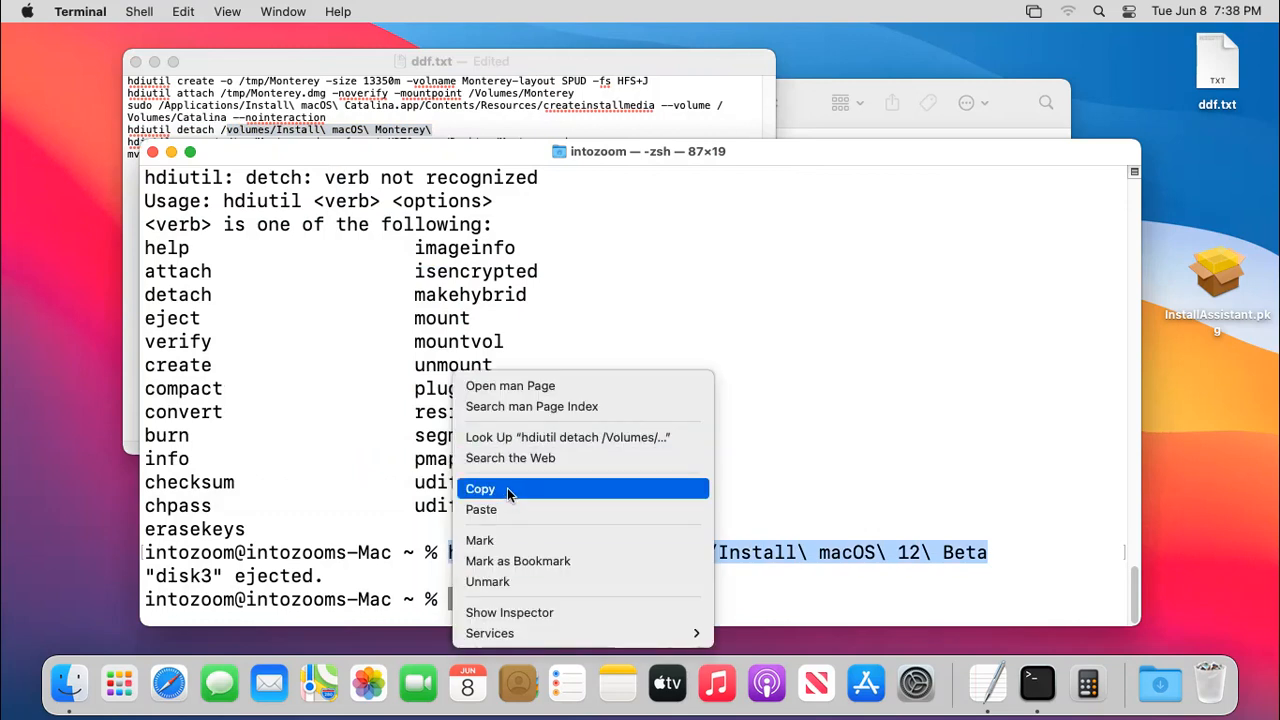
left_click(480, 488)
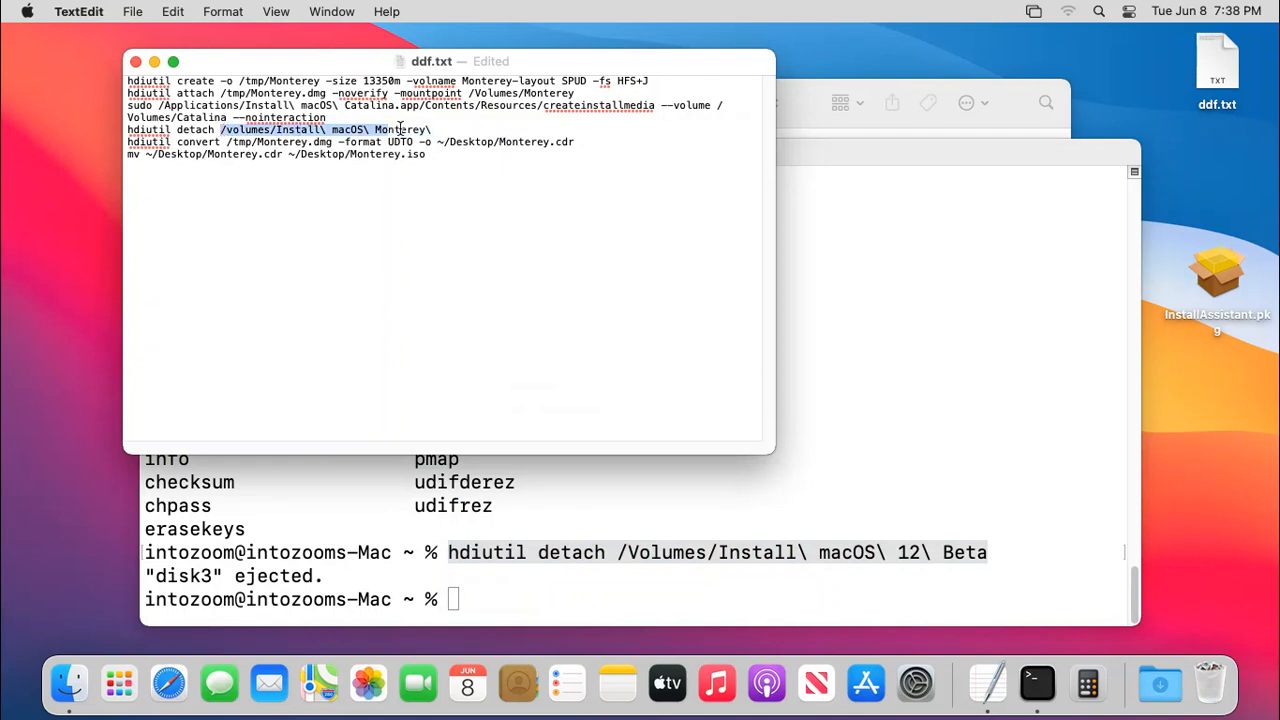
right_click(350, 128)
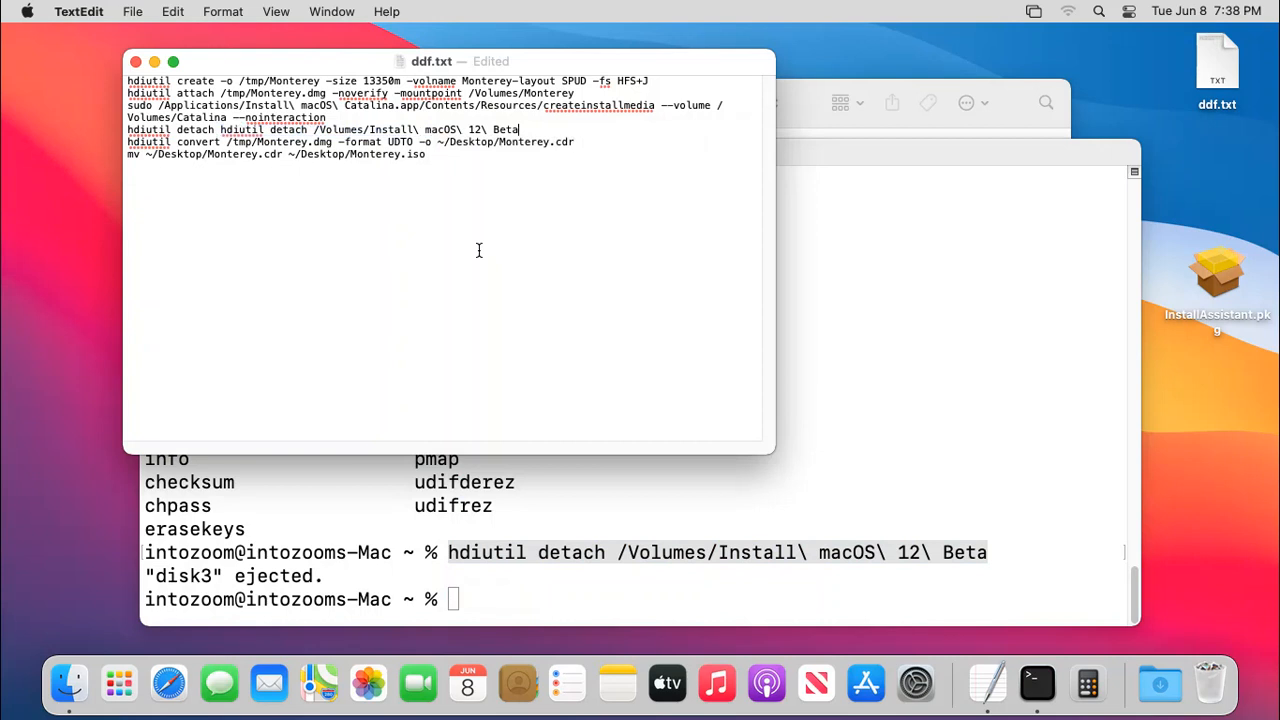
mouse_move(332, 144)
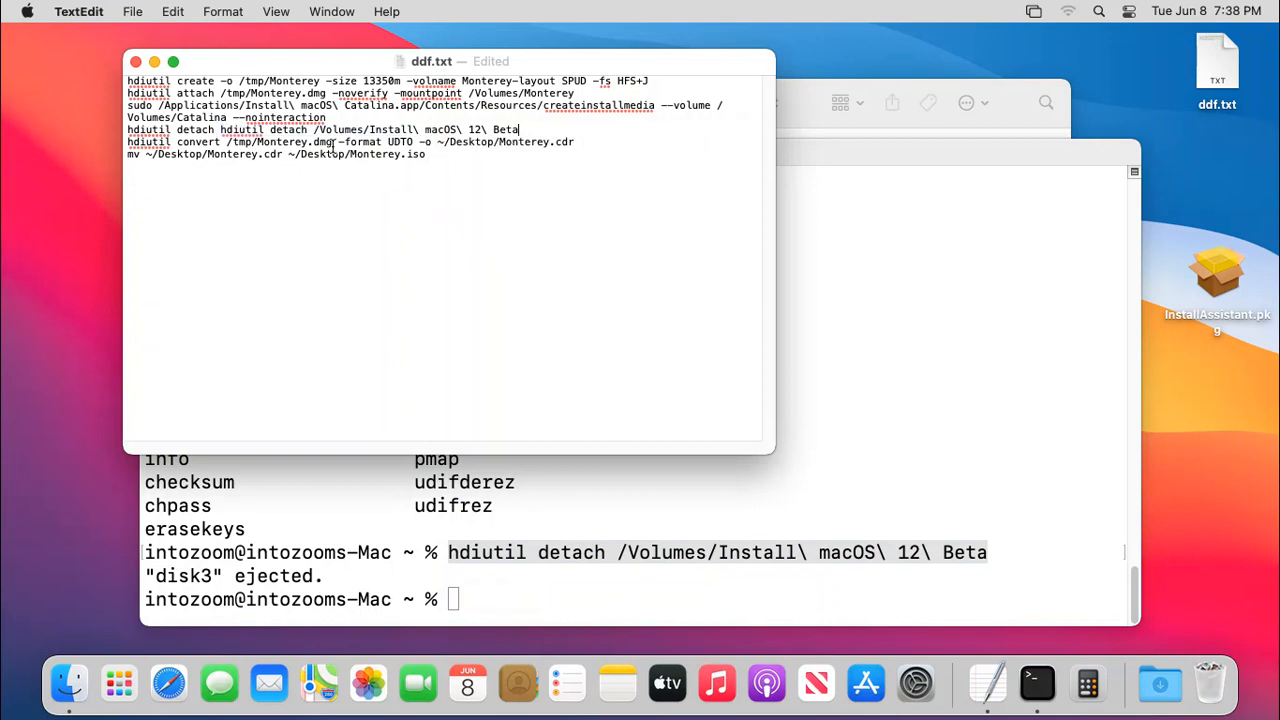
left_click(576, 144)
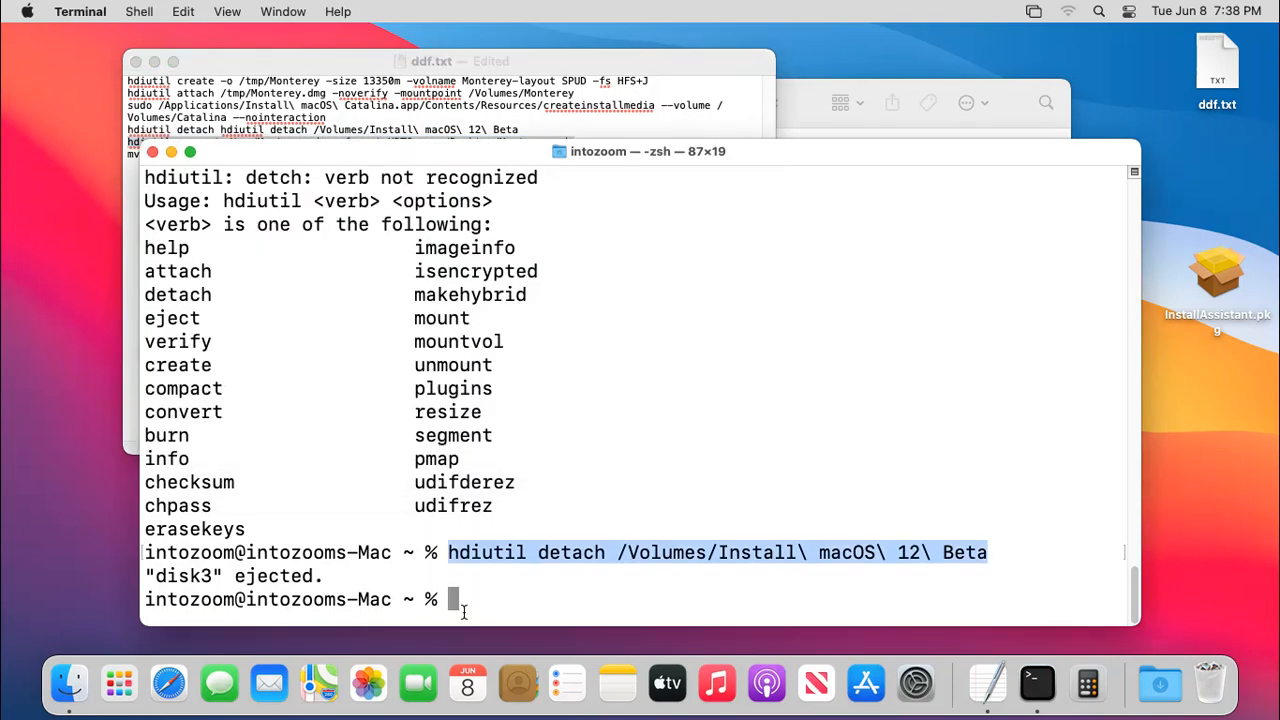
Run hdiutil convert of /tmp/Monterey.dmg to UDTO, producing Monterey.cdr on the Desktop.
right_click(456, 600)
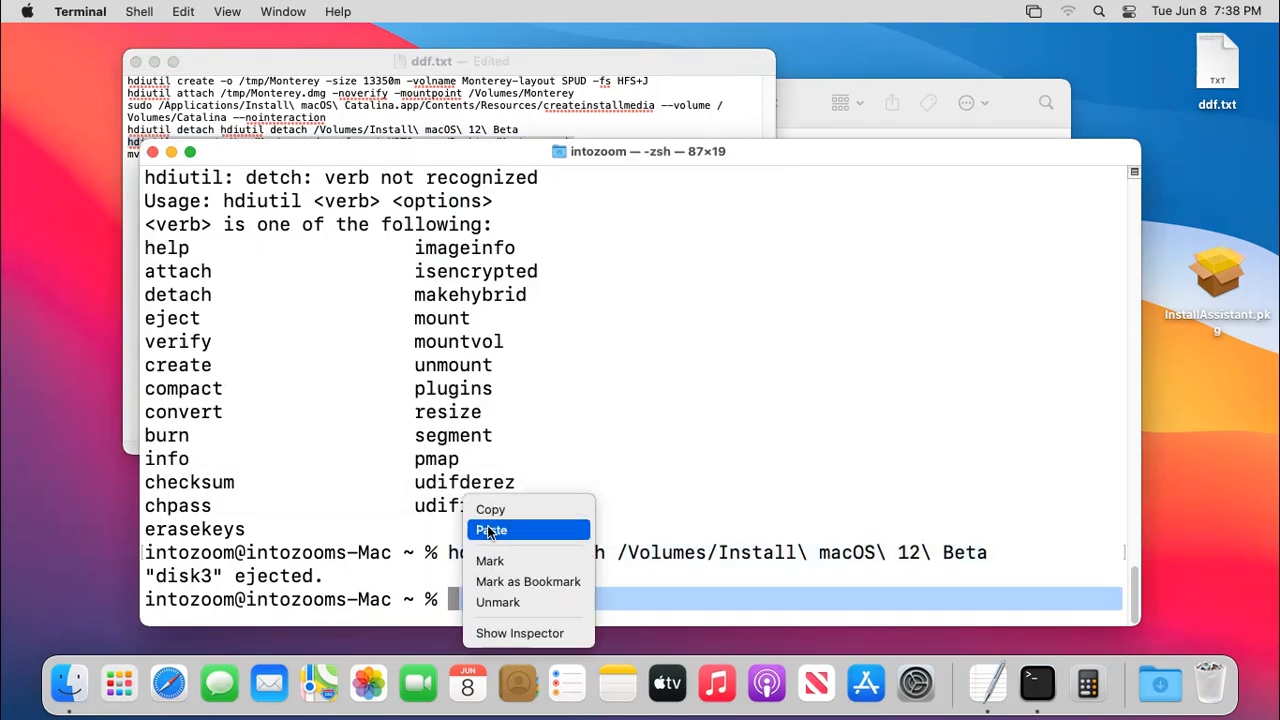
left_click(492, 530)
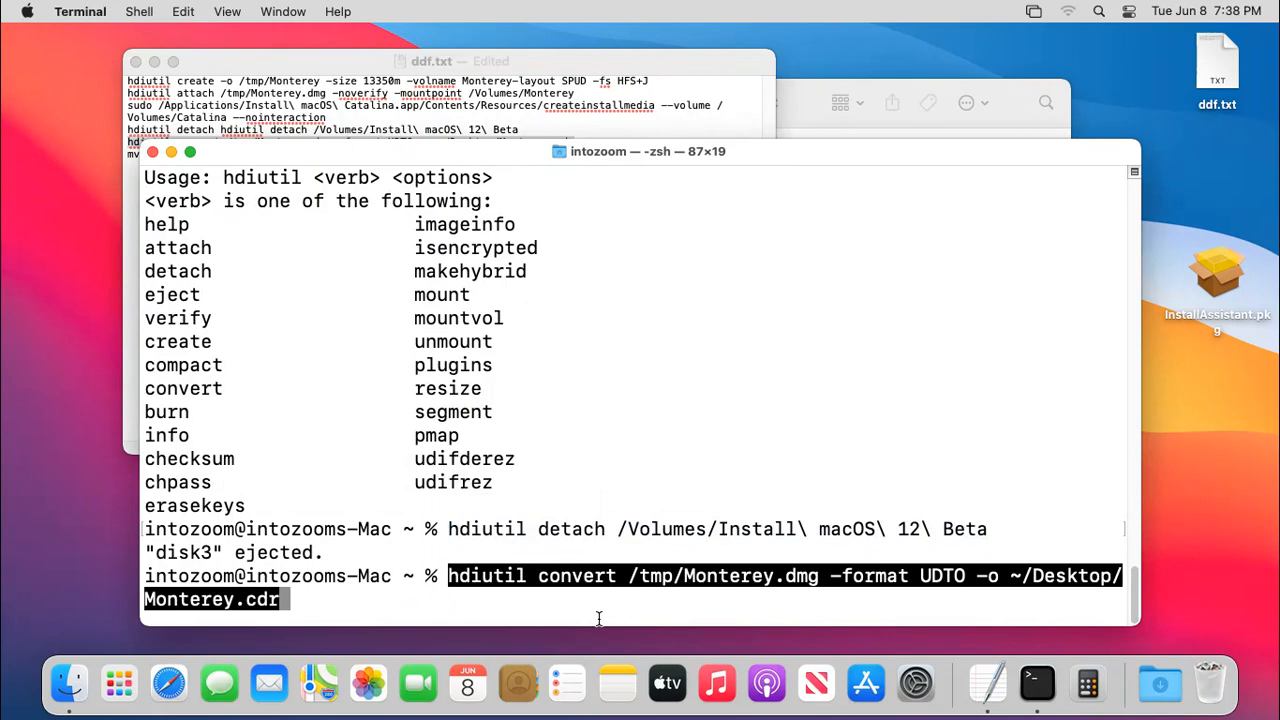
key("Return")
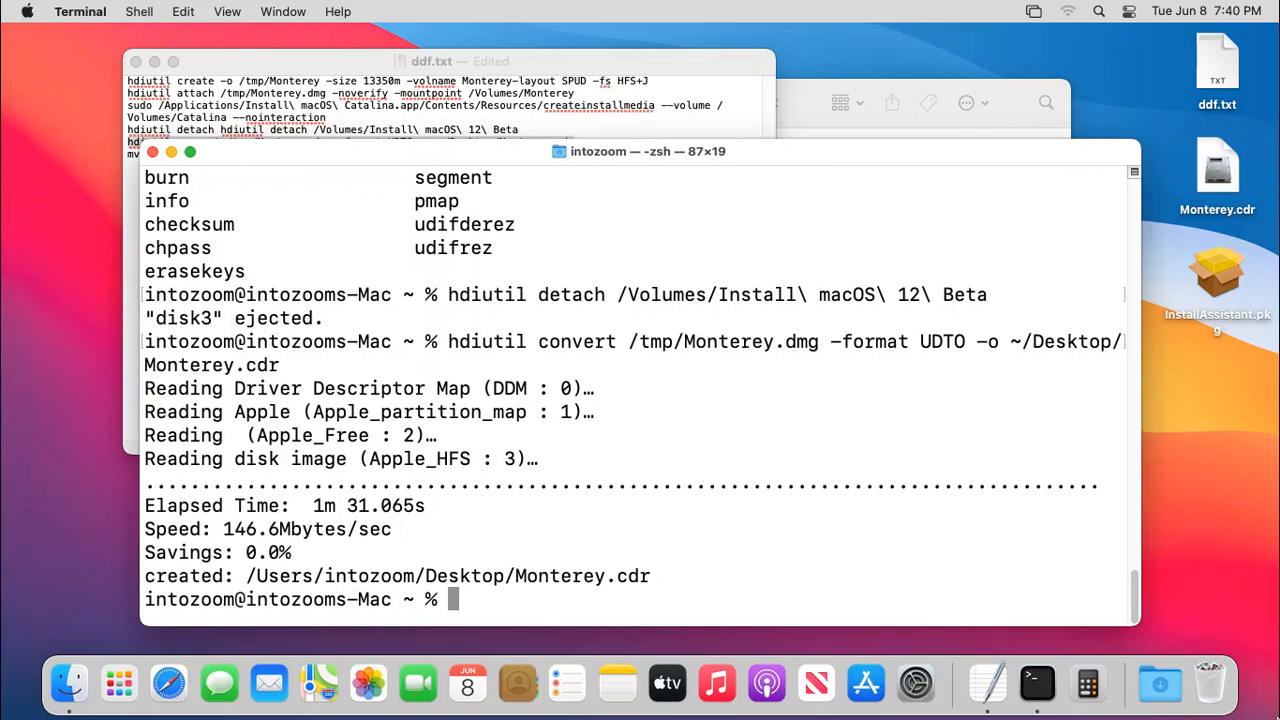
mouse_move(948, 348)
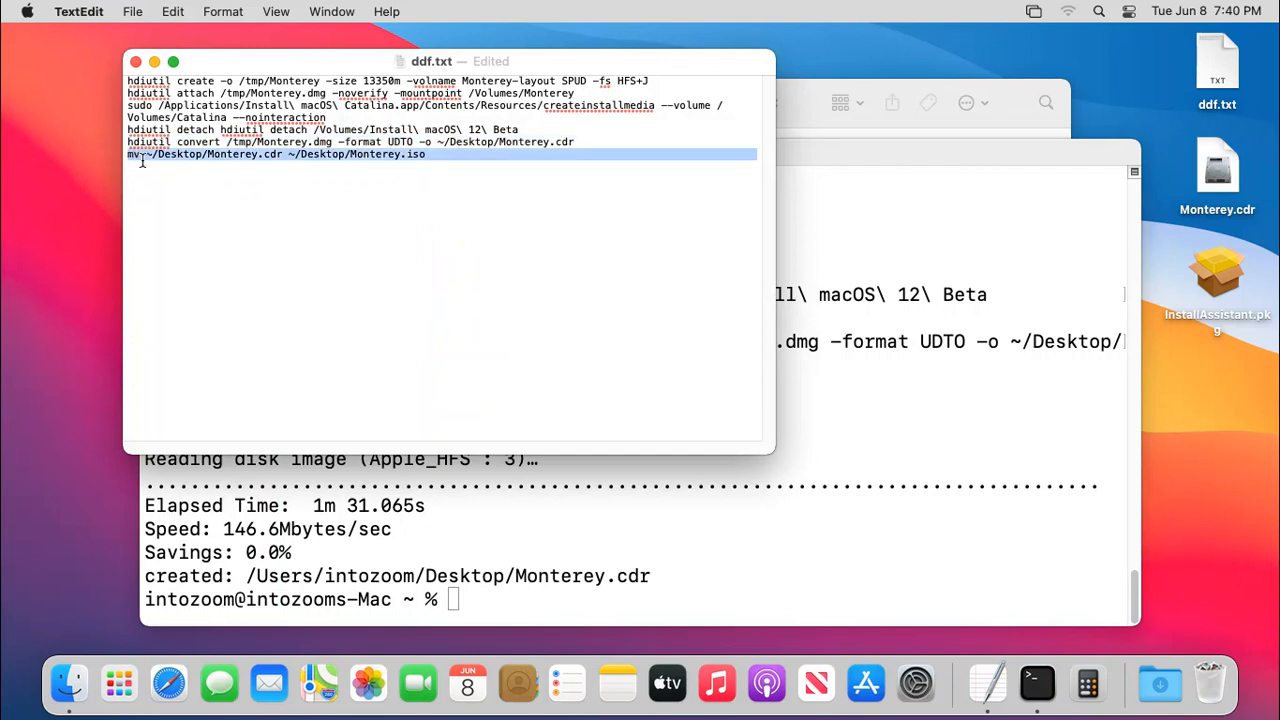
Run mv to rename ~/Desktop/Monterey.cdr to ~/Desktop/Monterey.iso.
right_click(250, 154)
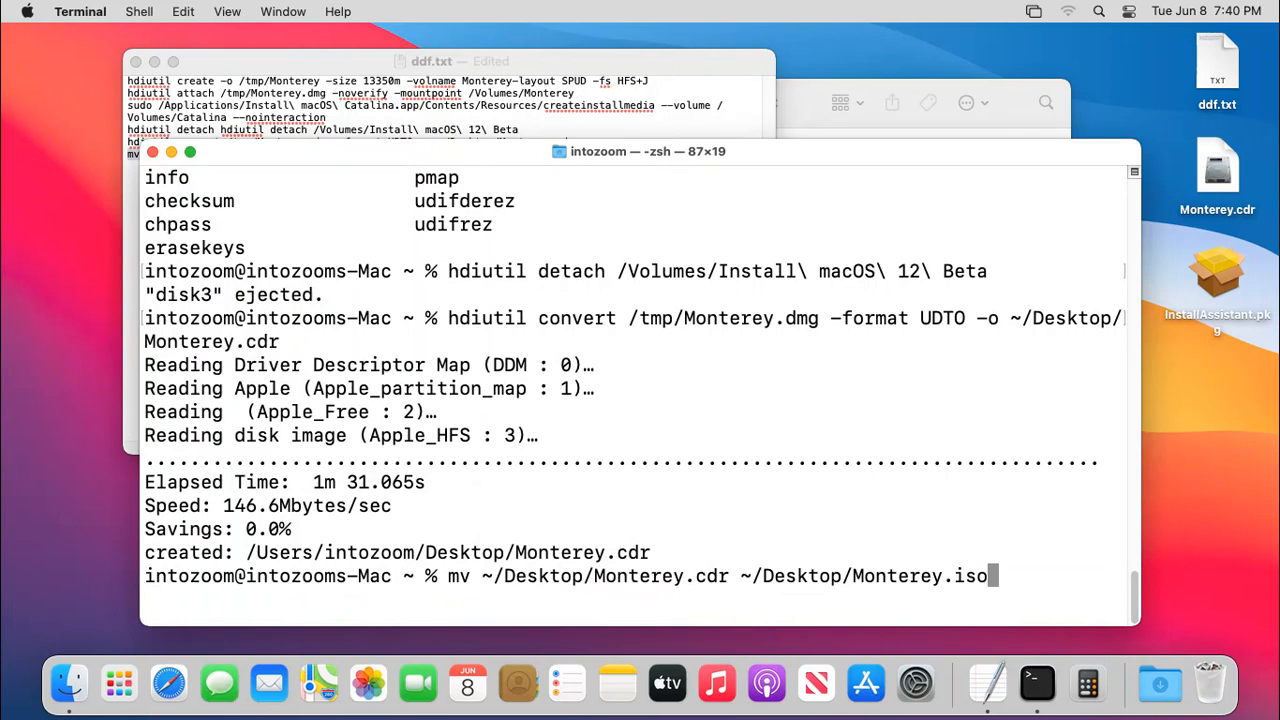
mouse_move(248, 70)
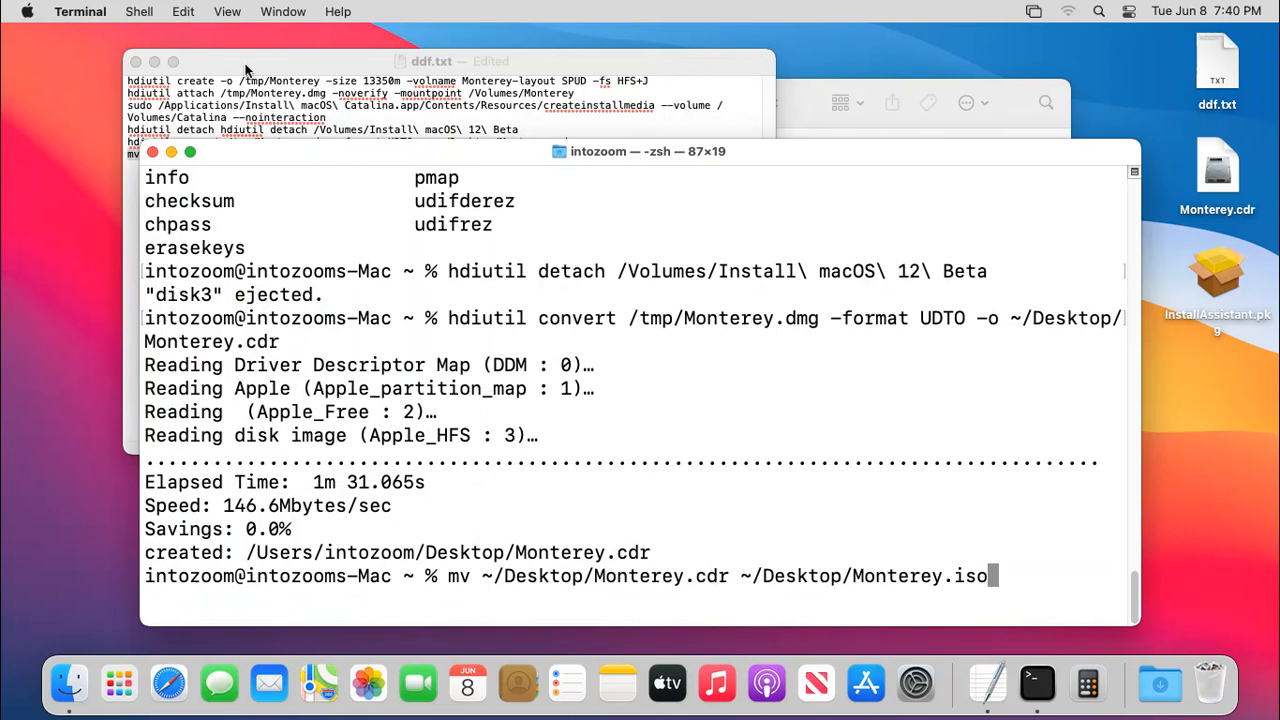
right_click(450, 528)
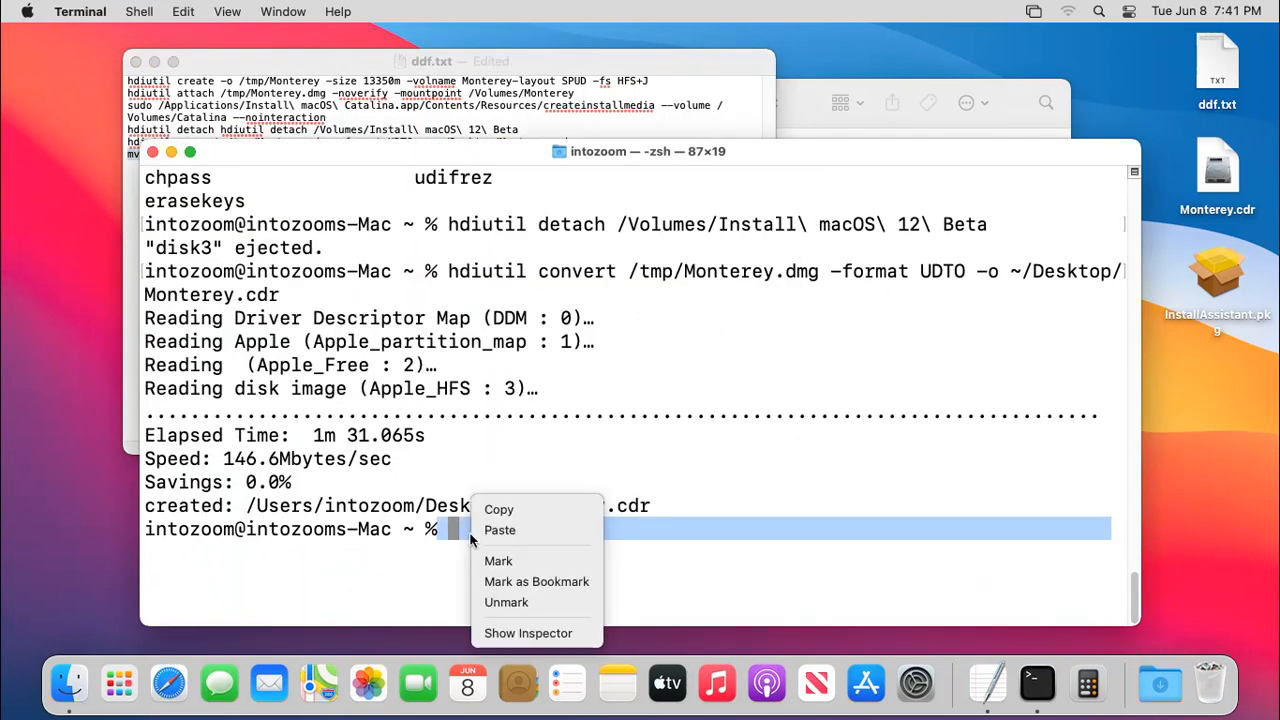
left_click(500, 530)
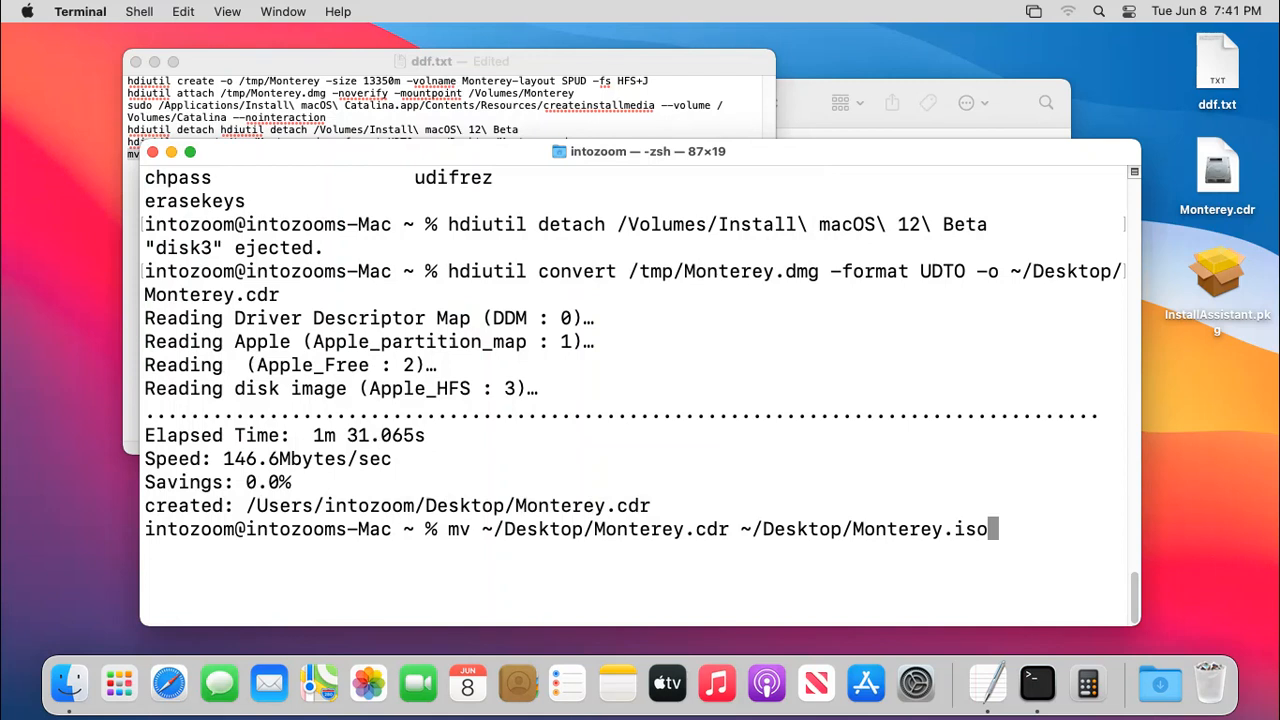
key("Return")
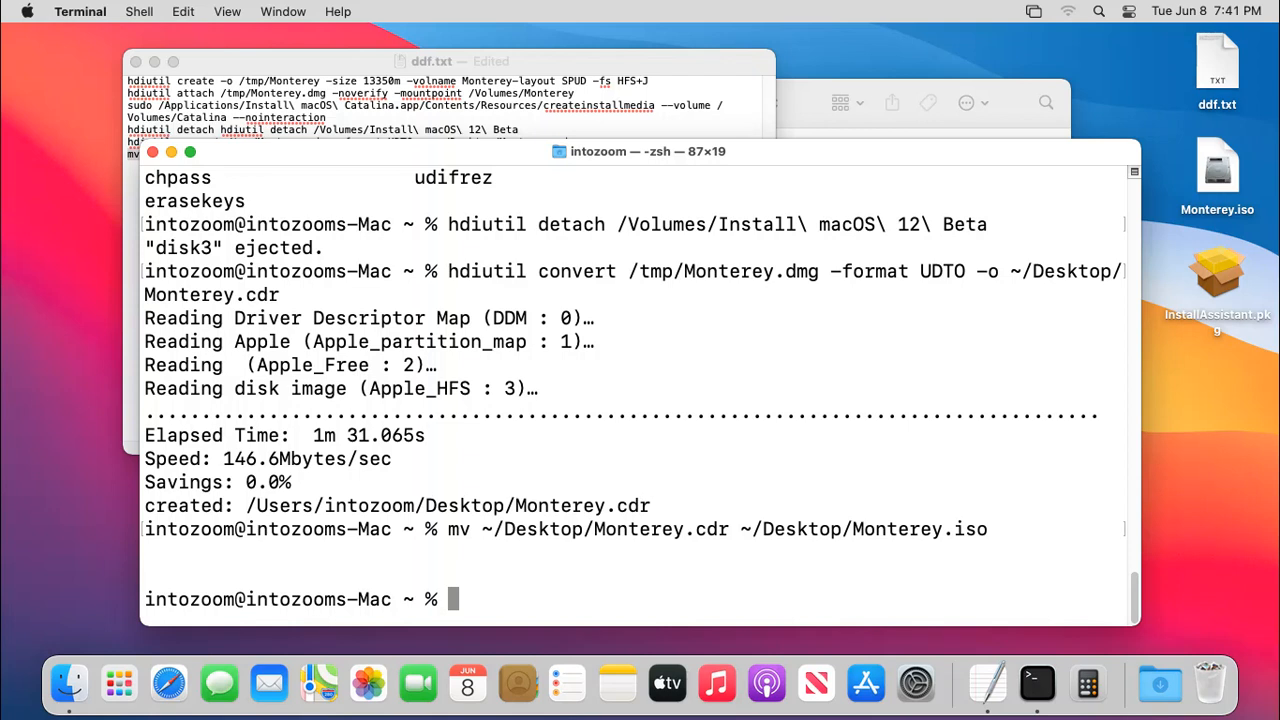
mouse_move(512, 424)
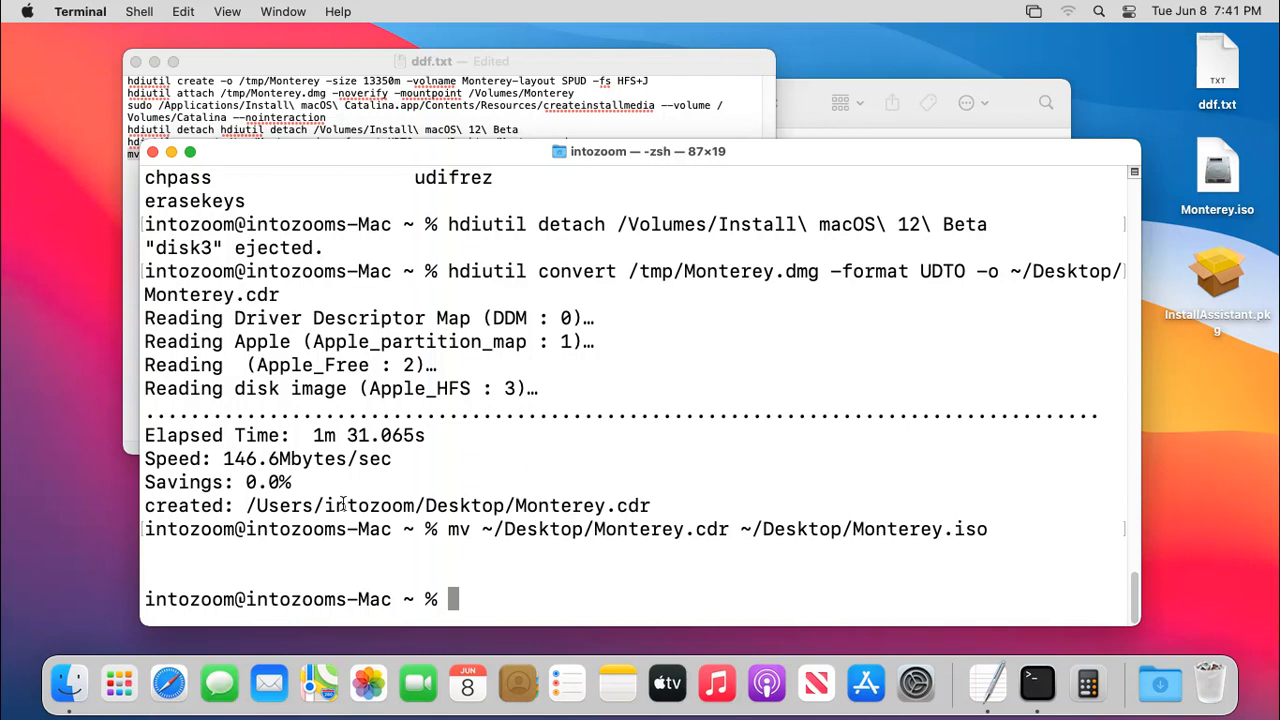
mouse_move(372, 218)
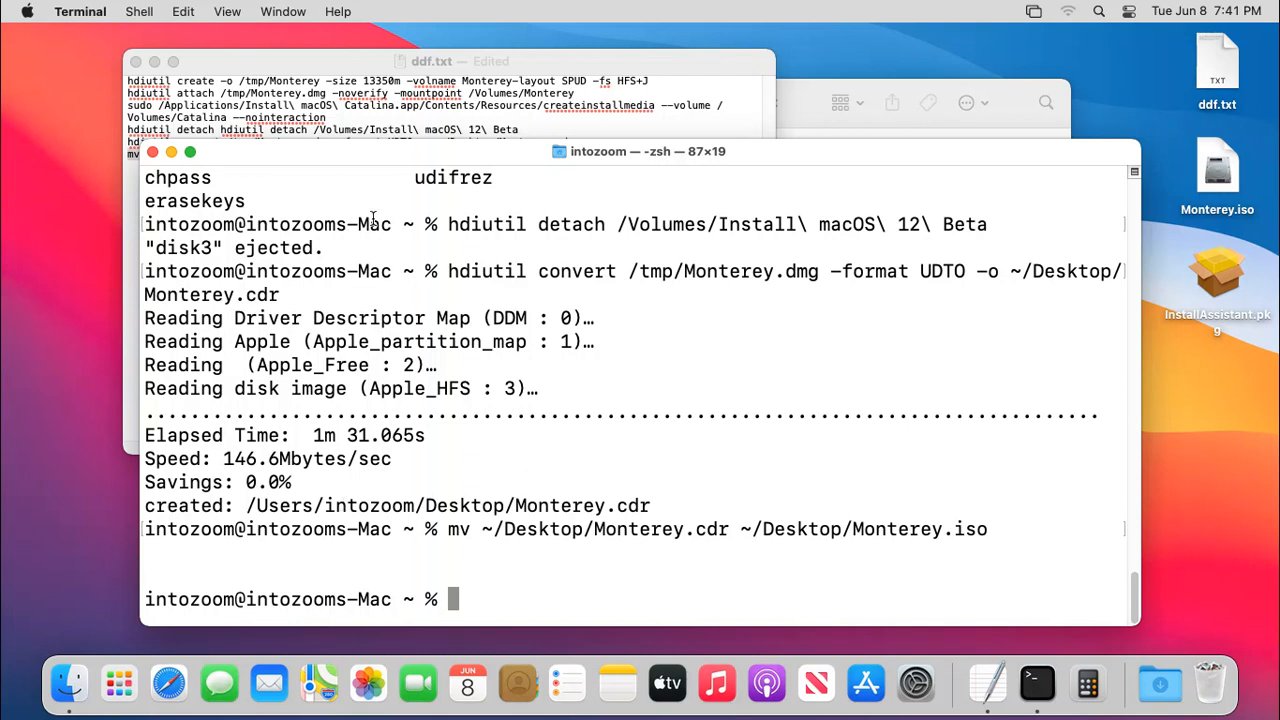
mouse_move(684, 262)
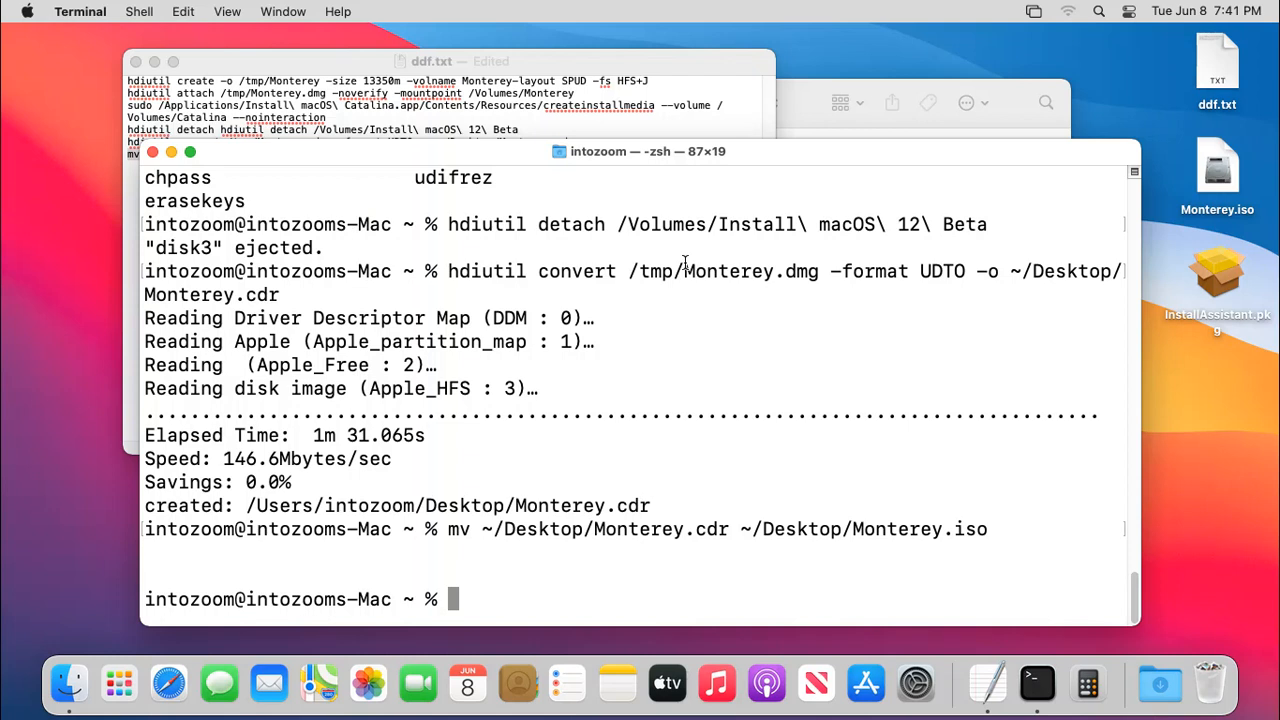
mouse_move(948, 300)
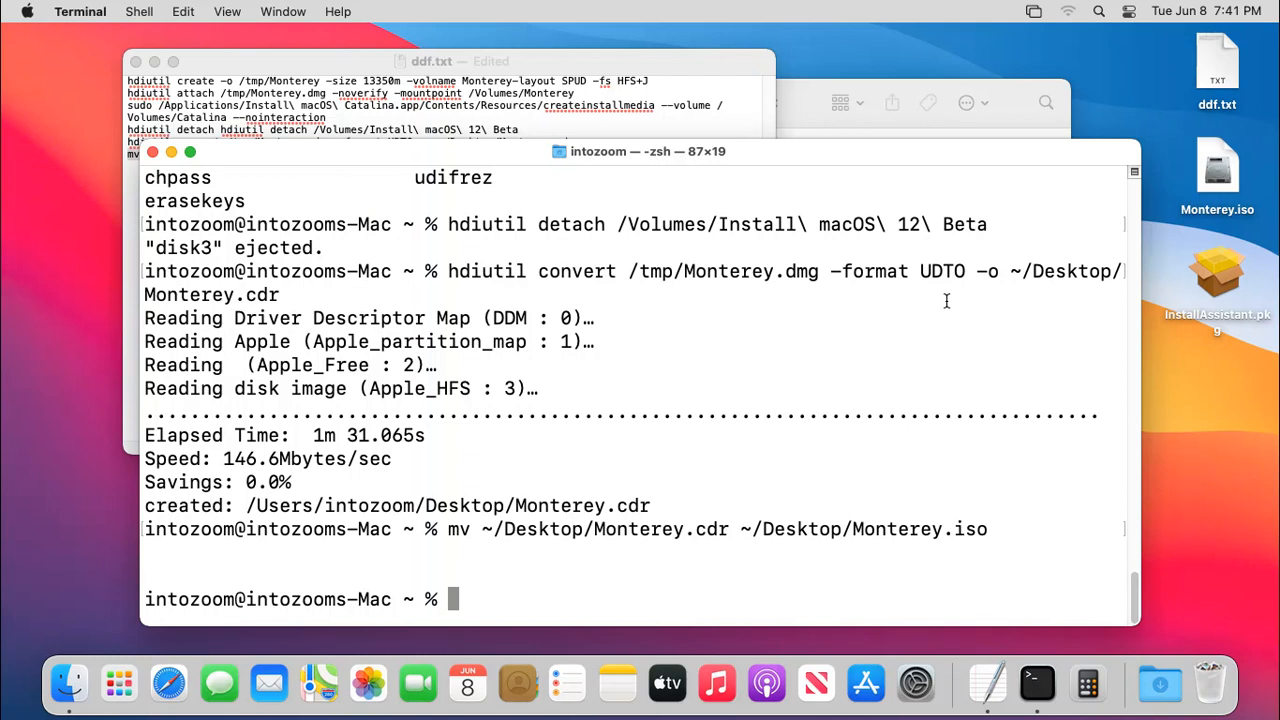
mouse_move(664, 350)
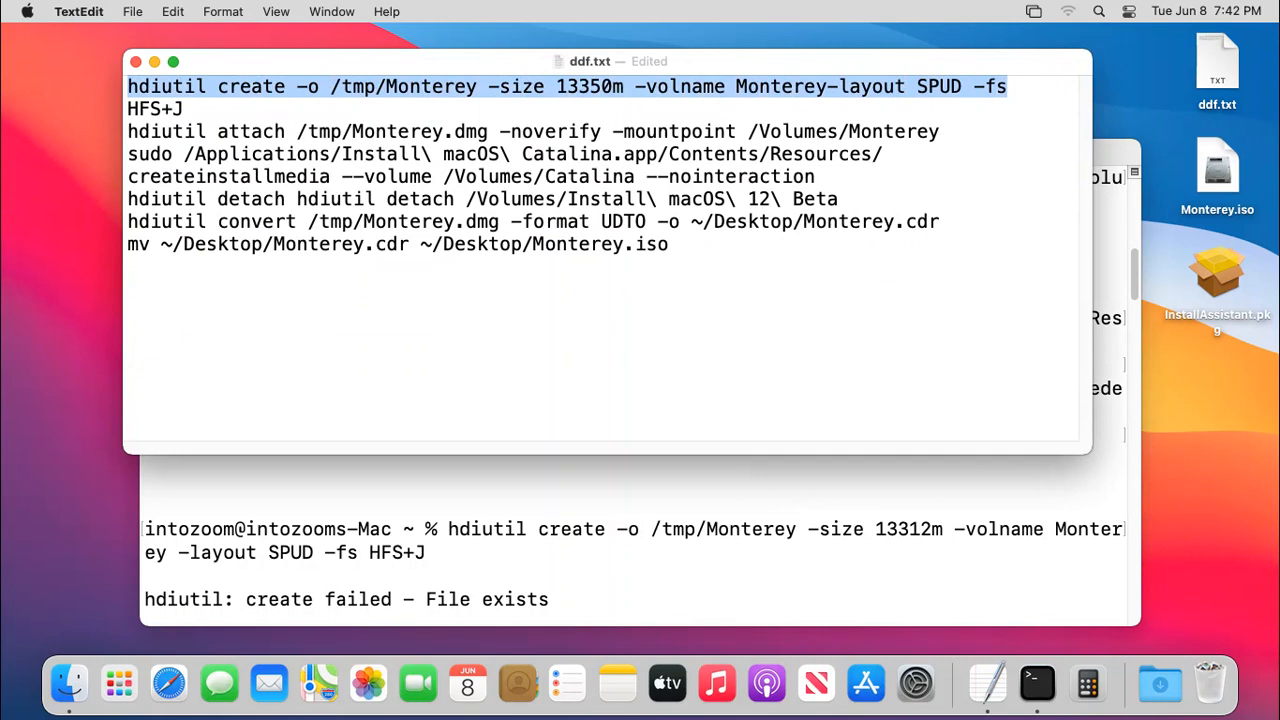
Navigate Finder to the /tmp folder via Go to Folder.
left_click(248, 12)
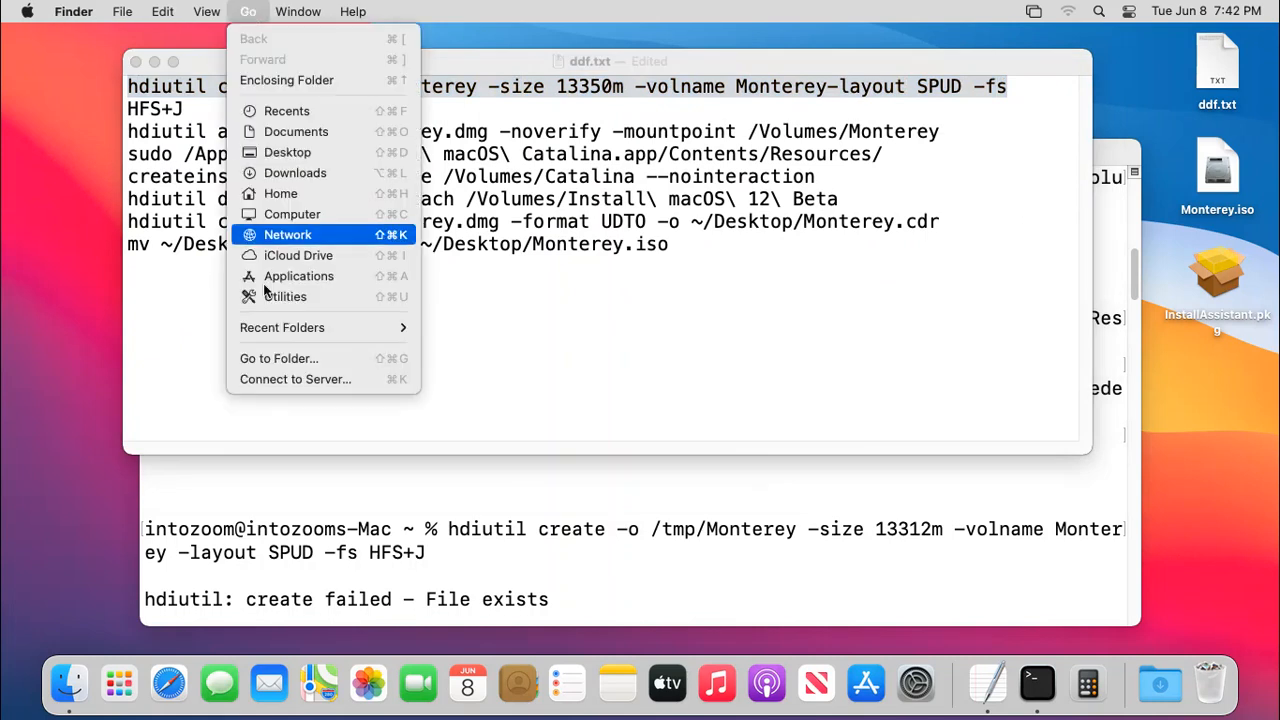
left_click(280, 358)
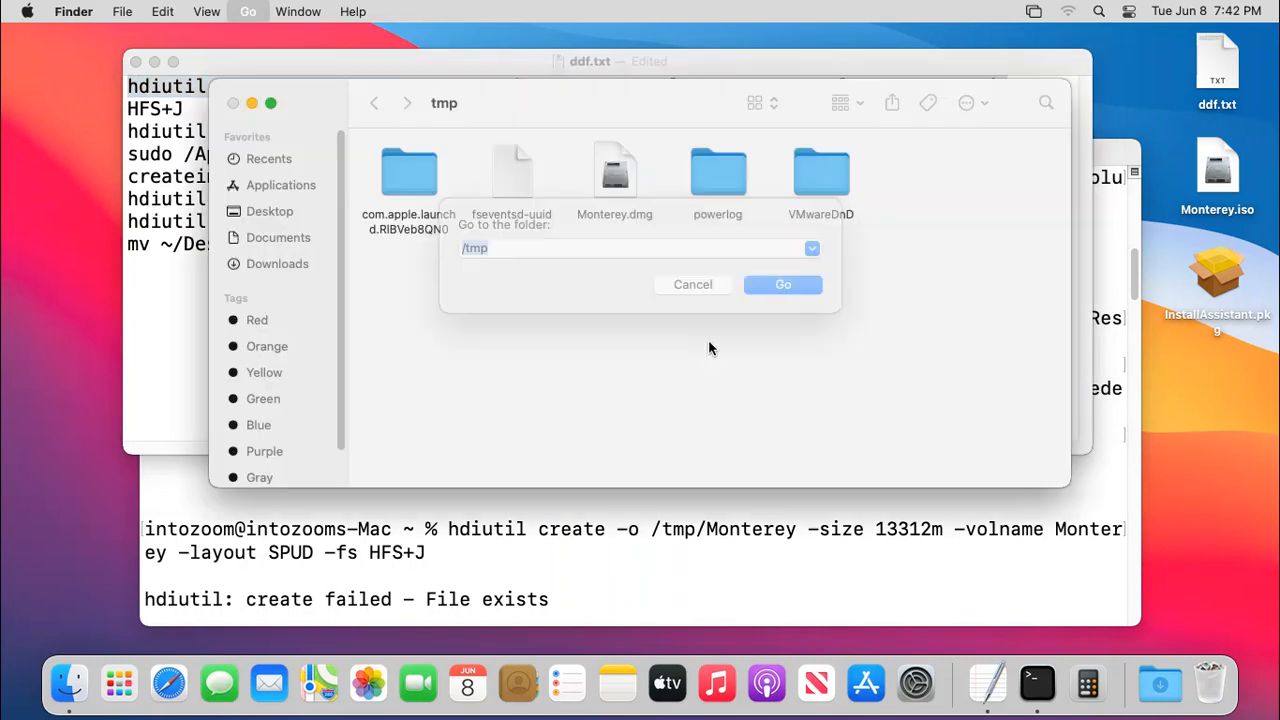
left_click(784, 284)
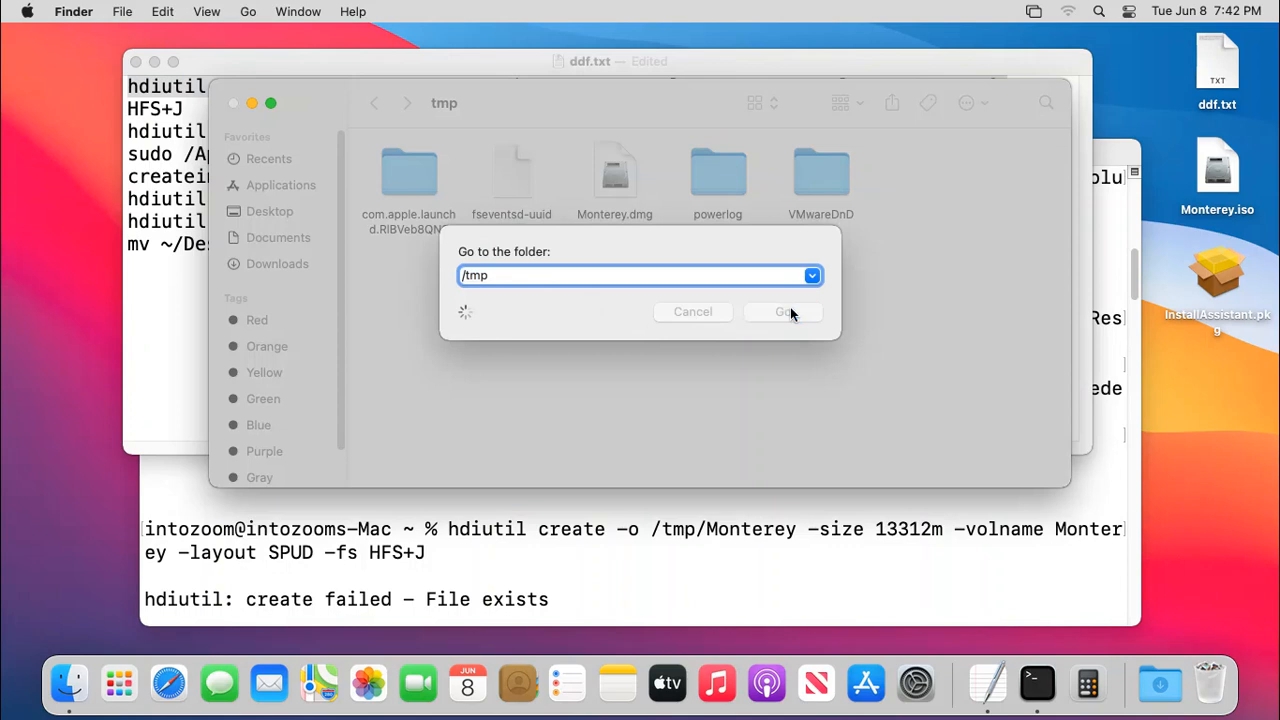
left_click(784, 312)
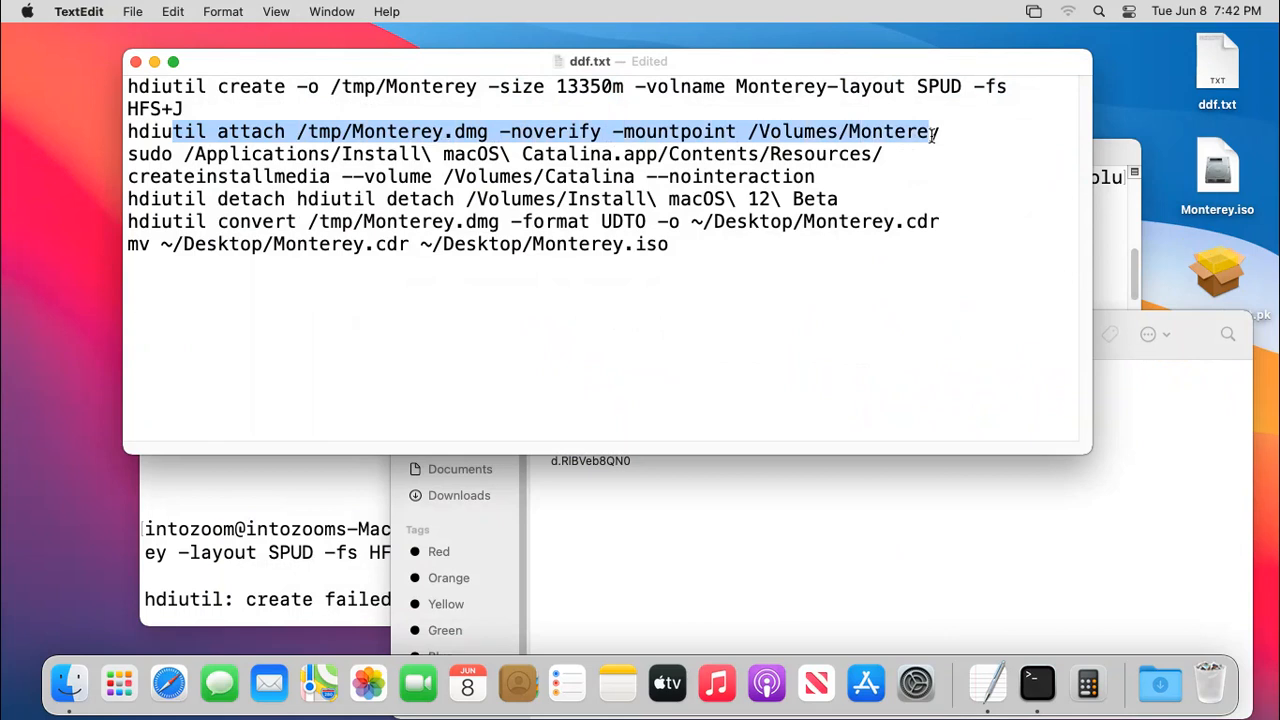
Bring the ddf.txt notes forward and review the hdiutil commands, selecting the 13350m size value.
left_click(428, 86)
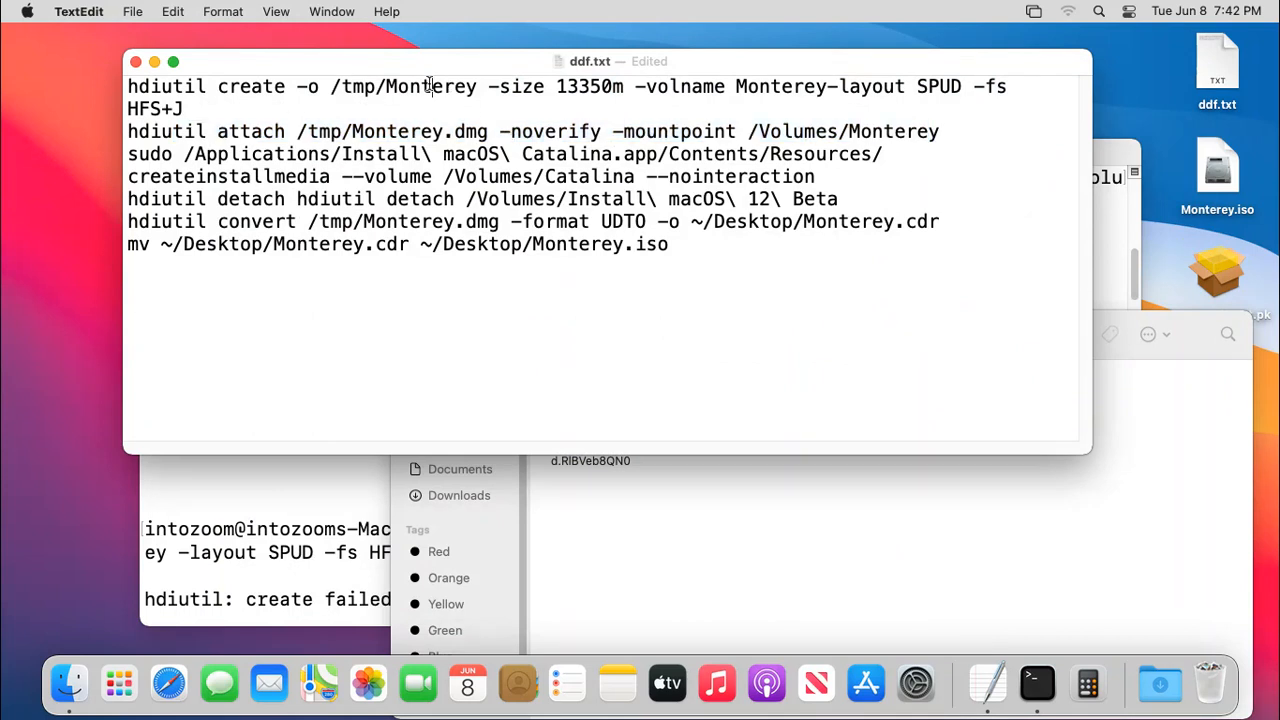
double_click(430, 86)
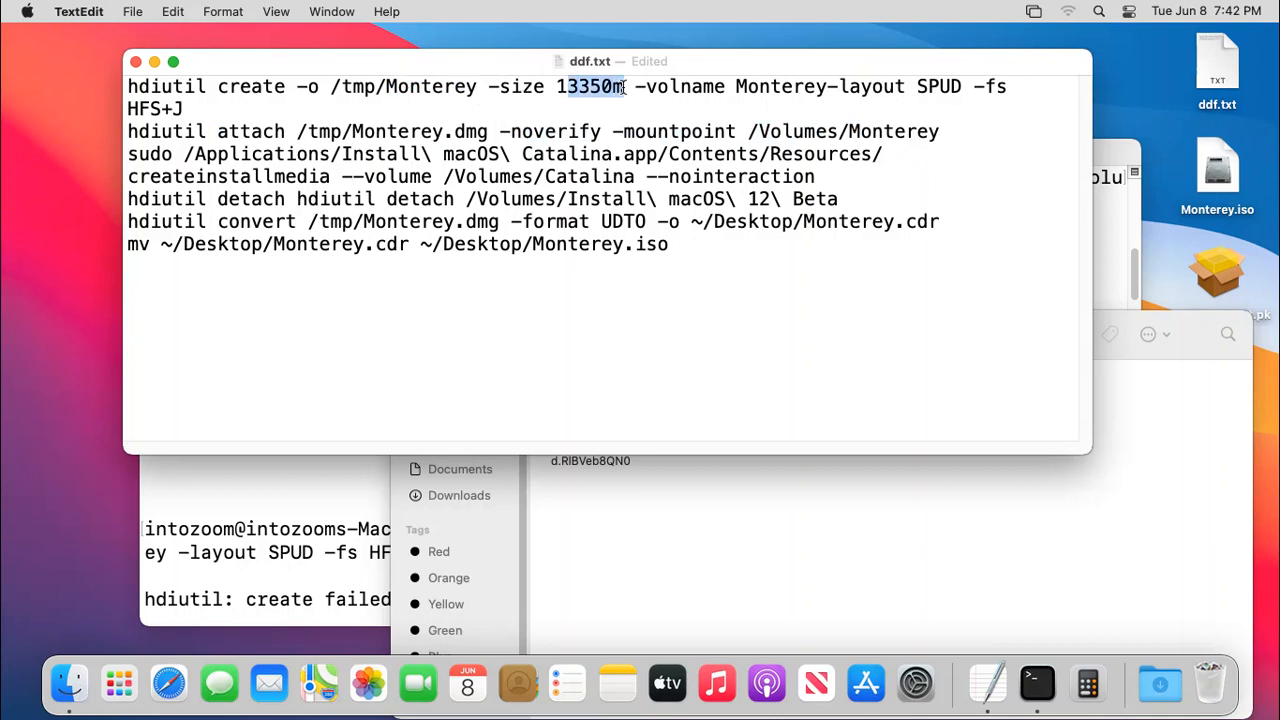
mouse_move(764, 84)
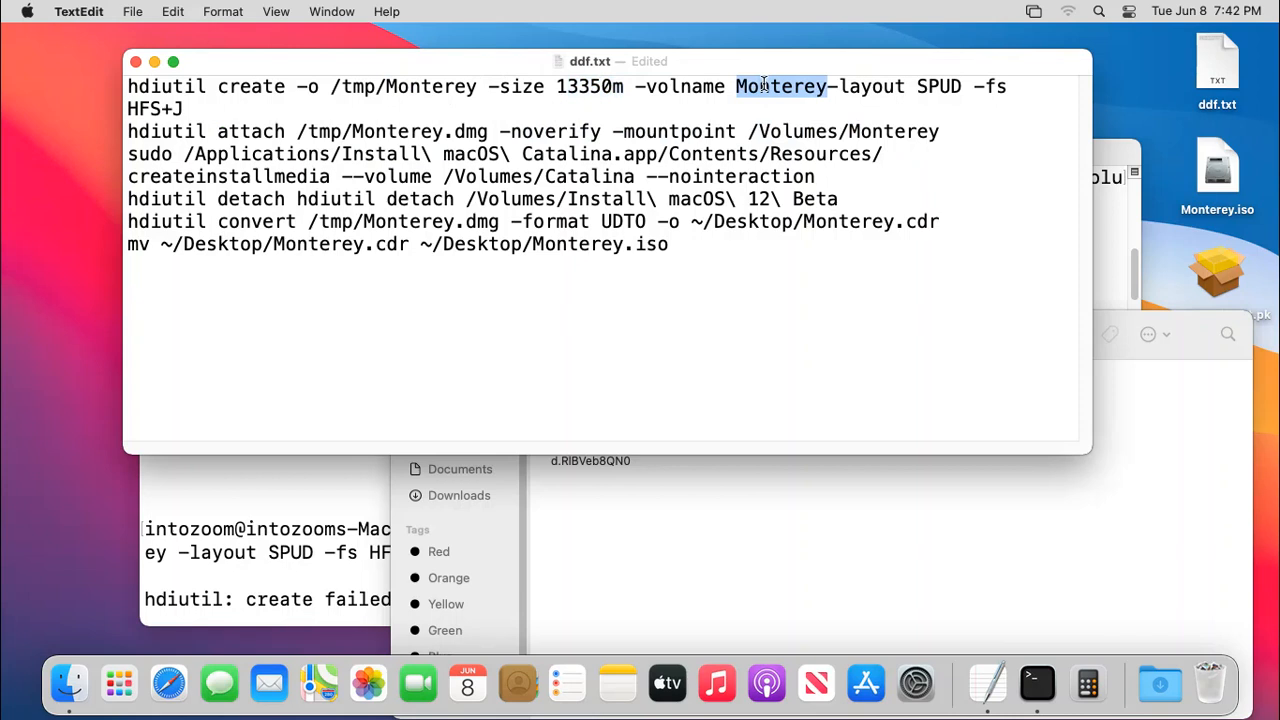
mouse_move(424, 84)
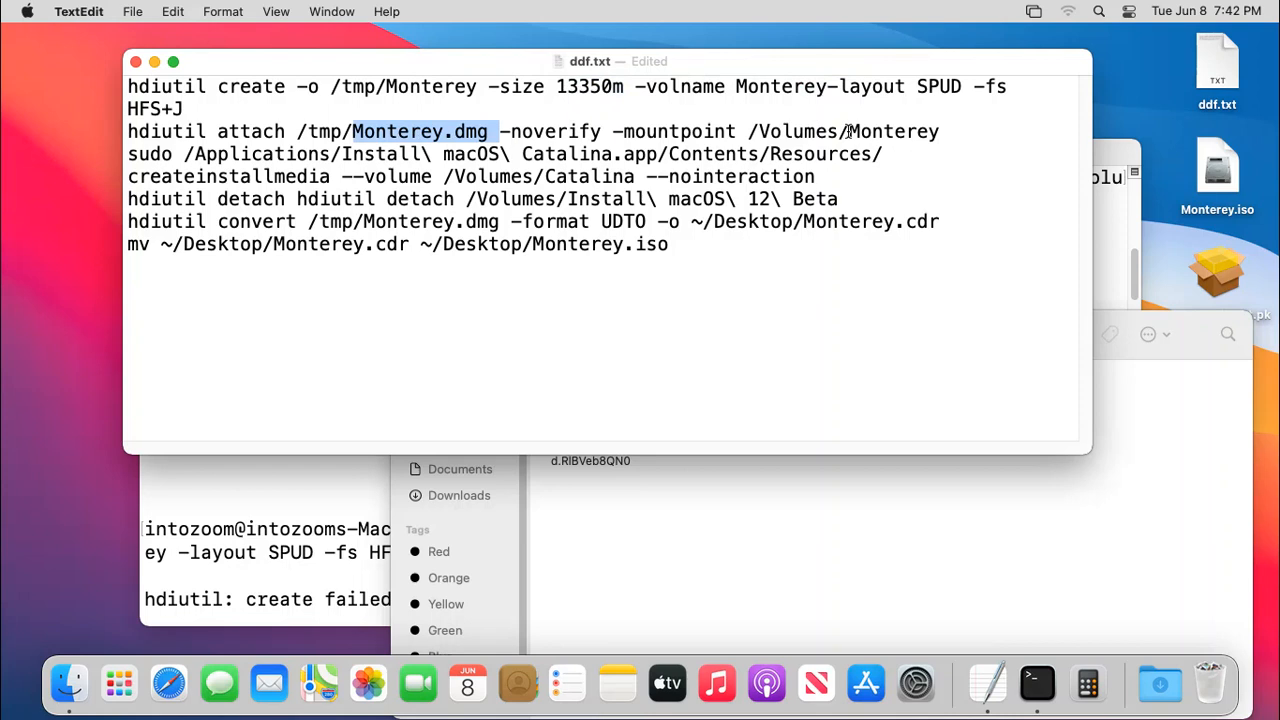
double_click(892, 132)
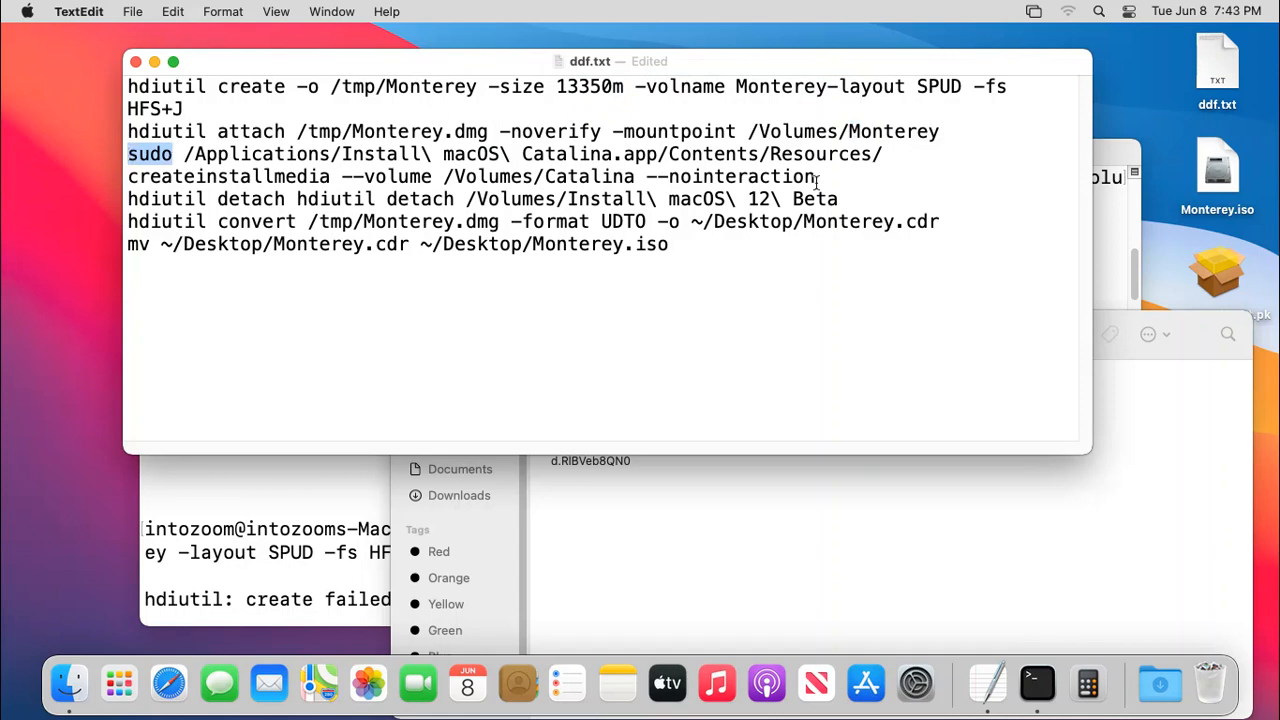
left_click(816, 176)
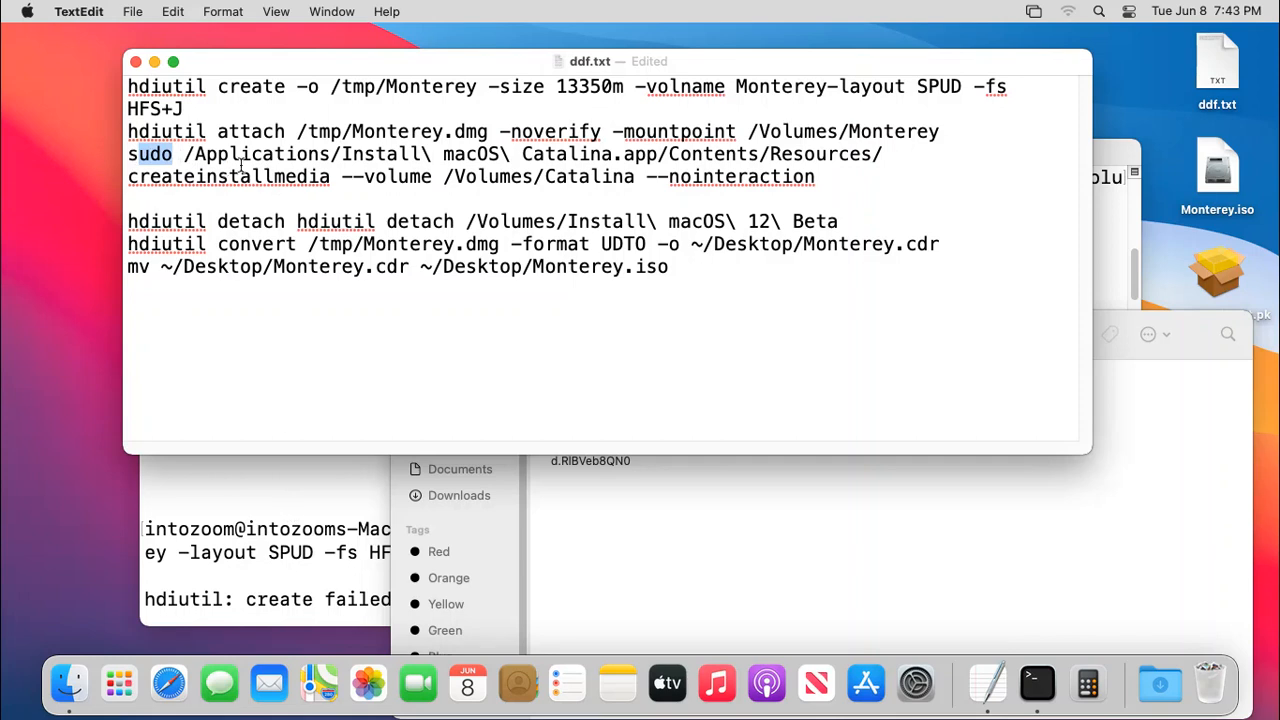
Show the Install macOS 12 Beta app's package contents and open Contents toward Resources.
double_click(260, 152)
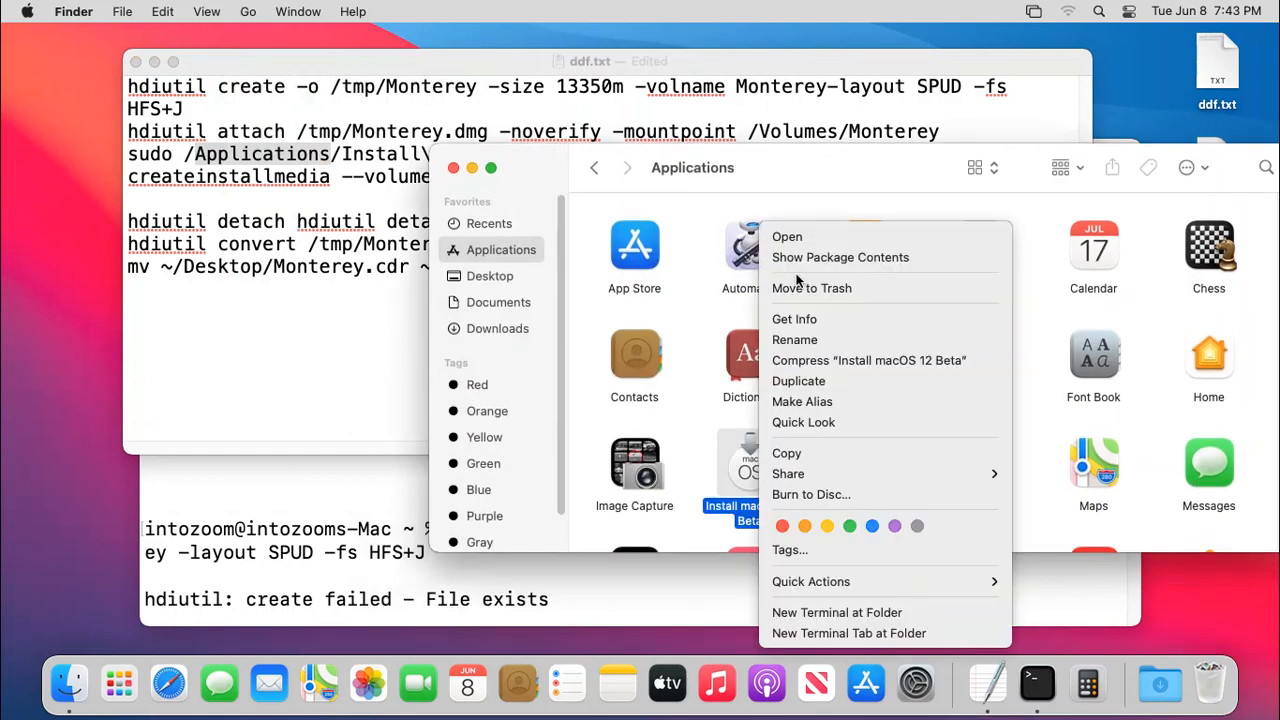
left_click(840, 256)
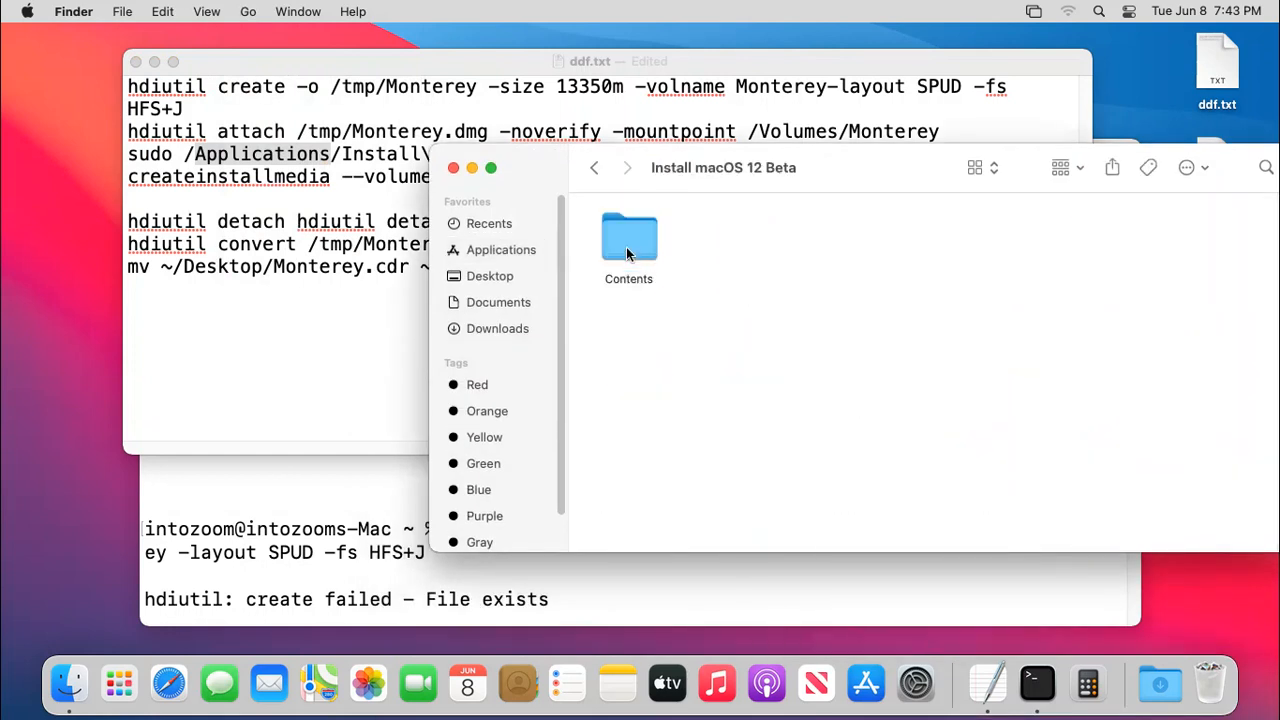
double_click(628, 236)
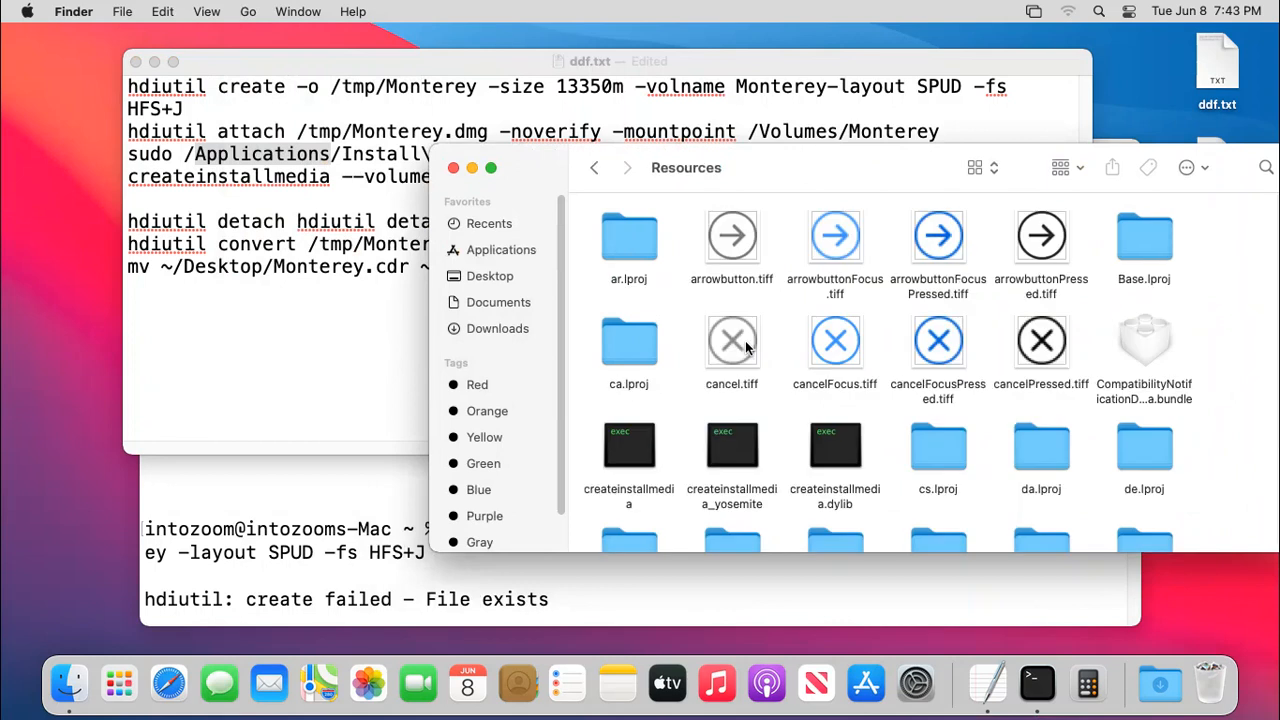
mouse_move(630, 450)
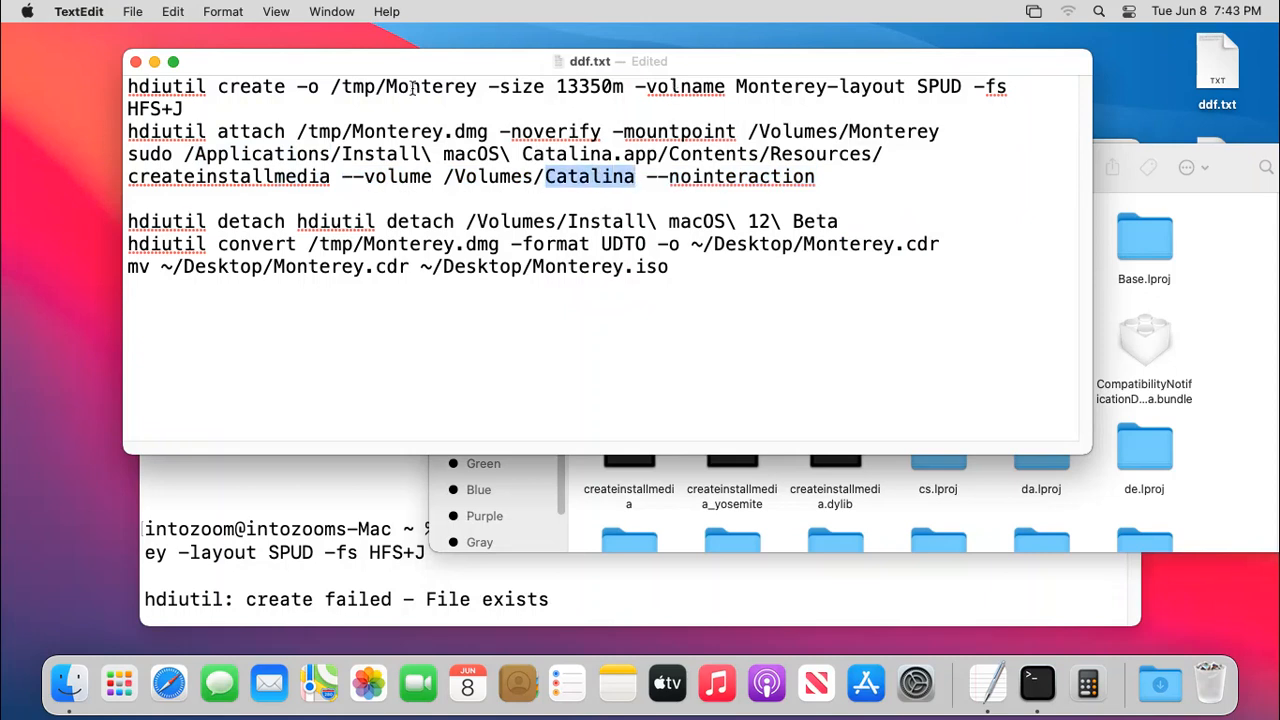
mouse_move(392, 218)
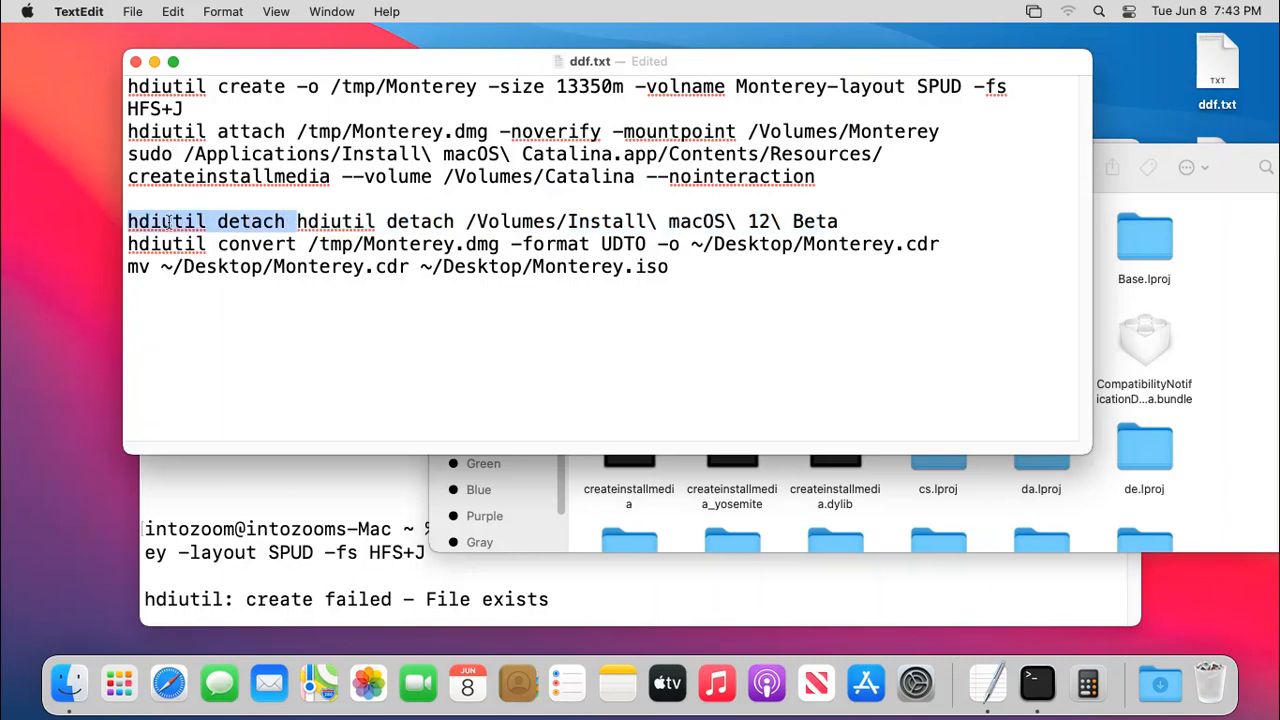
mouse_move(348, 232)
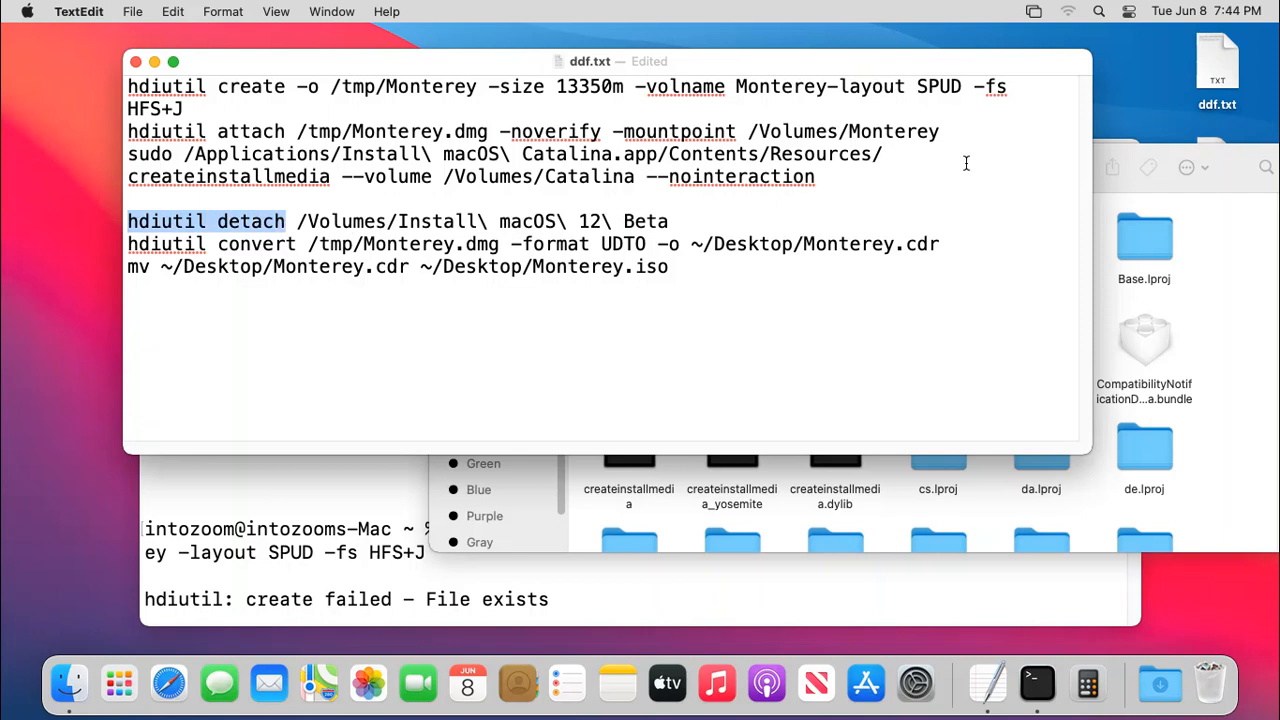
mouse_move(804, 164)
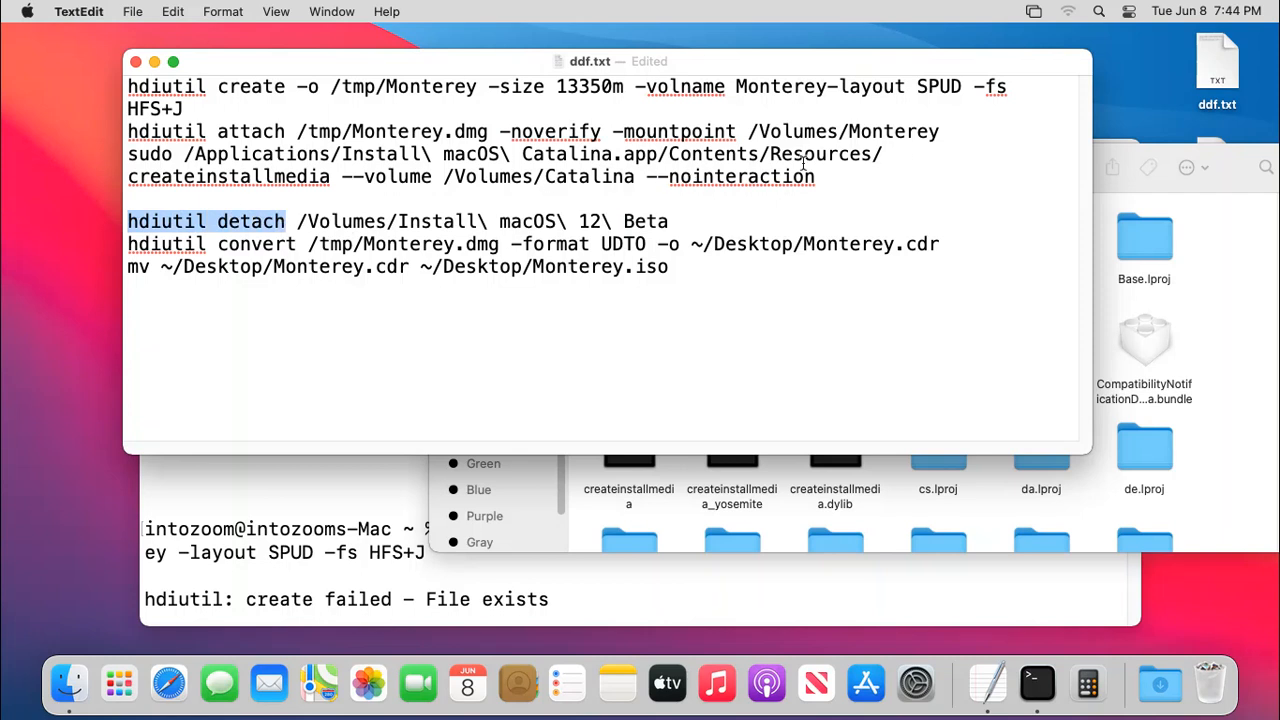
mouse_move(860, 136)
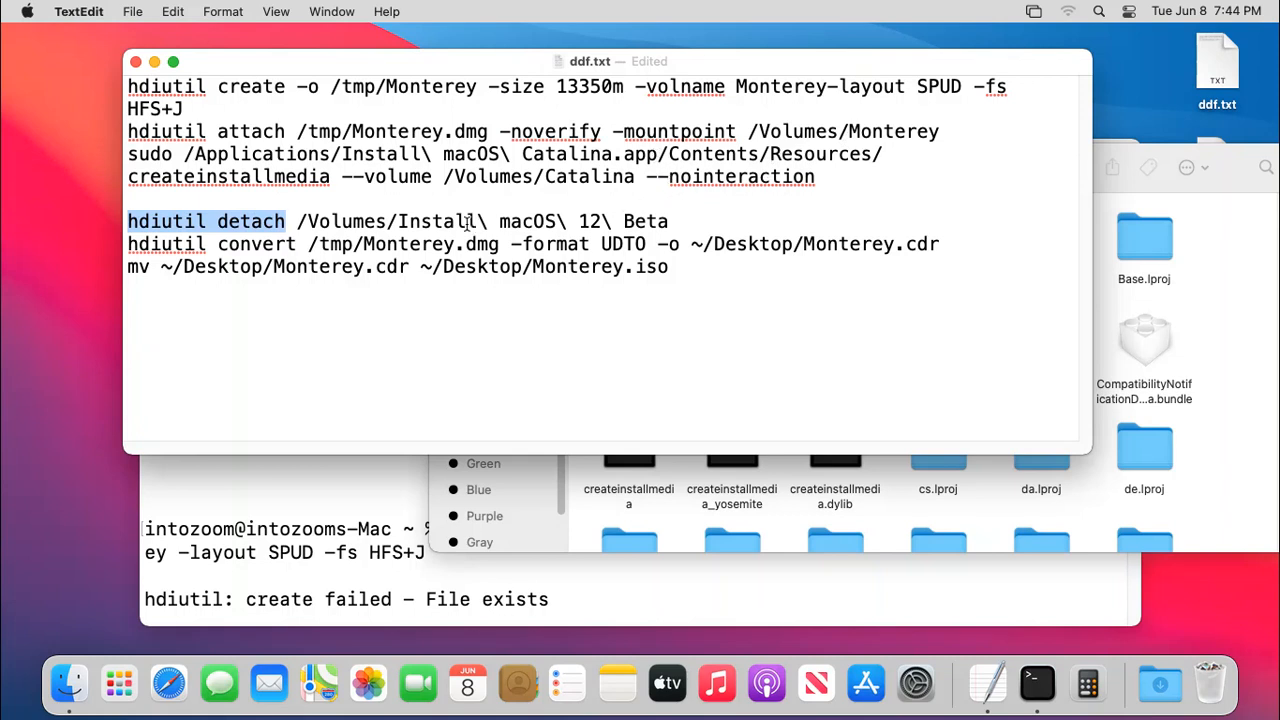
mouse_move(344, 244)
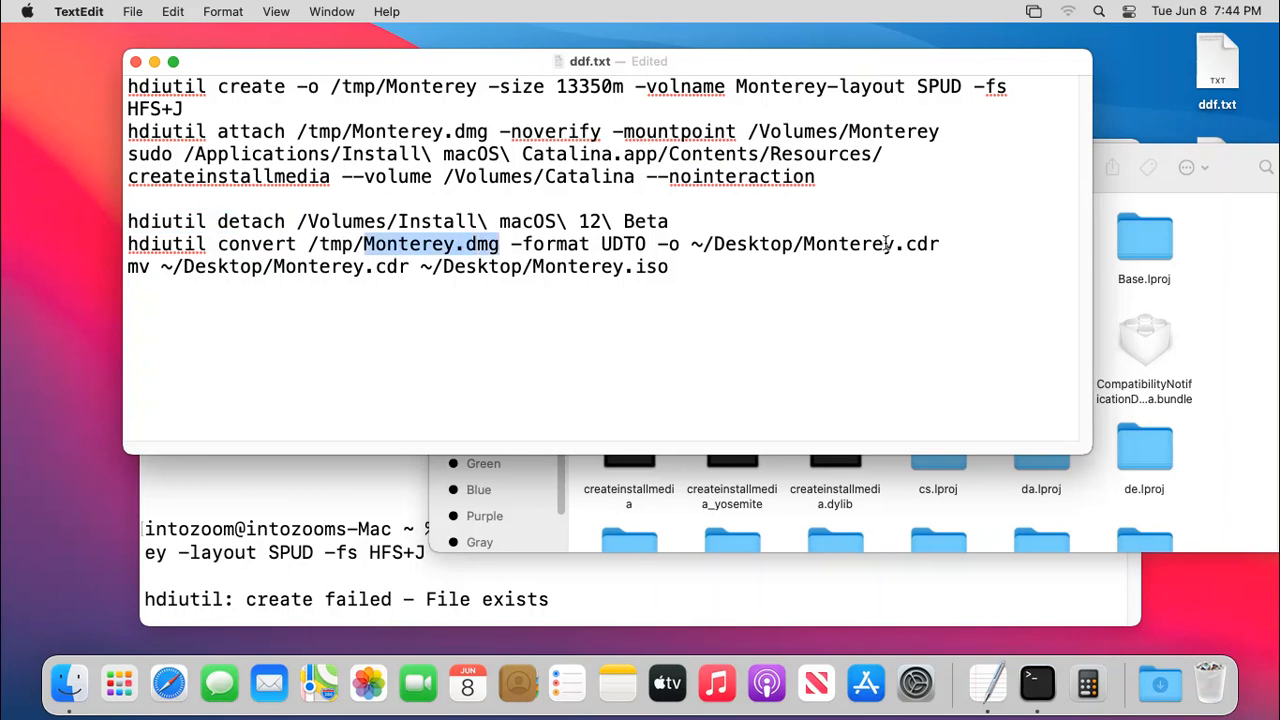
Remove the duplicated 'hdiutil detach' from the notes' detach line and bring Terminal forward.
double_click(916, 244)
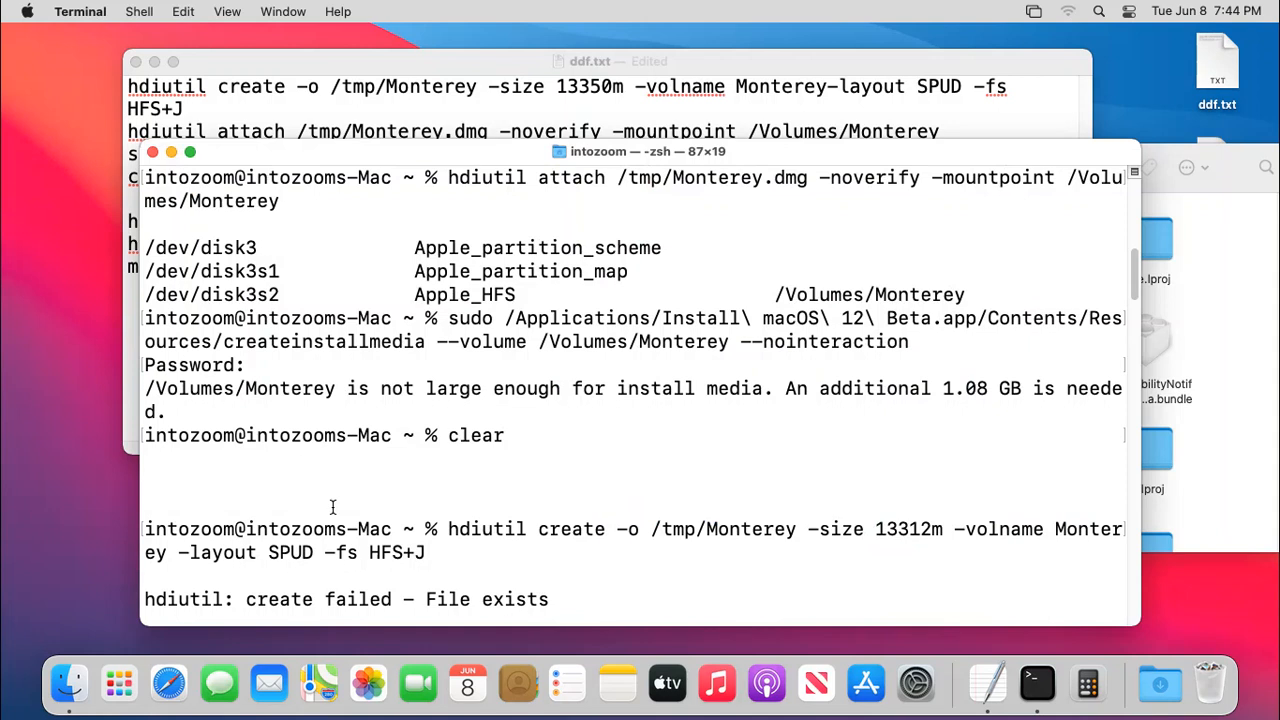
left_click(64, 482)
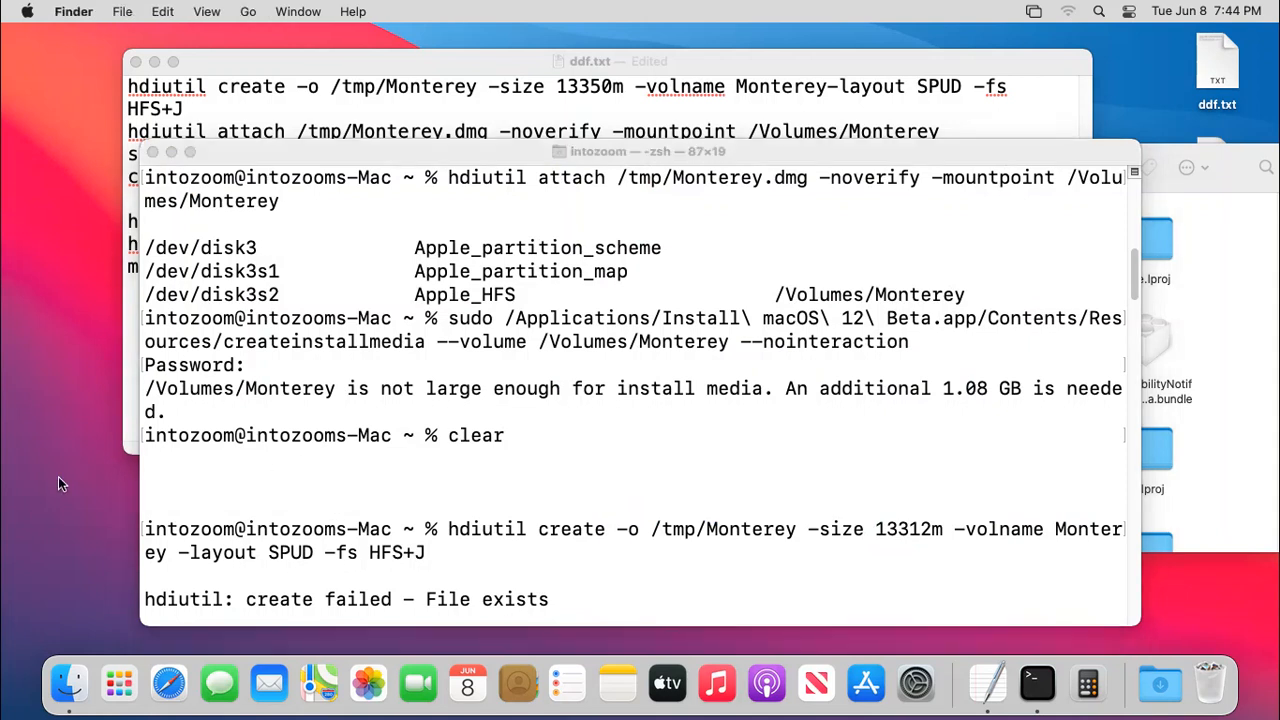